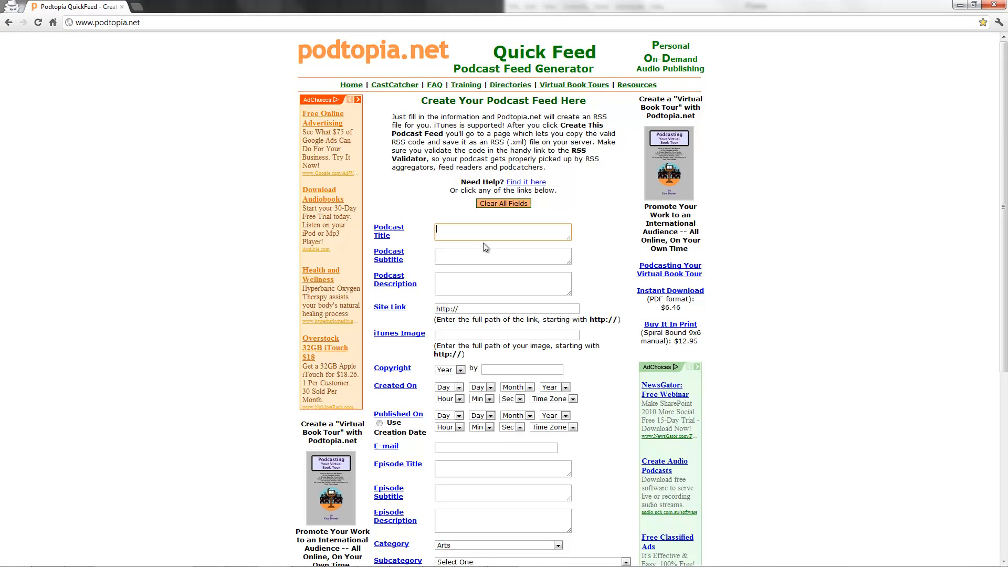
mouse_move(177, 56)
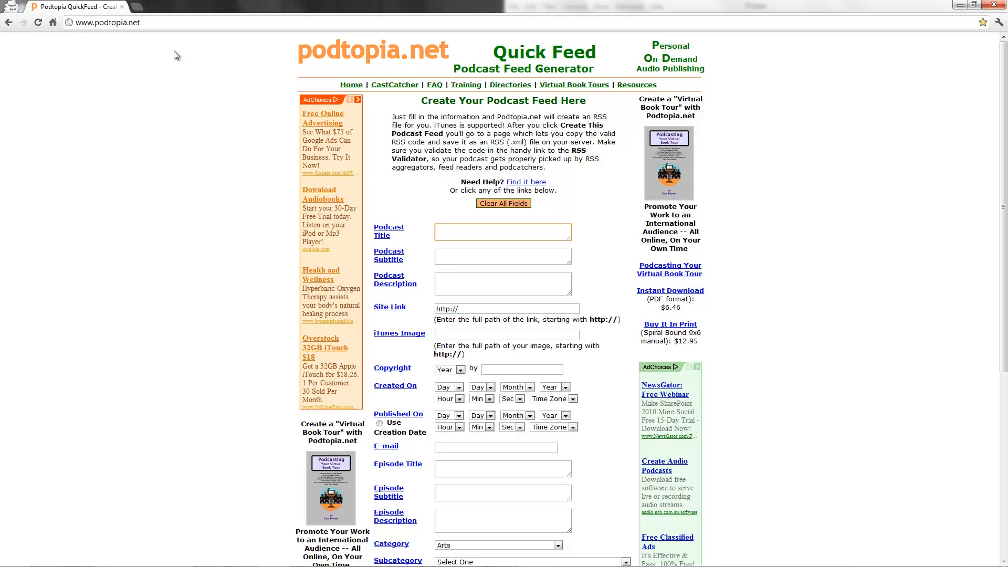
Enter the podcast title TechTubeCentral and a subtitle about weekly tutorials covering everything.
left_click(503, 232)
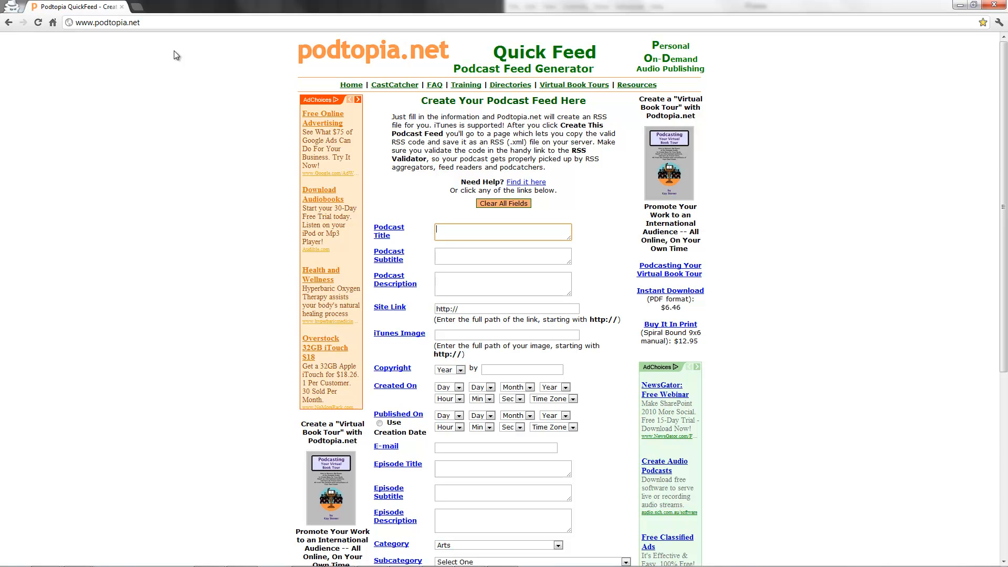
type("TechTubePOdcast")
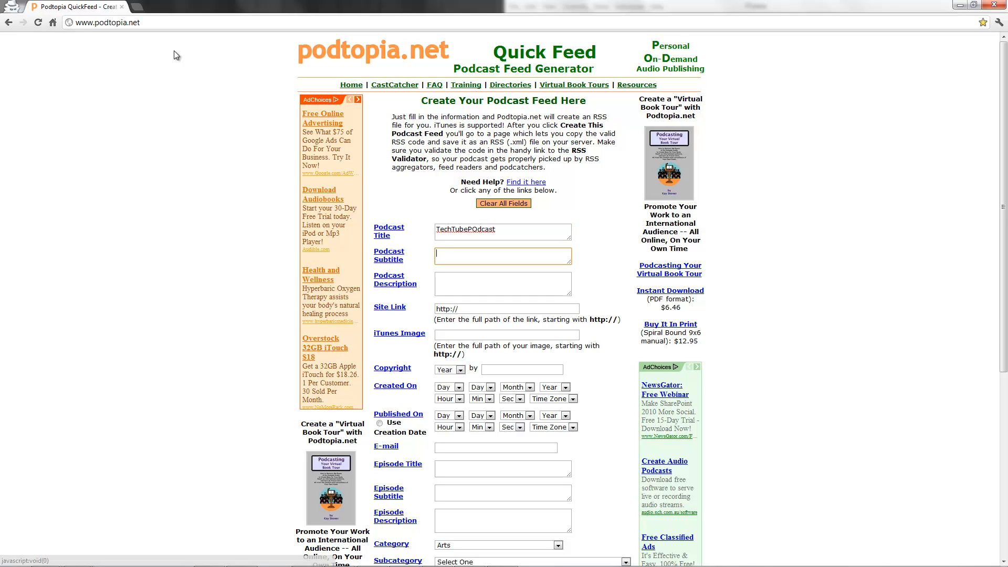
type("We")
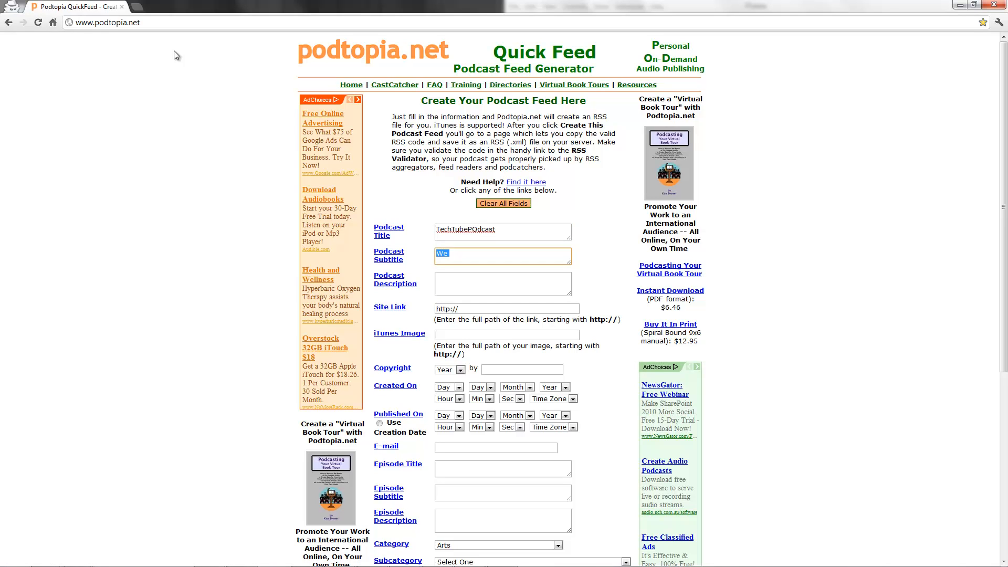
type("Weekly Tutorials Cove")
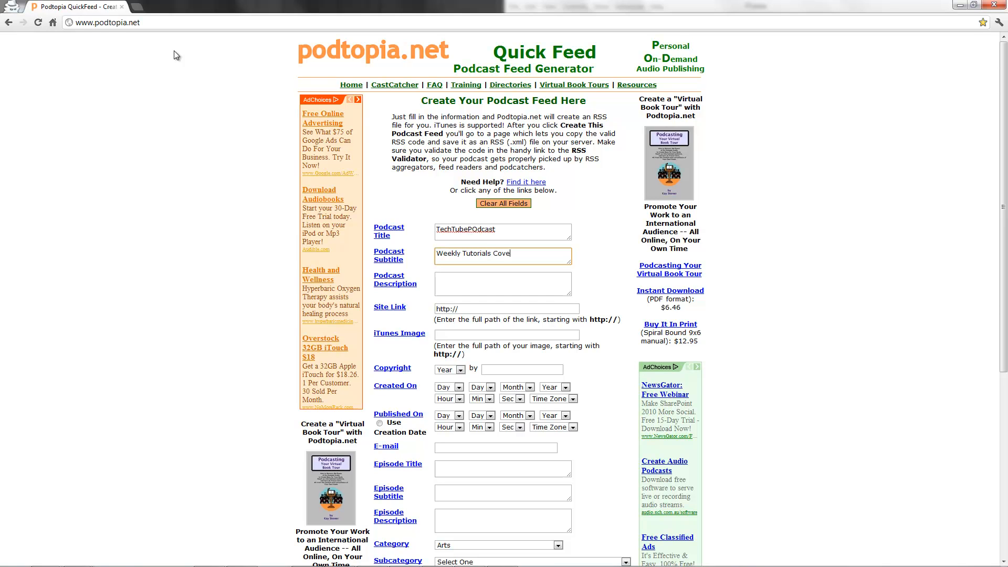
type("ring E")
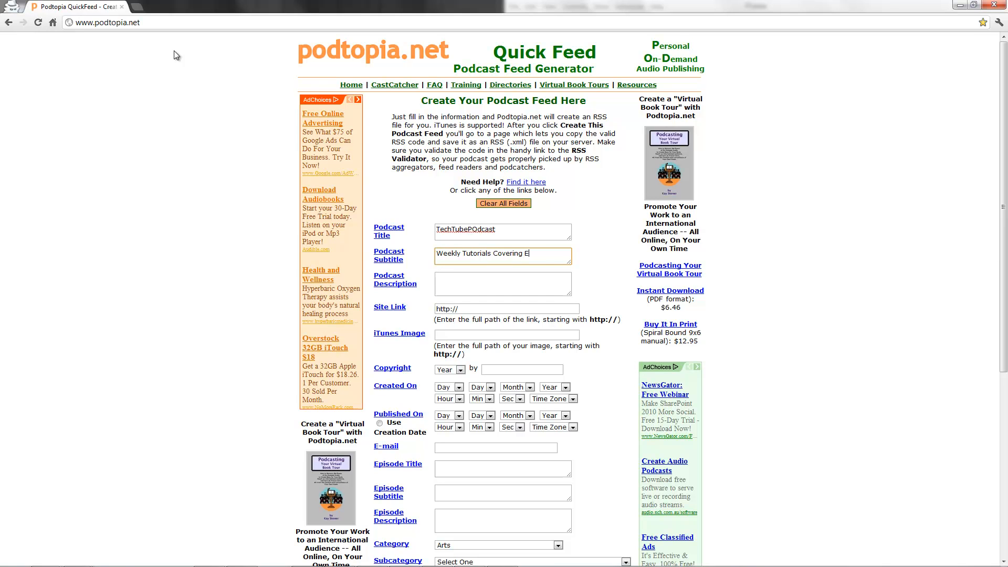
type("verything Tech!")
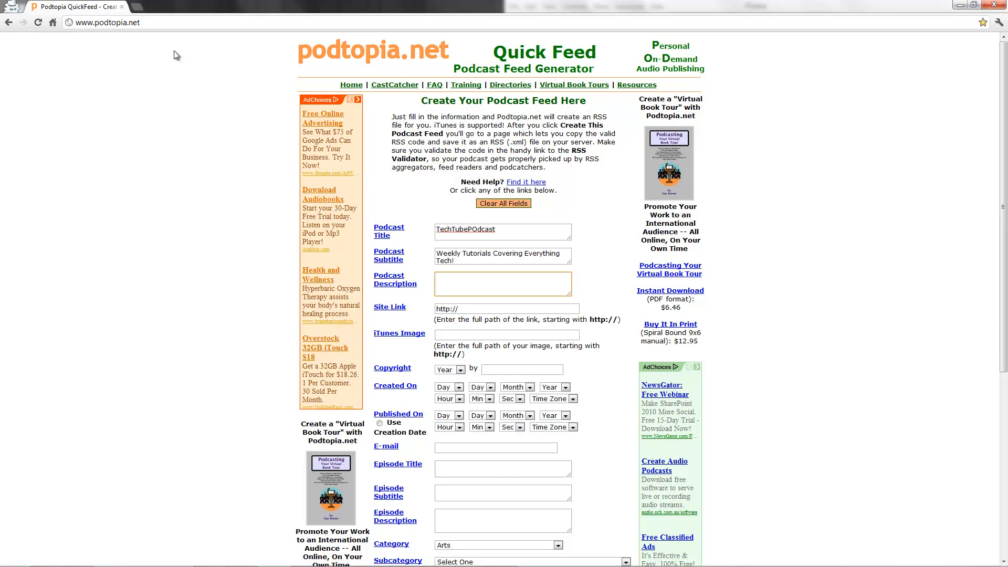
Enter the description 'Every week, you will see a brand new tutorial coming to TechTubeCentral'.
type("We")
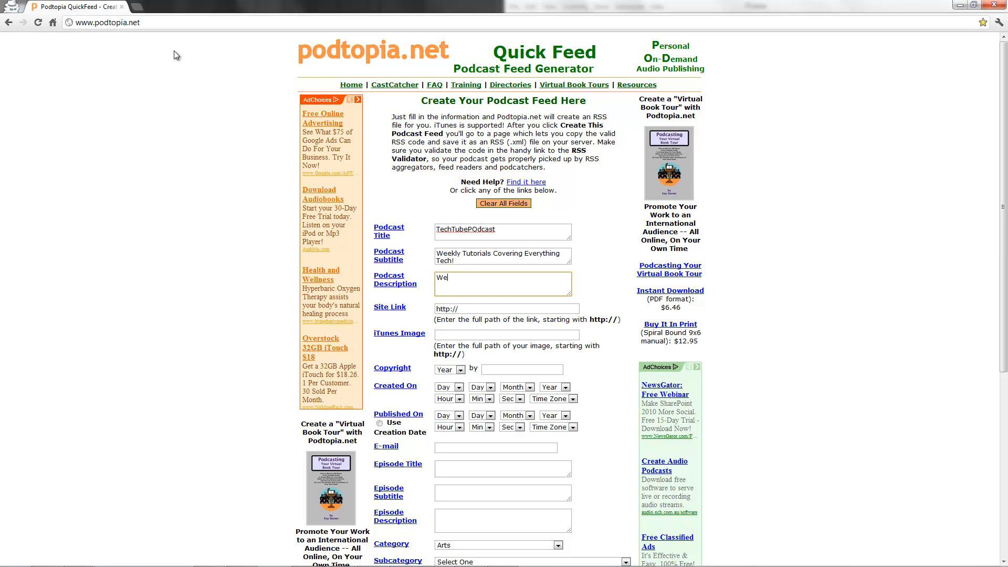
type("Every week")
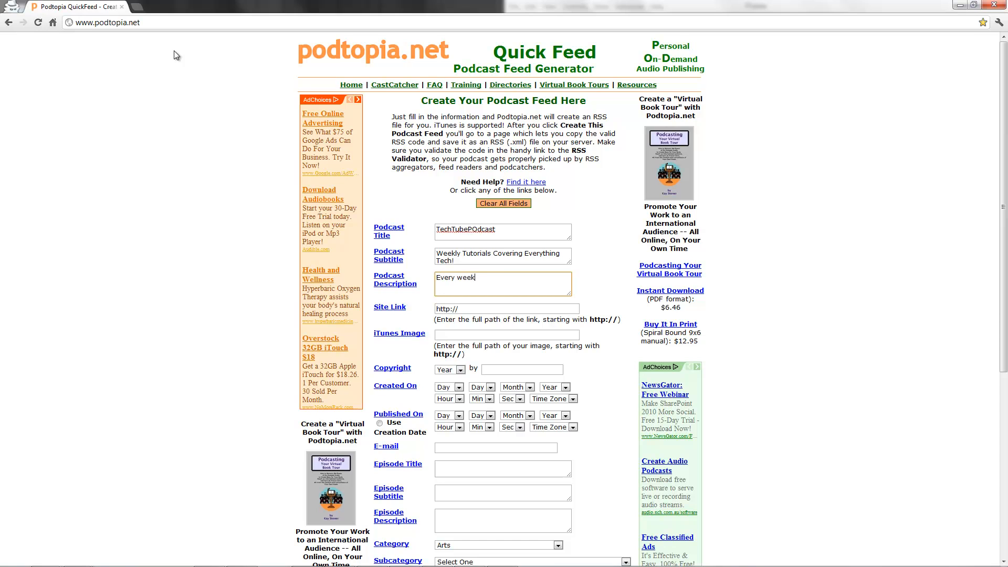
type(", you will see a")
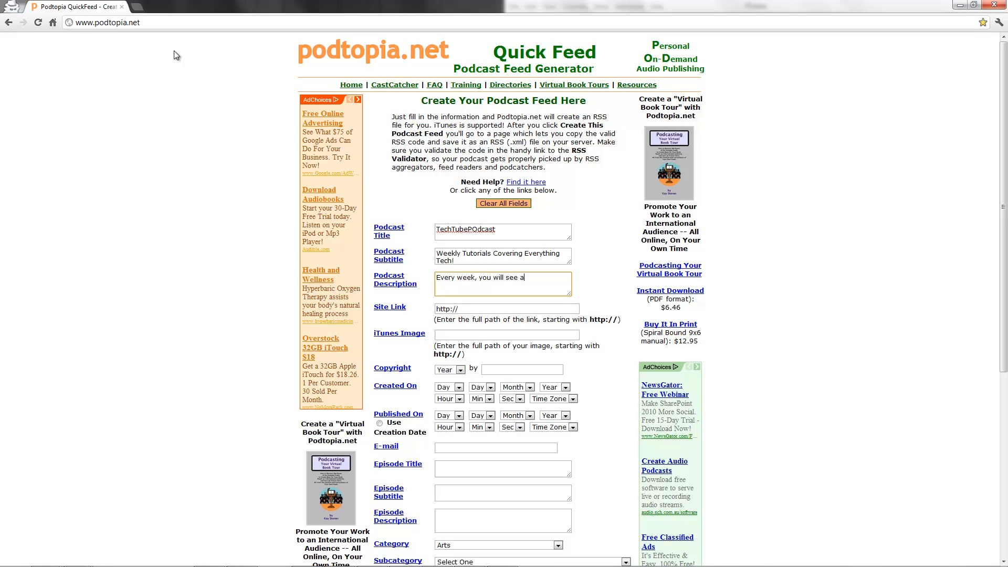
type("brand new tutorial")
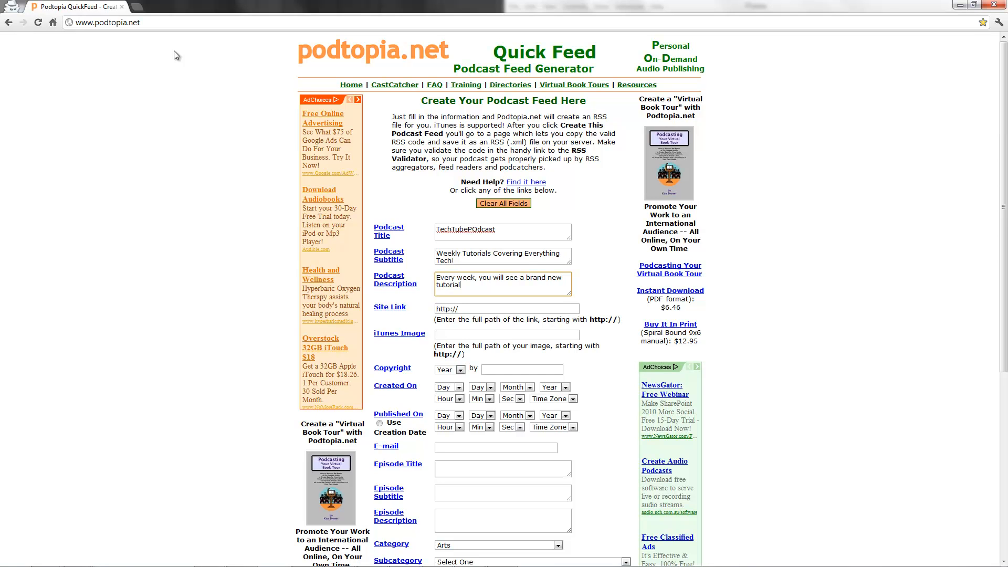
type("coming to")
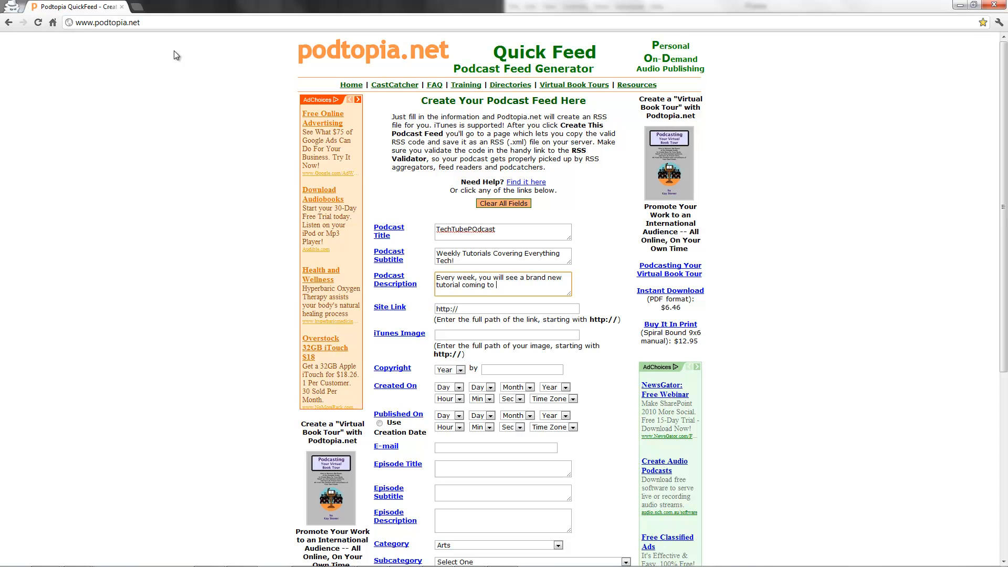
type("TechT")
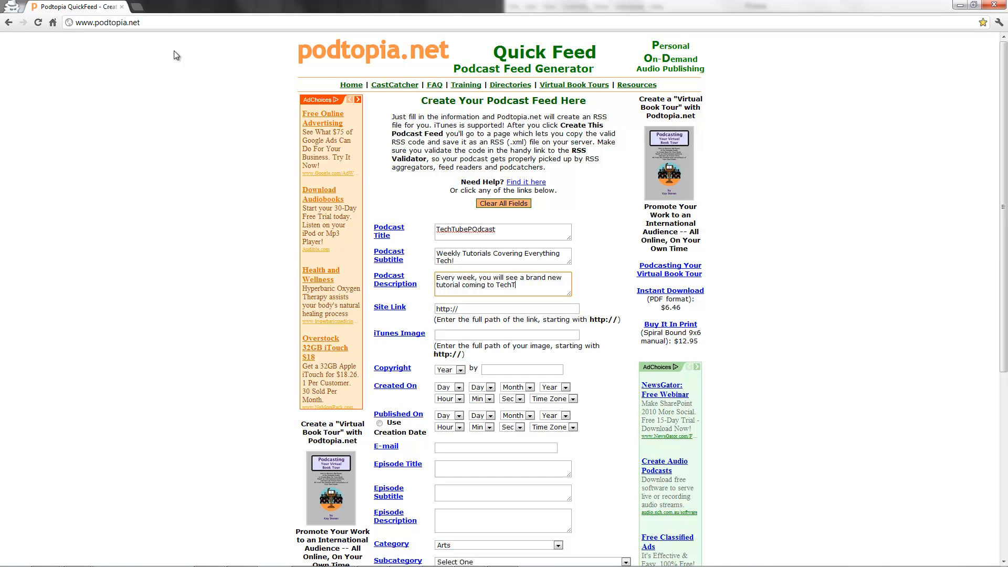
type("he t")
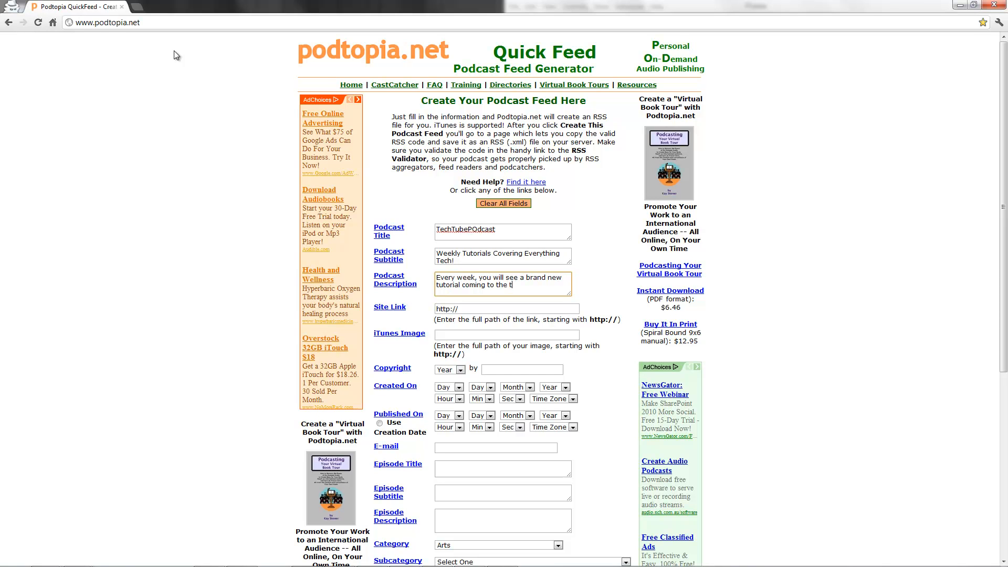
type("TechTubeCentral Podcast")
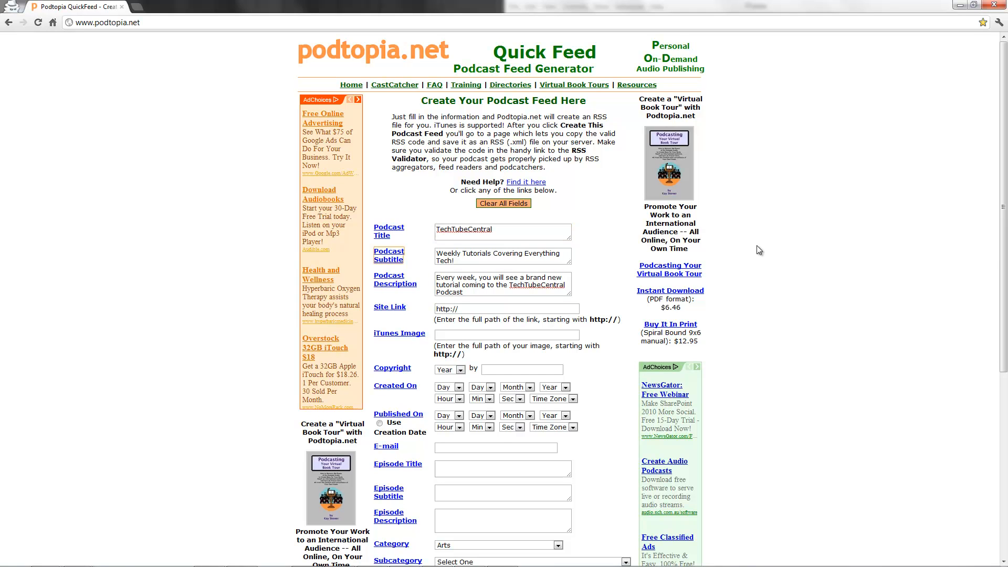
left_click(503, 284)
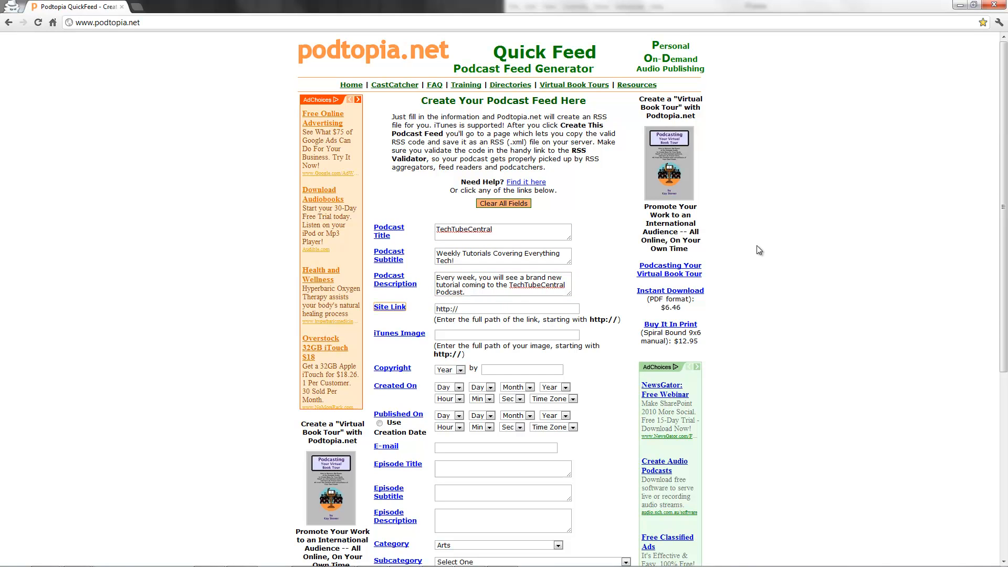
left_click(506, 308)
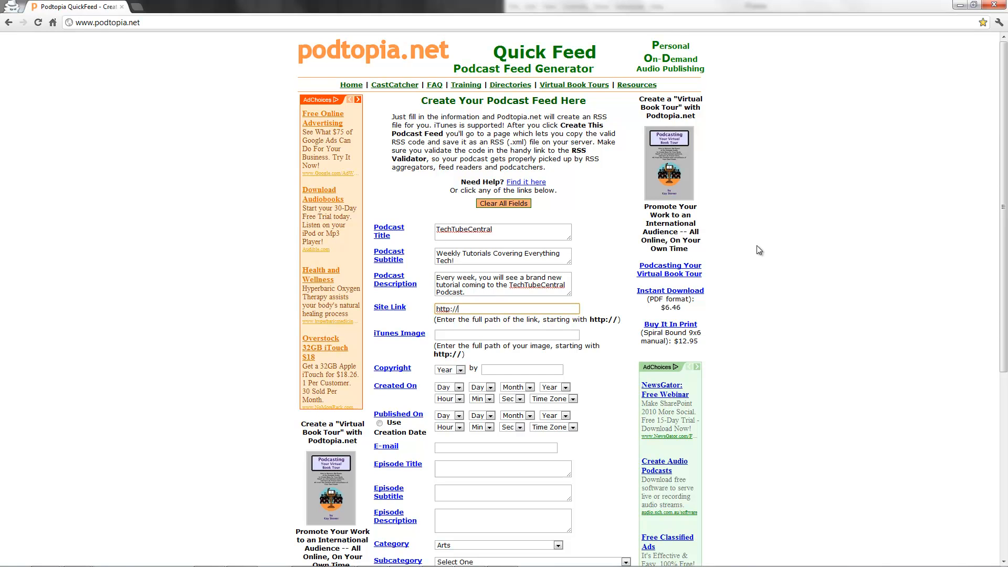
type("techtubecentral.com")
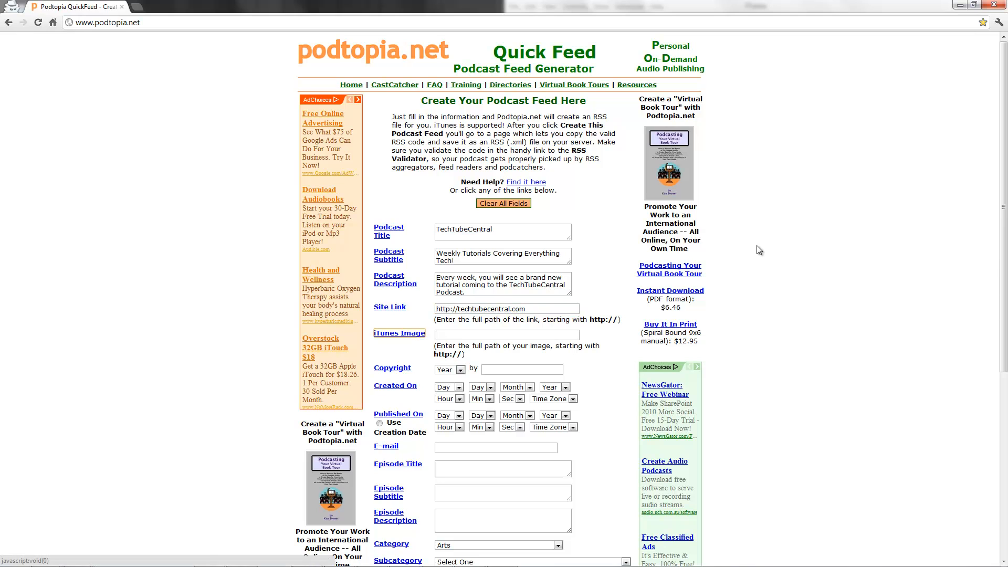
left_click(507, 334)
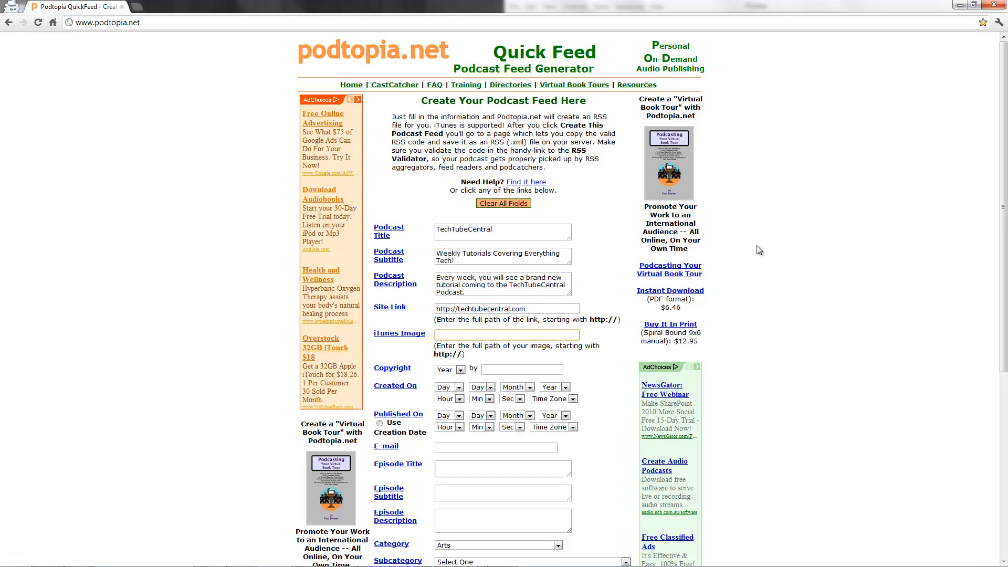
type("http://techtubecentral.com")
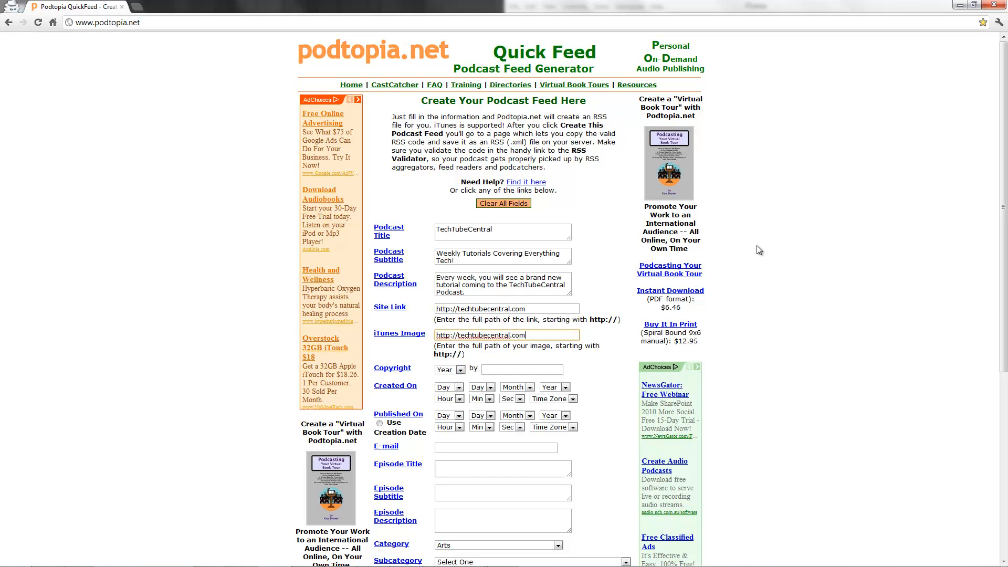
type("/podcast/image.")
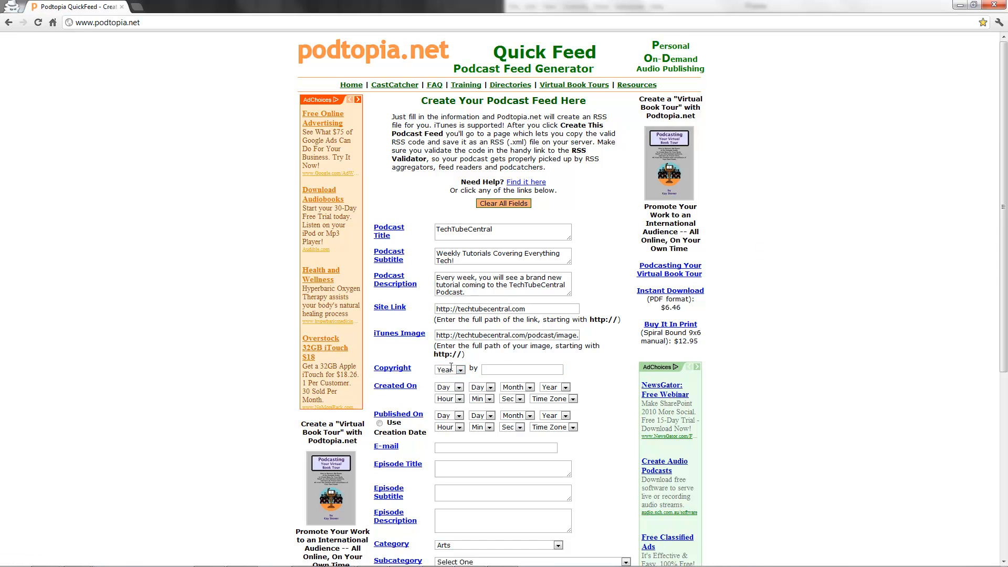
Set copyright to 2009 by TechTubeCentral and the Created On date to Mon 26 Mar.
left_click(447, 369)
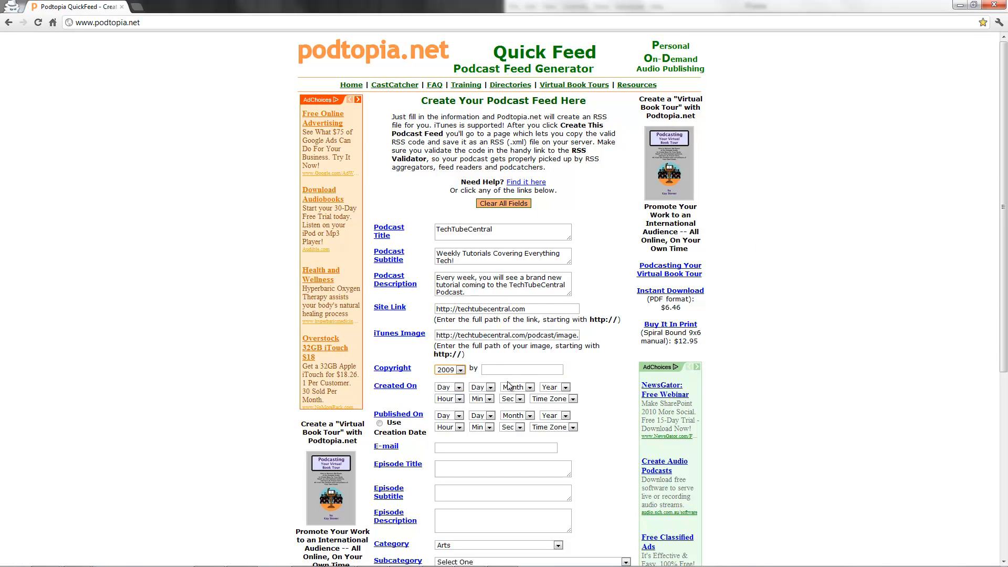
type("TechTubeCentral")
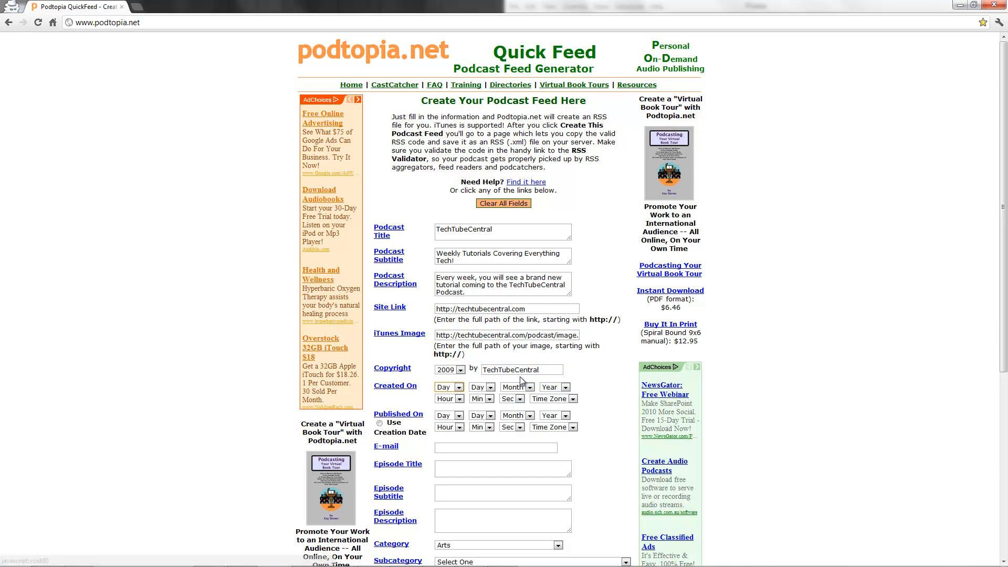
left_click(447, 386)
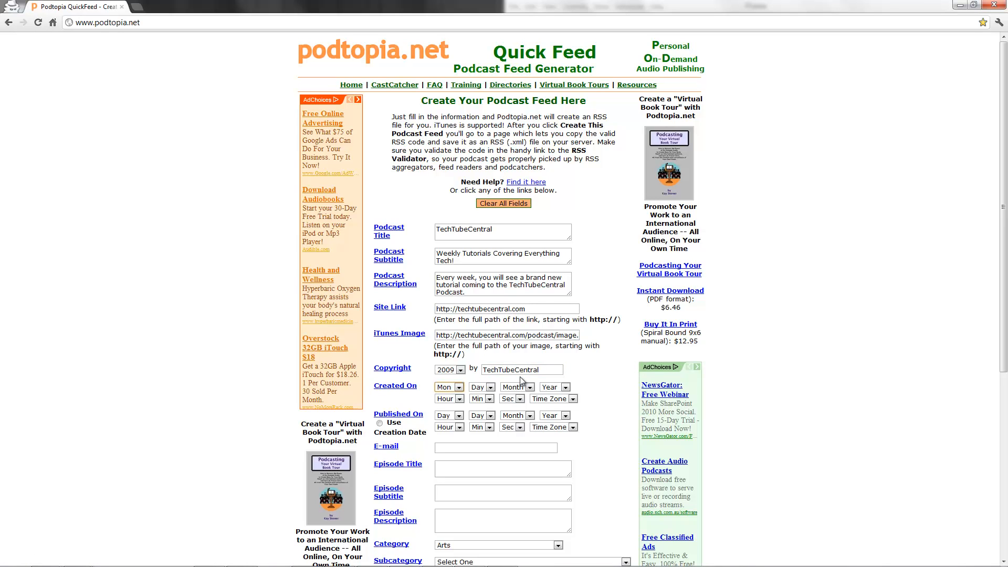
left_click(449, 386)
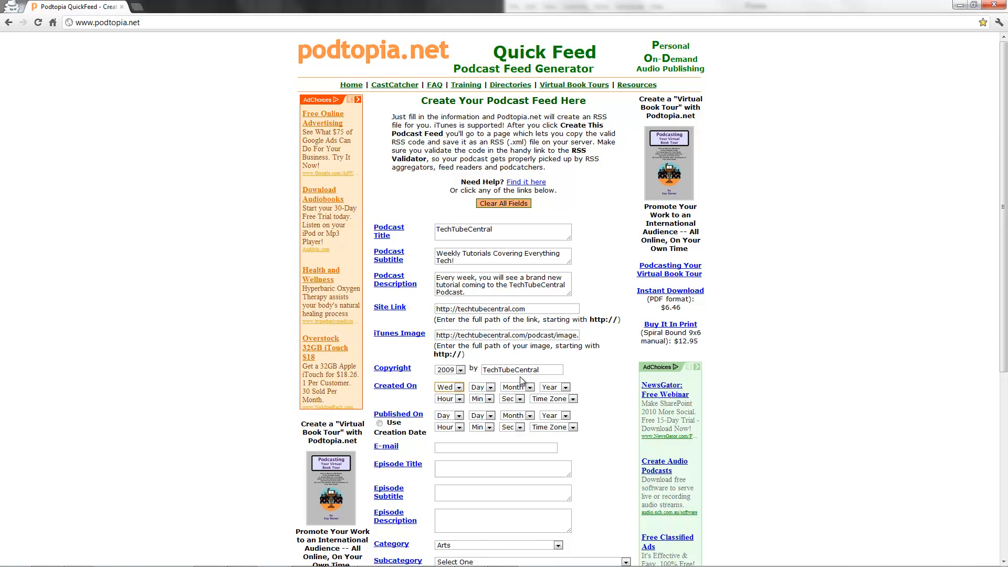
left_click(448, 387)
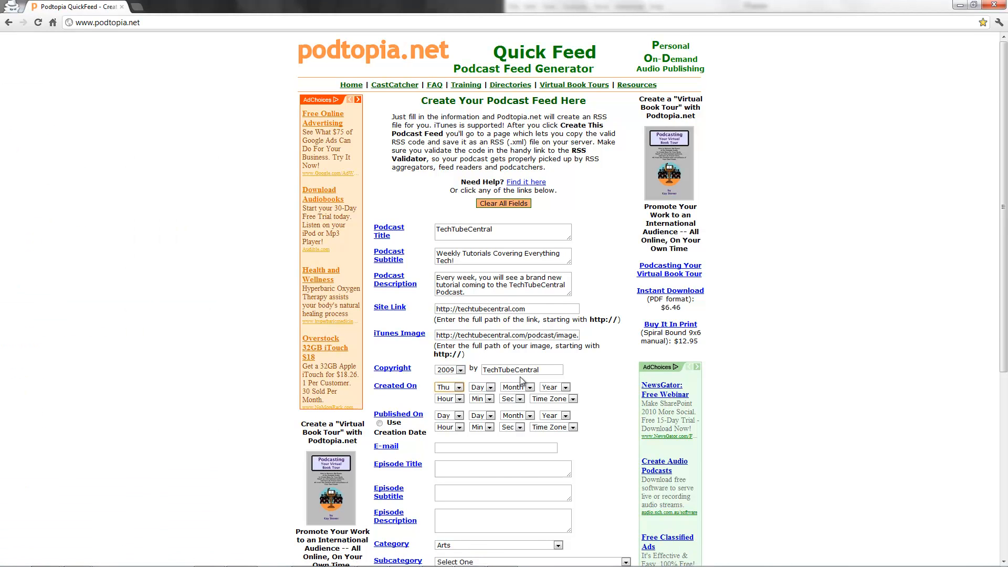
left_click(447, 386)
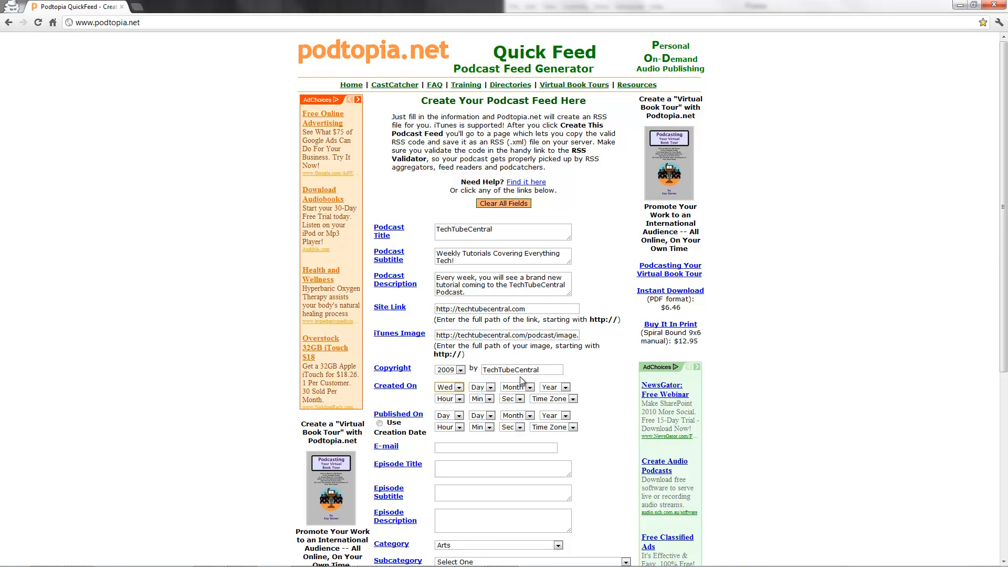
left_click(445, 386)
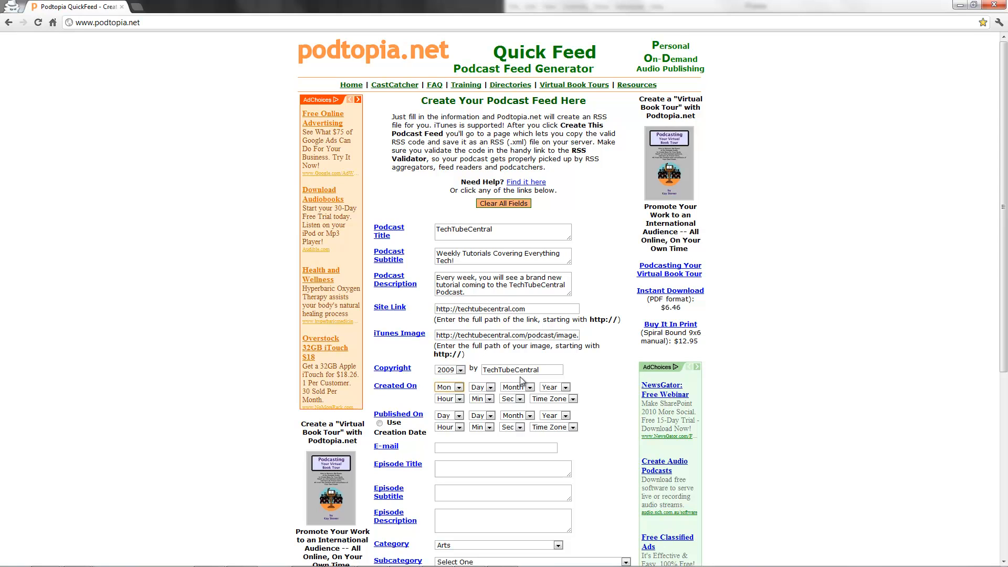
left_click(479, 386)
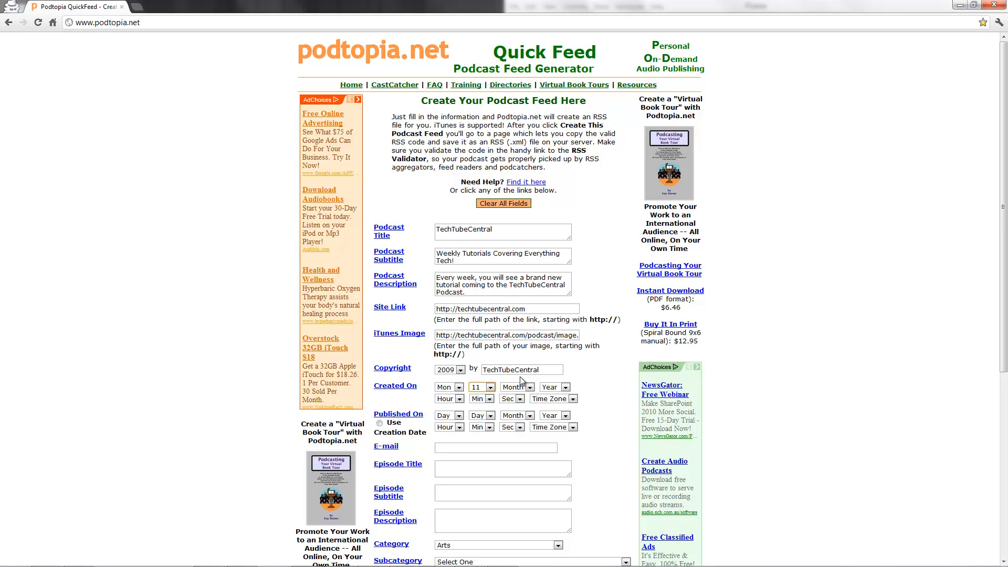
left_click(481, 386)
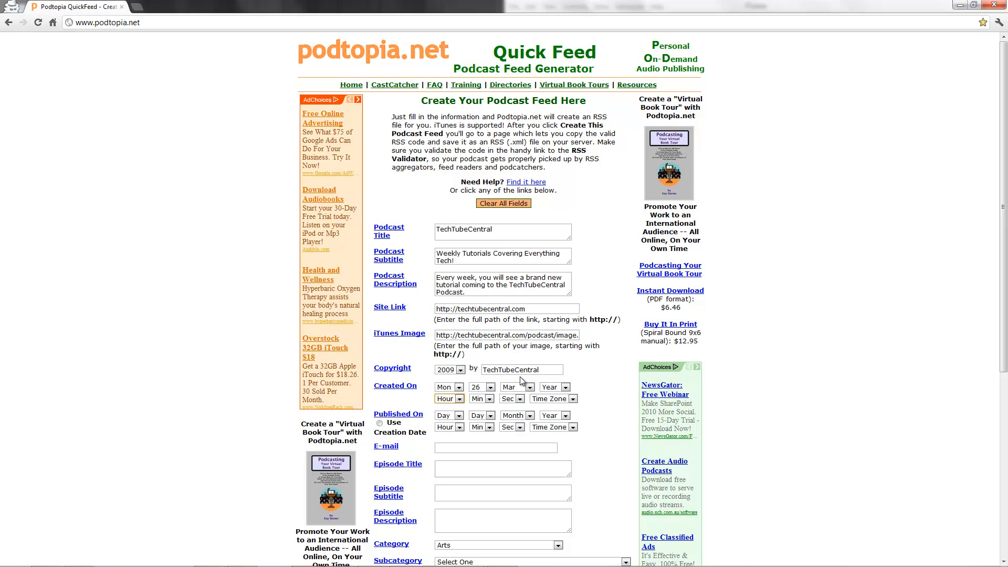
mouse_move(514, 389)
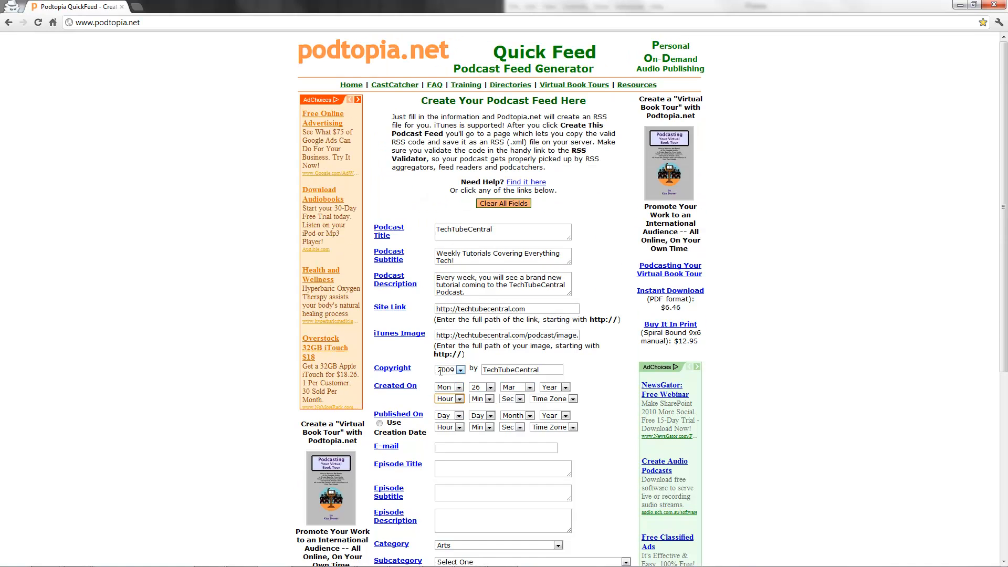
Change the creation day to the 25th and set Published On to Mon 26 Mar at 08:07:10 CDT.
scroll("down", 3)
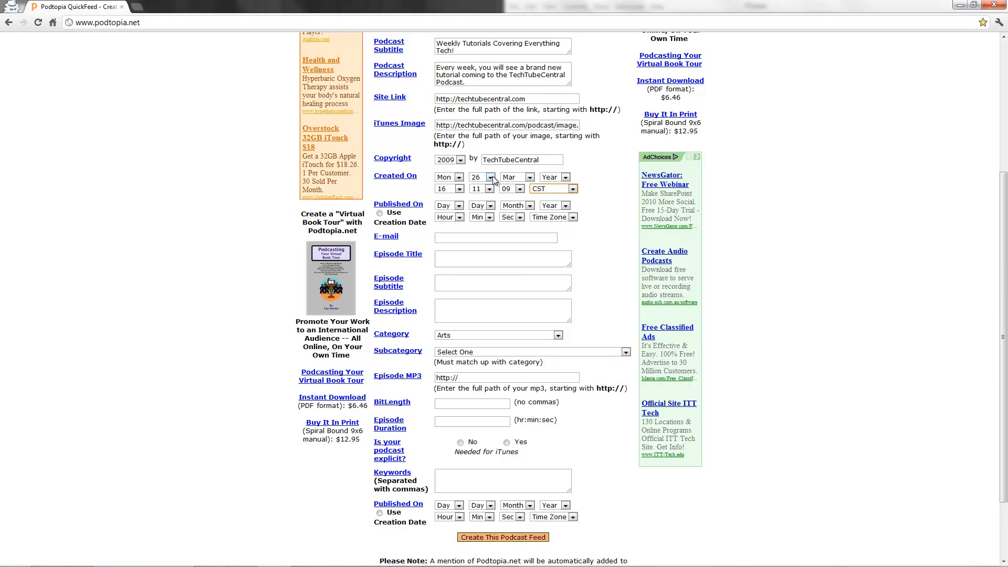
left_click(490, 177)
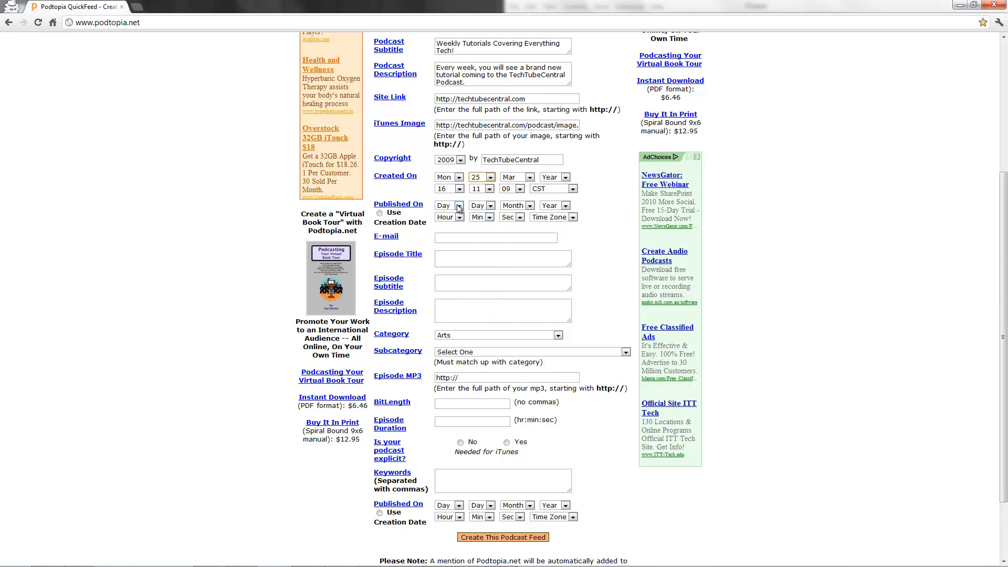
left_click(458, 205)
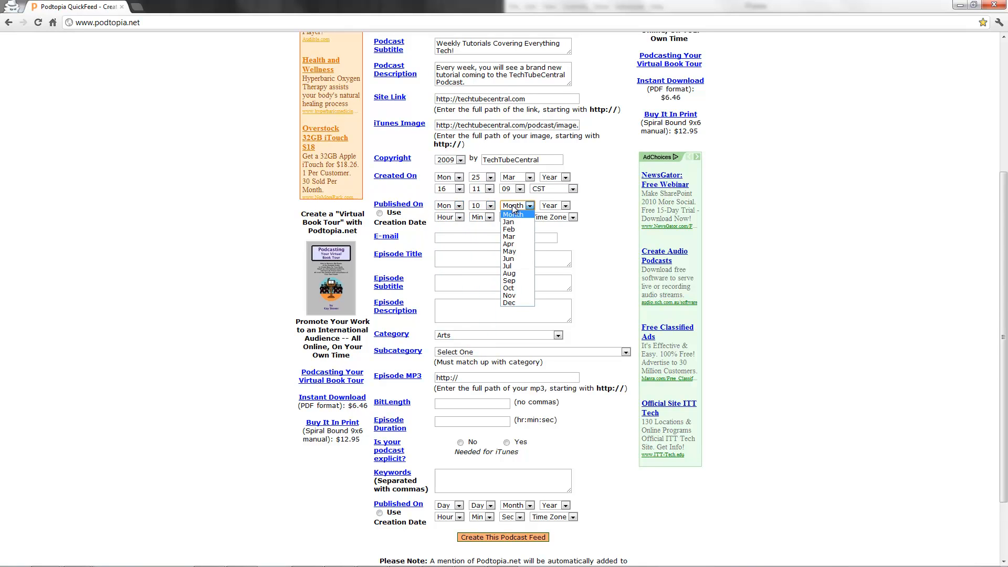
mouse_move(509, 251)
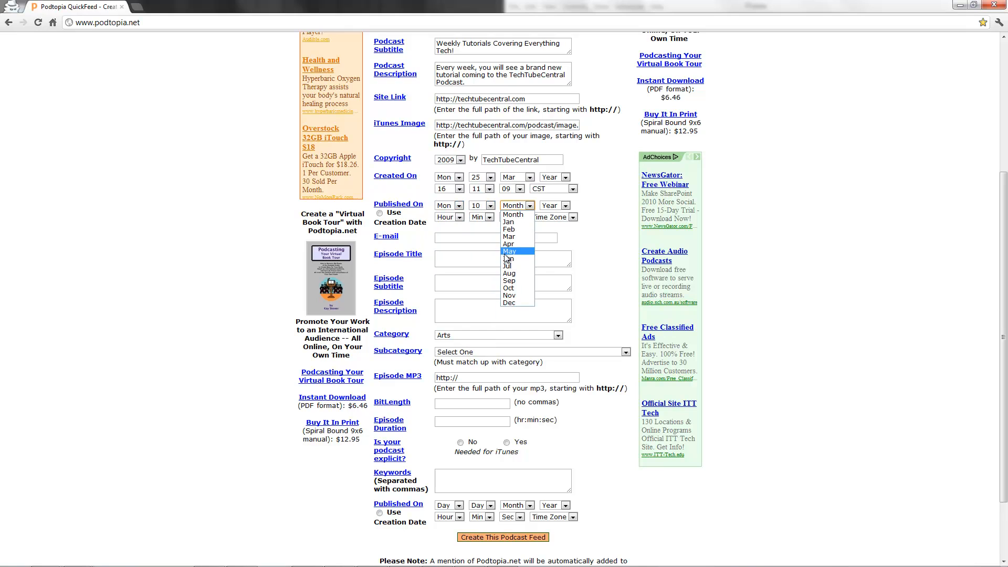
left_click(479, 205)
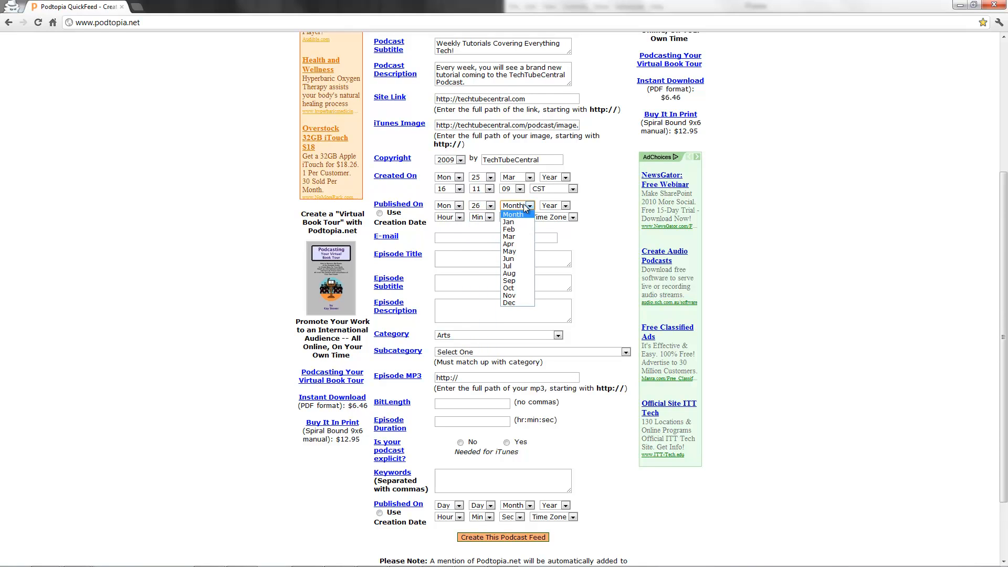
left_click(508, 237)
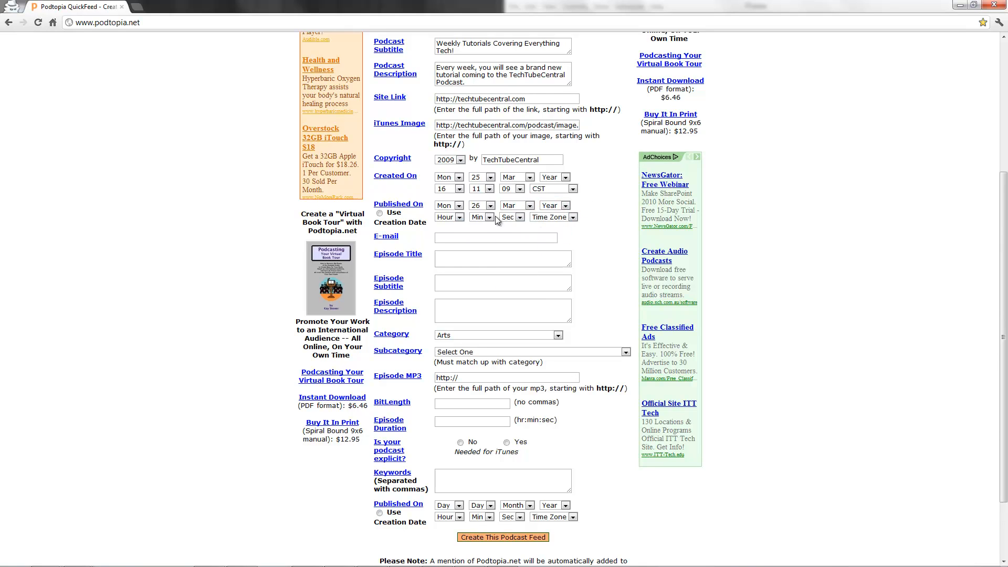
left_click(458, 216)
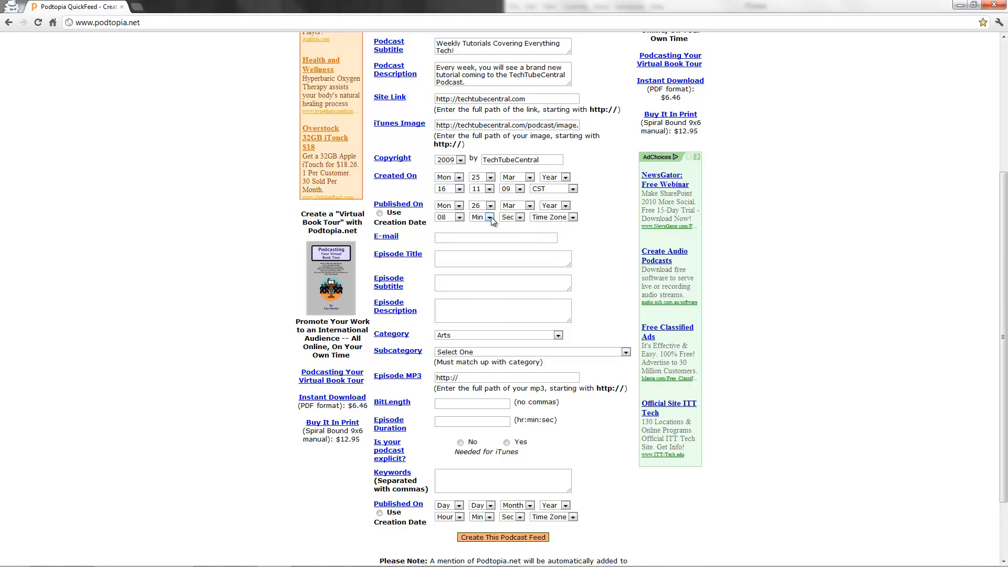
left_click(490, 205)
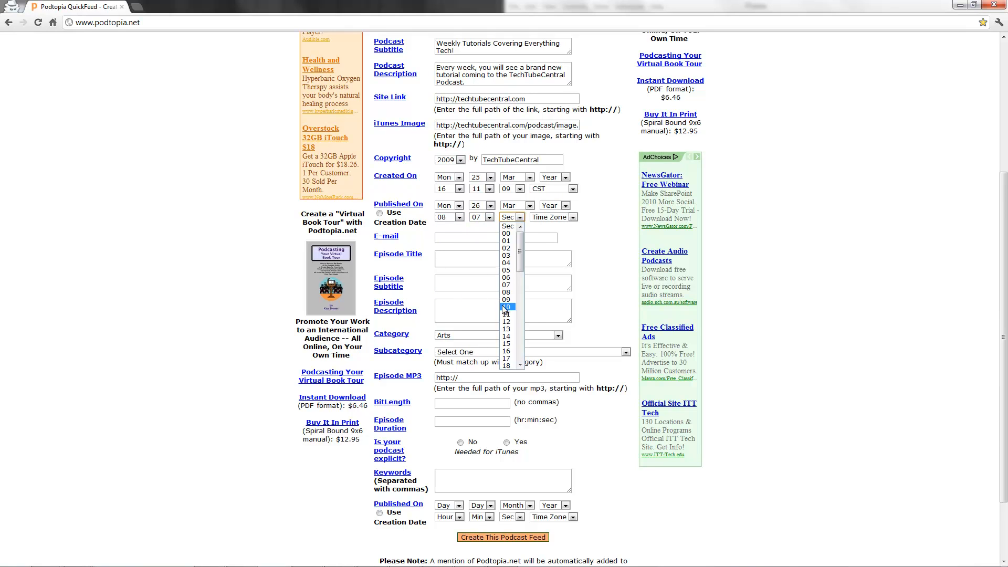
left_click(507, 307)
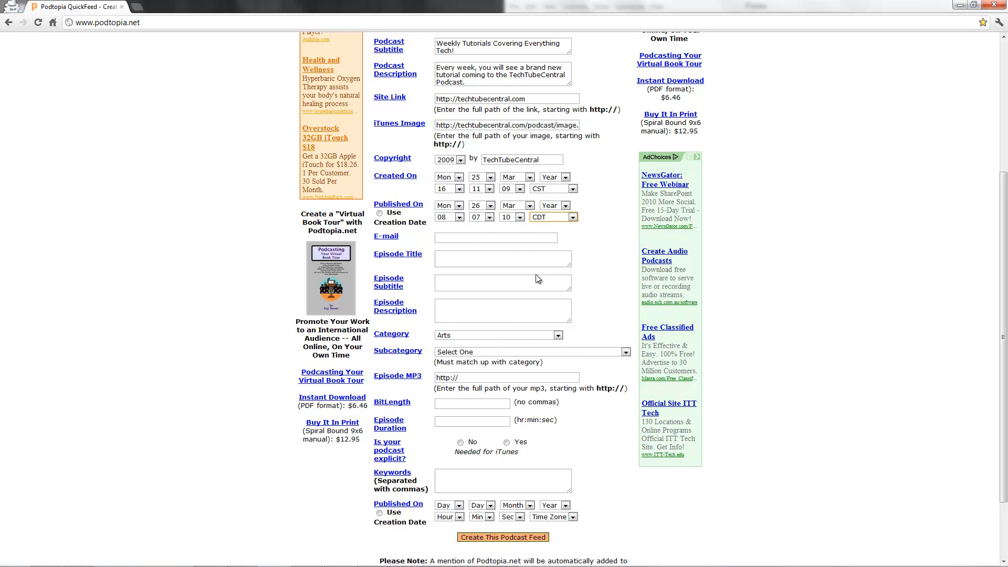
left_click(495, 238)
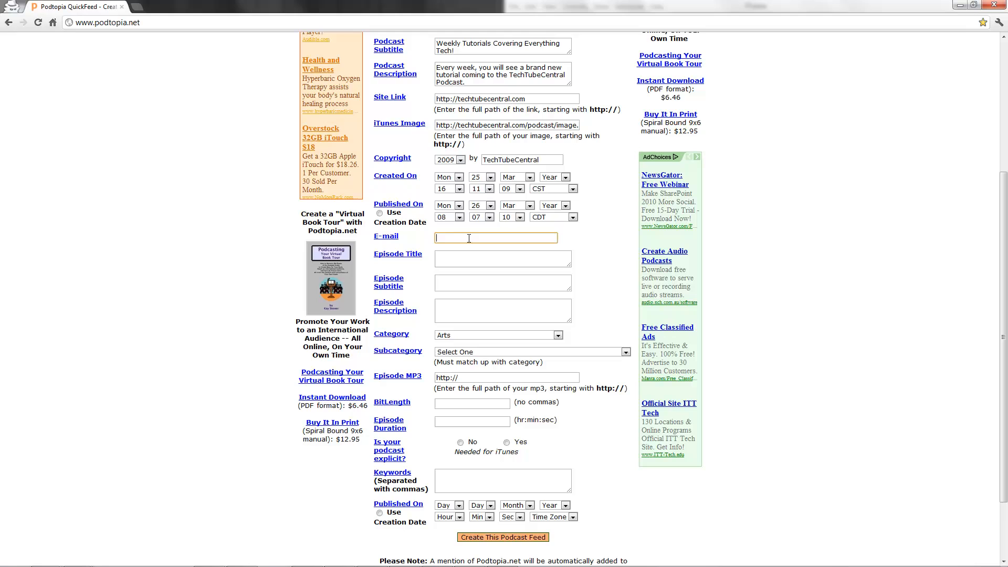
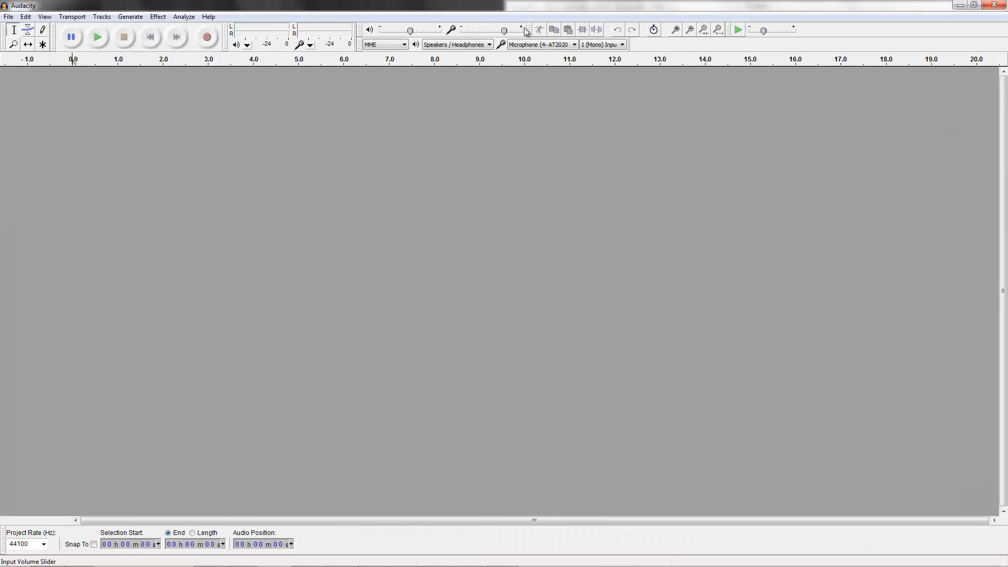
mouse_move(581, 28)
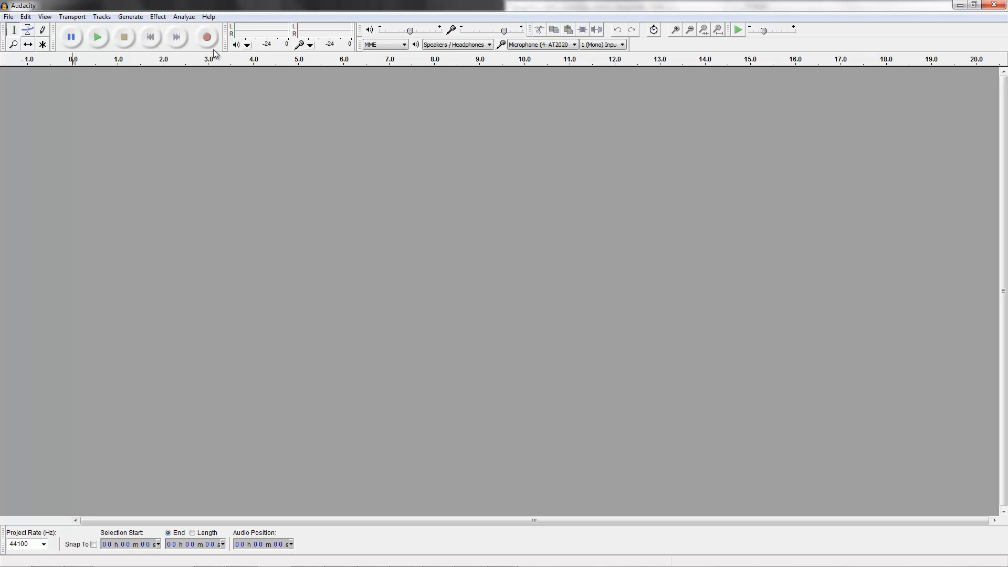
Record a roughly nine-second spoken clip on a new track and stop recording.
left_click(206, 37)
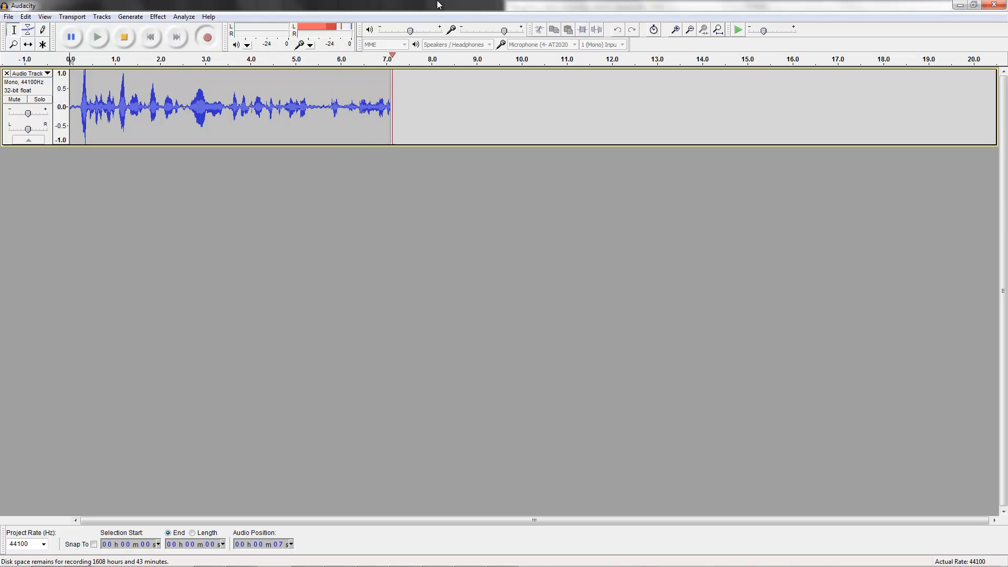
left_click(123, 37)
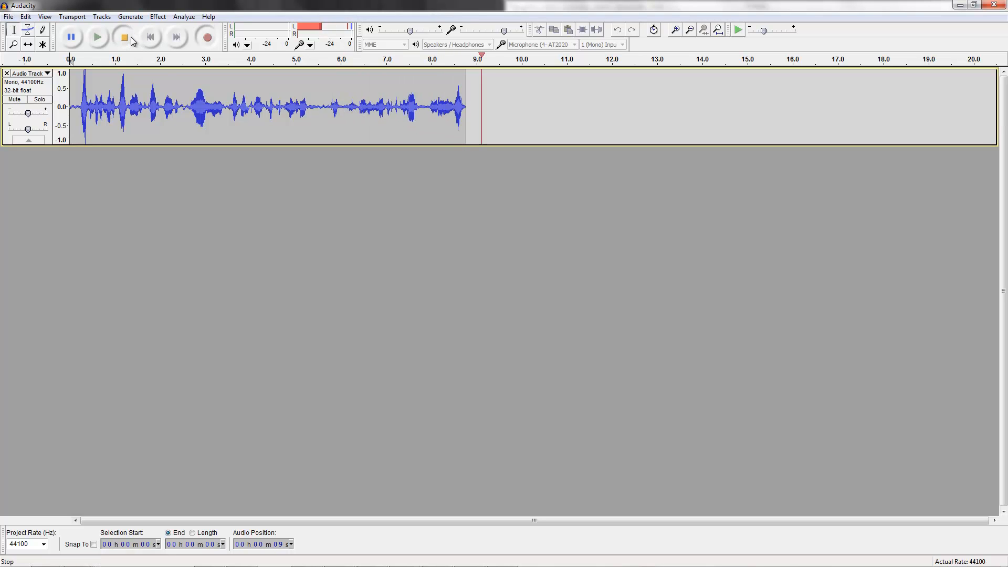
left_click(8, 16)
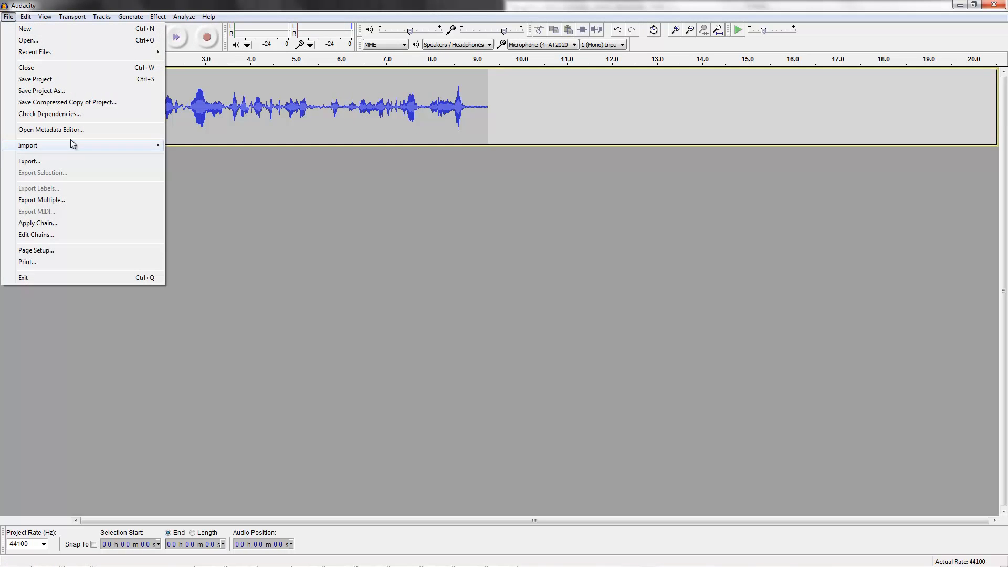
Export the recording to the desktop as the MP3 file episode1.
left_click(29, 161)
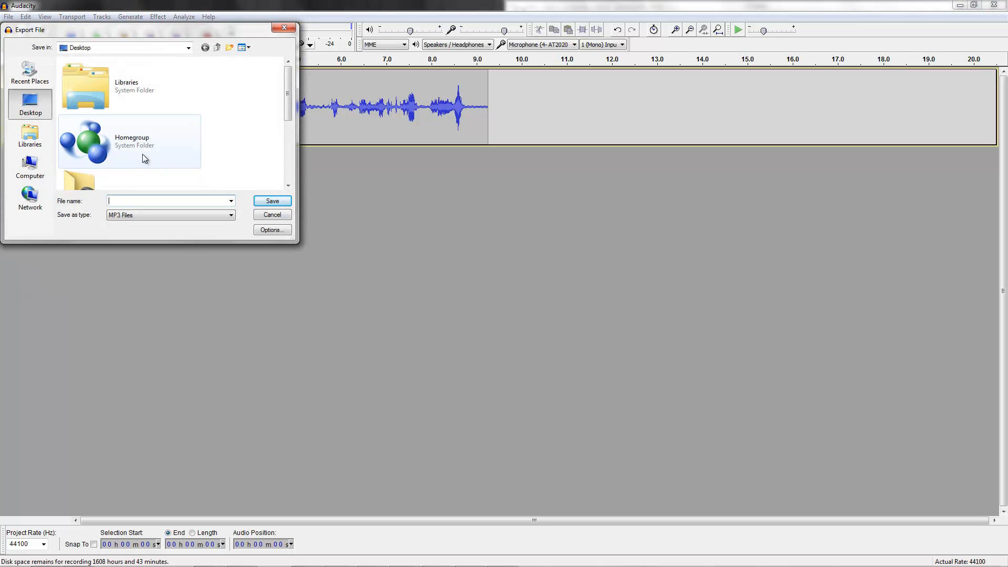
type("episode1")
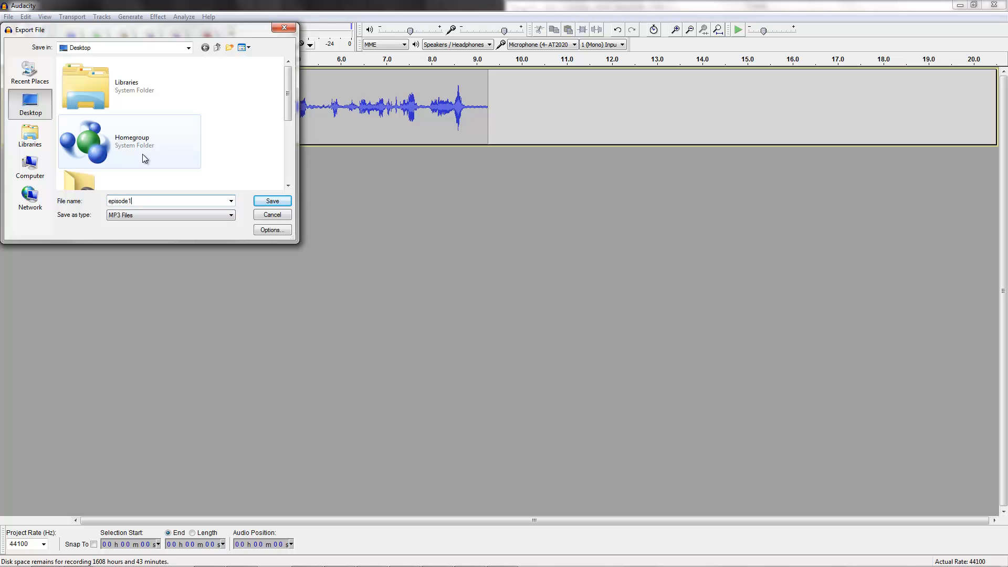
left_click(271, 201)
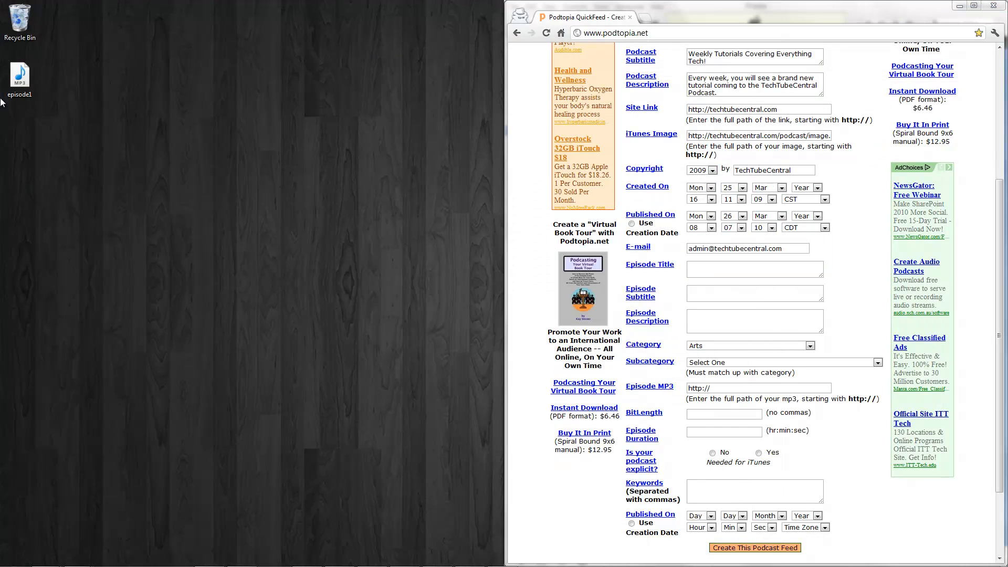
Give the episode the title Episode 1 with subtitle and description 'An Intro To The Podcast'.
left_click(755, 268)
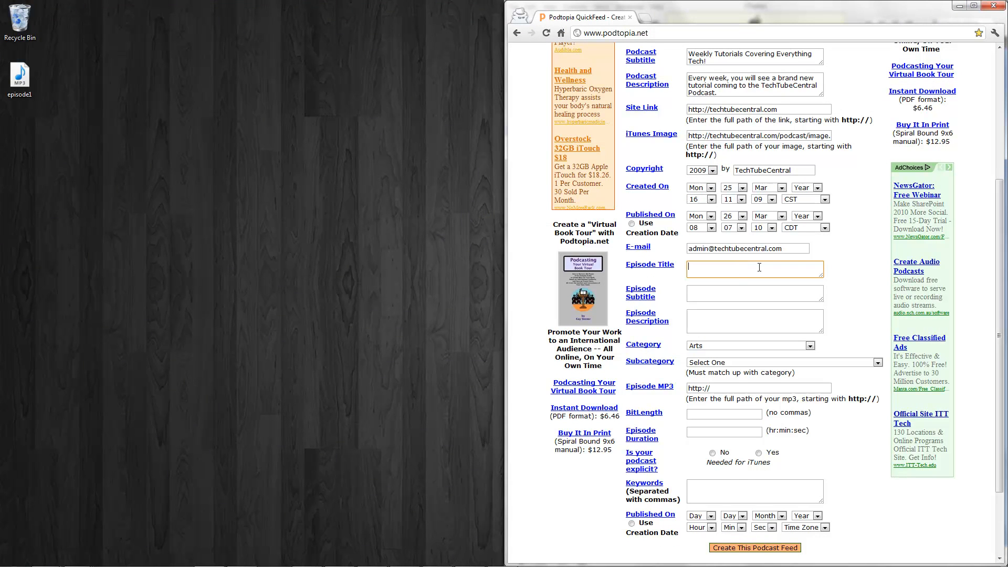
type("Episode")
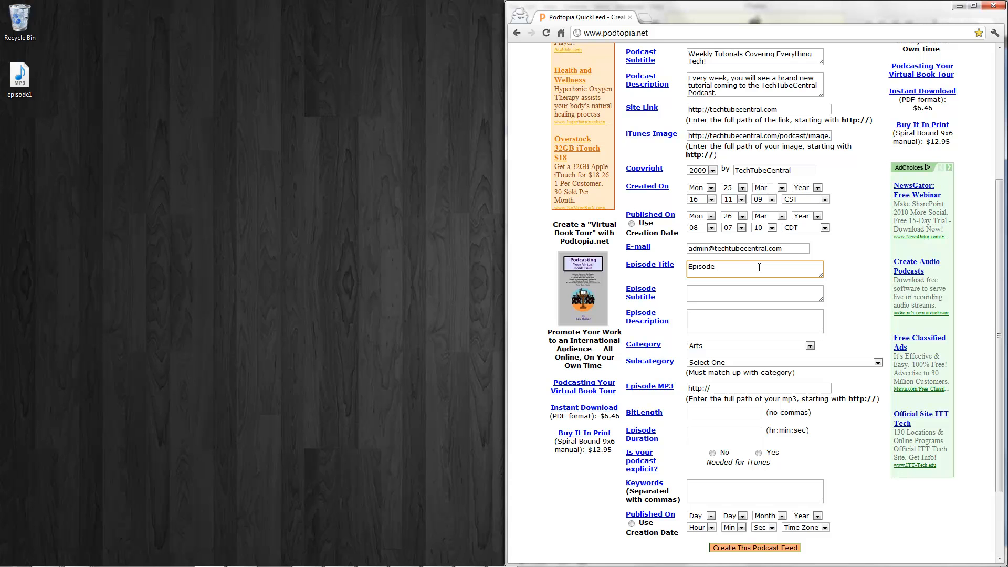
type("A")
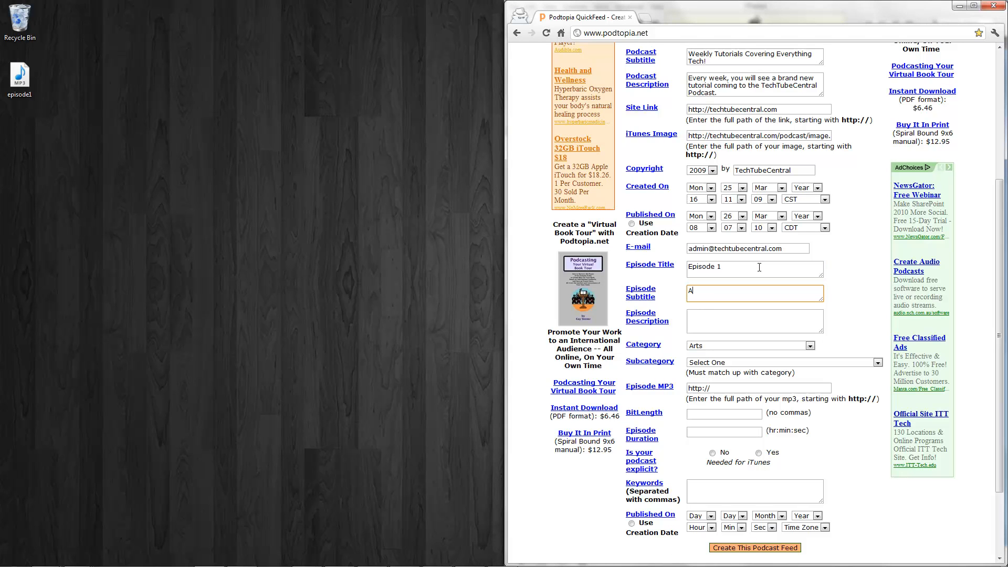
type("n Intr")
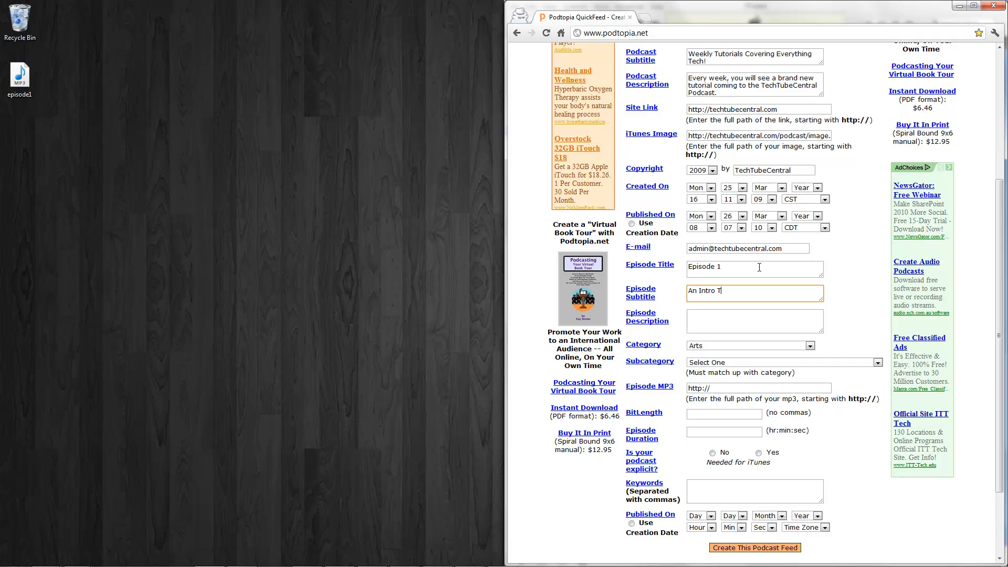
type("o The Podd")
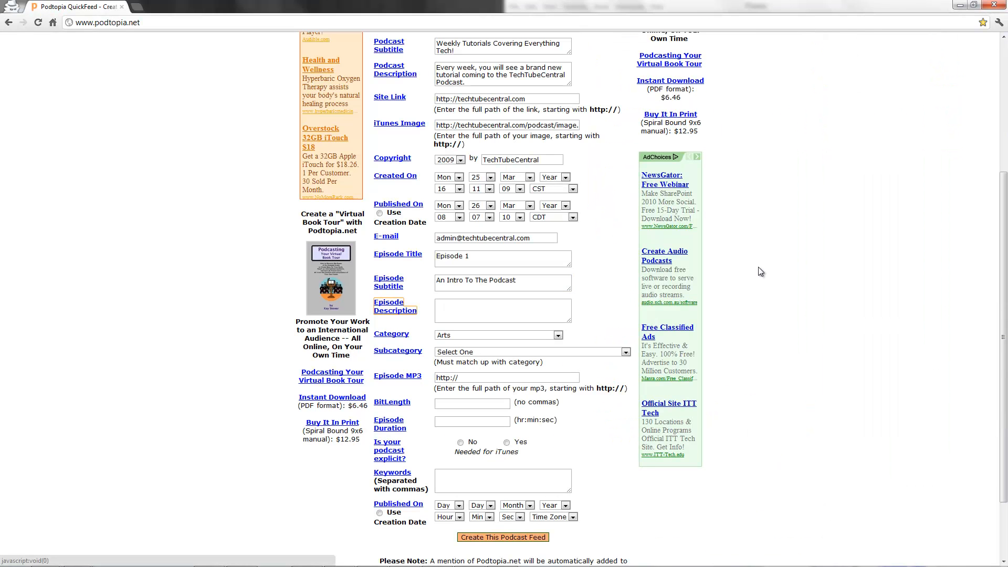
left_click(503, 310)
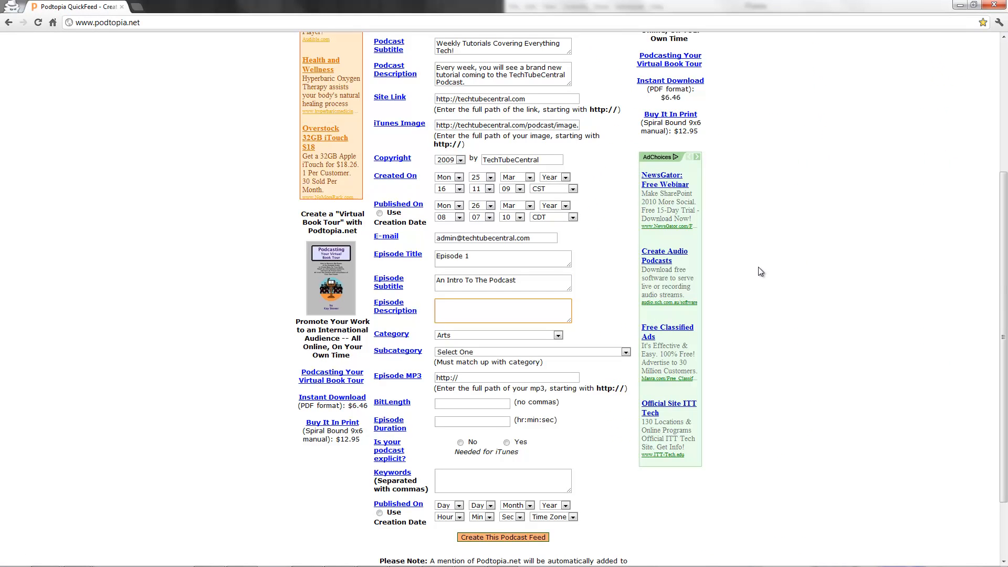
mouse_move(604, 327)
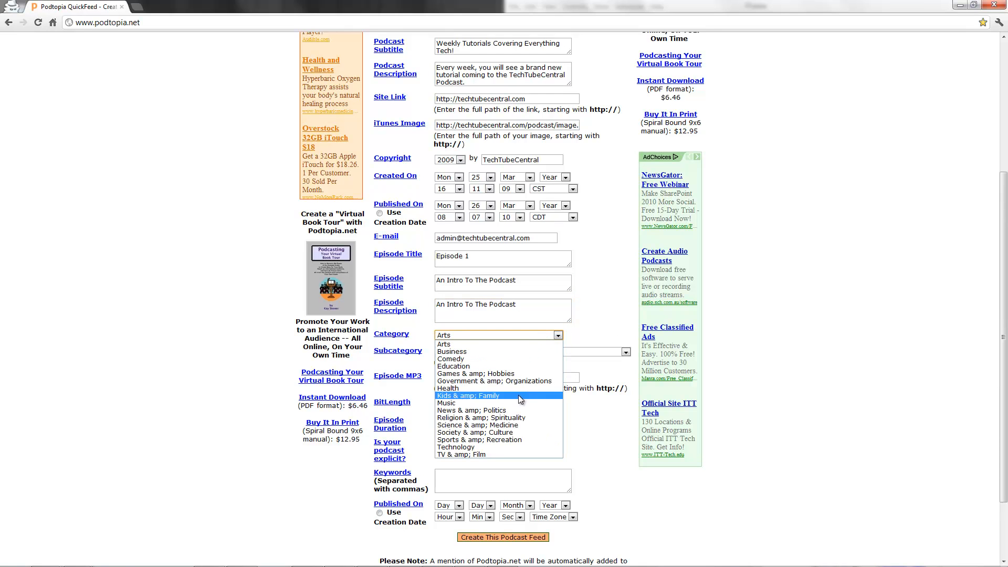
File the episode under category Technology, subcategory Technology - Software How-To.
left_click(455, 453)
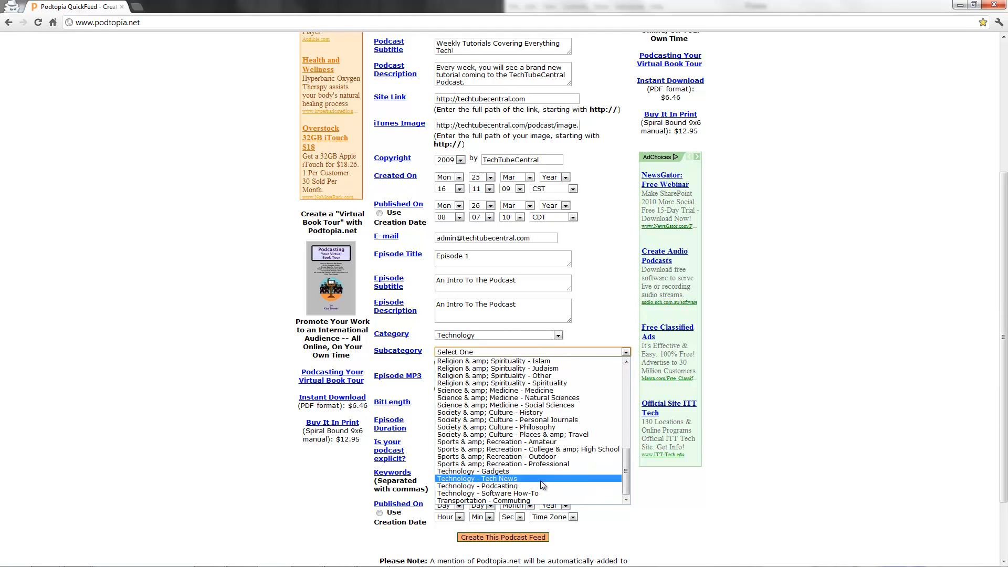
left_click(478, 485)
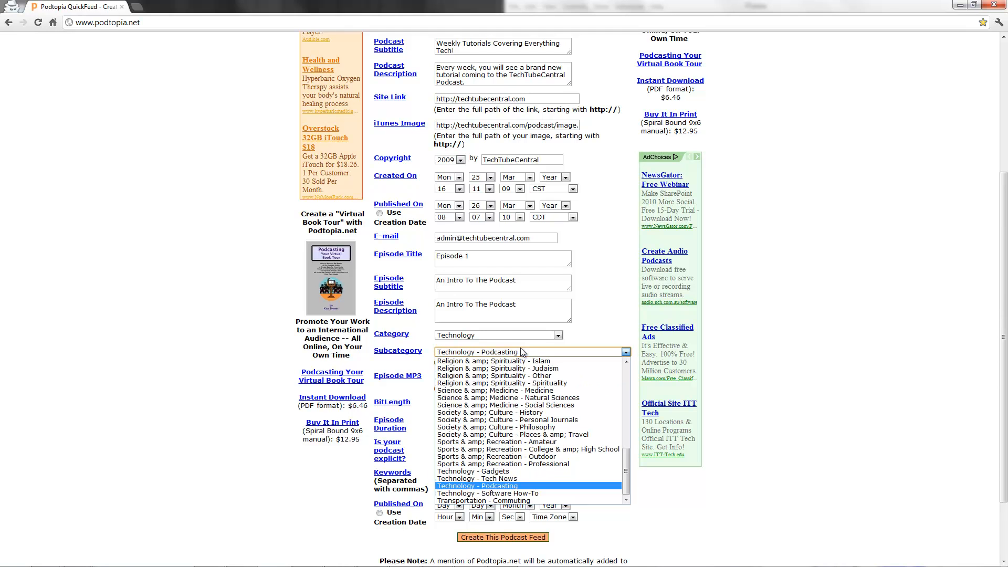
left_click(487, 493)
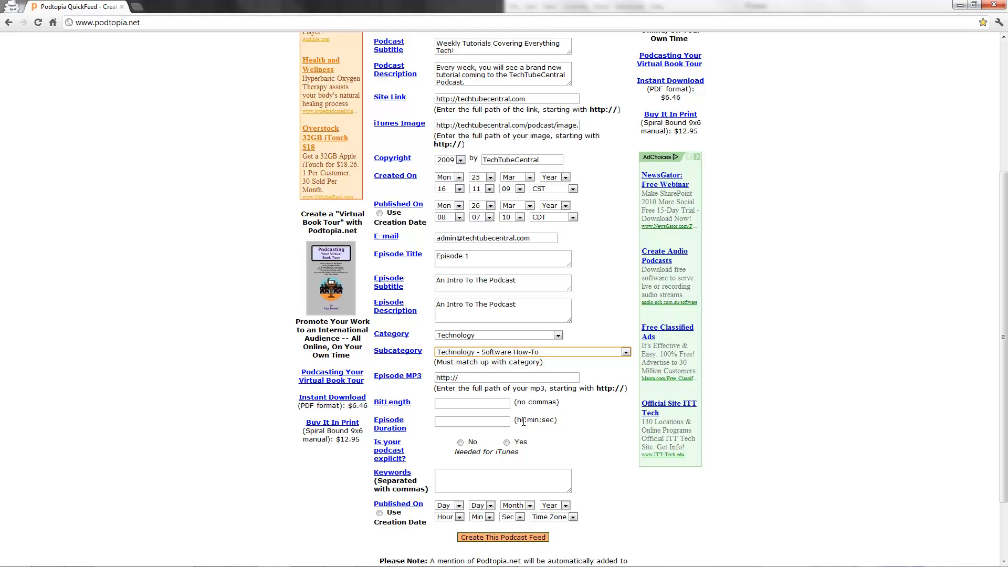
left_click(506, 378)
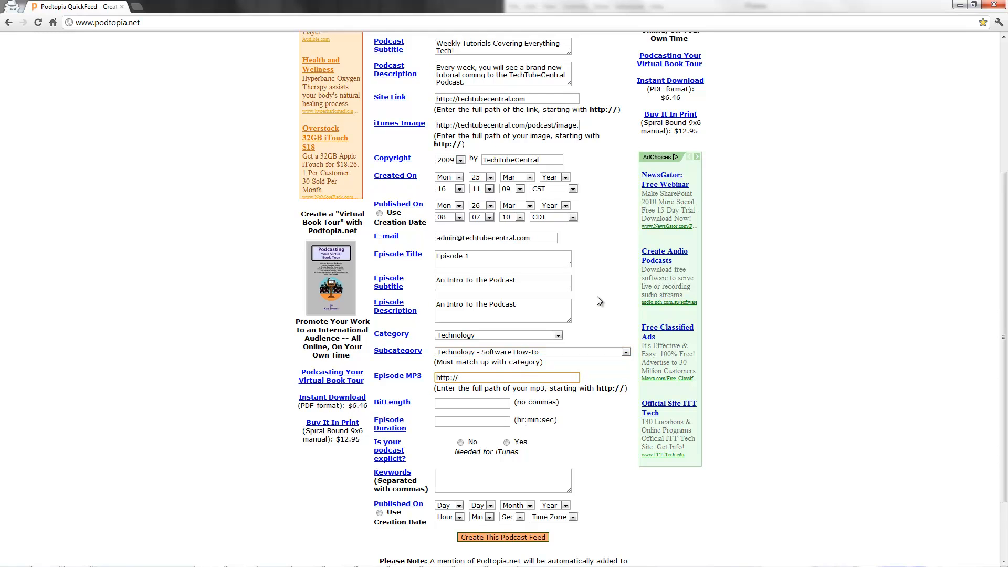
type("techtubecentral.com/")
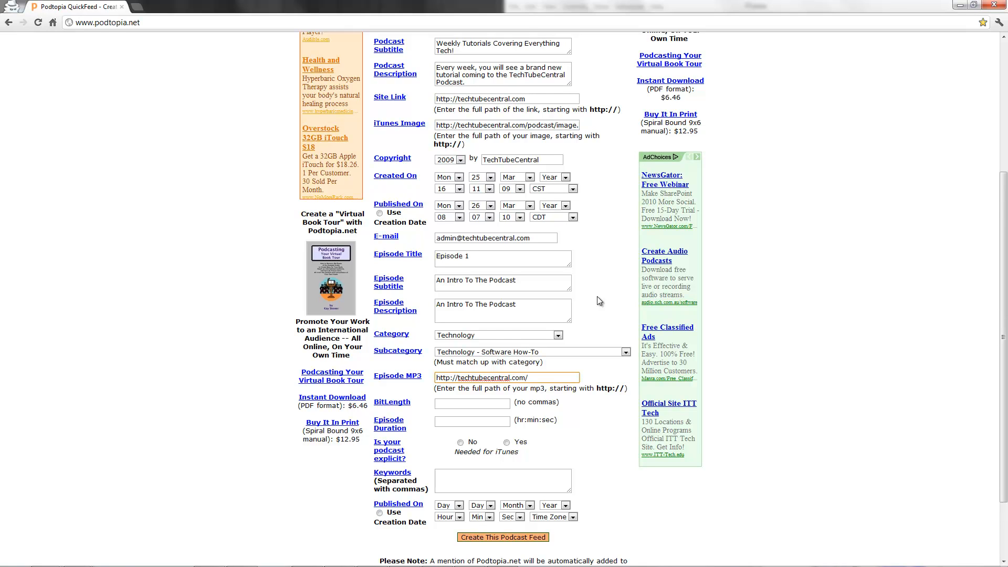
type("podcast/episod")
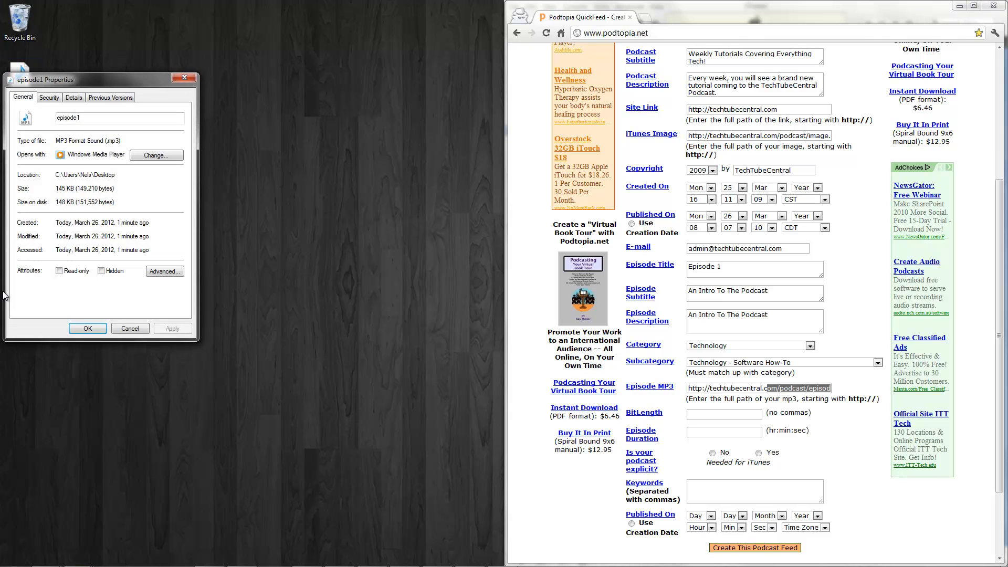
Read the episode1 file's size from its Details properties and enter 145 as BitLength.
left_click(74, 97)
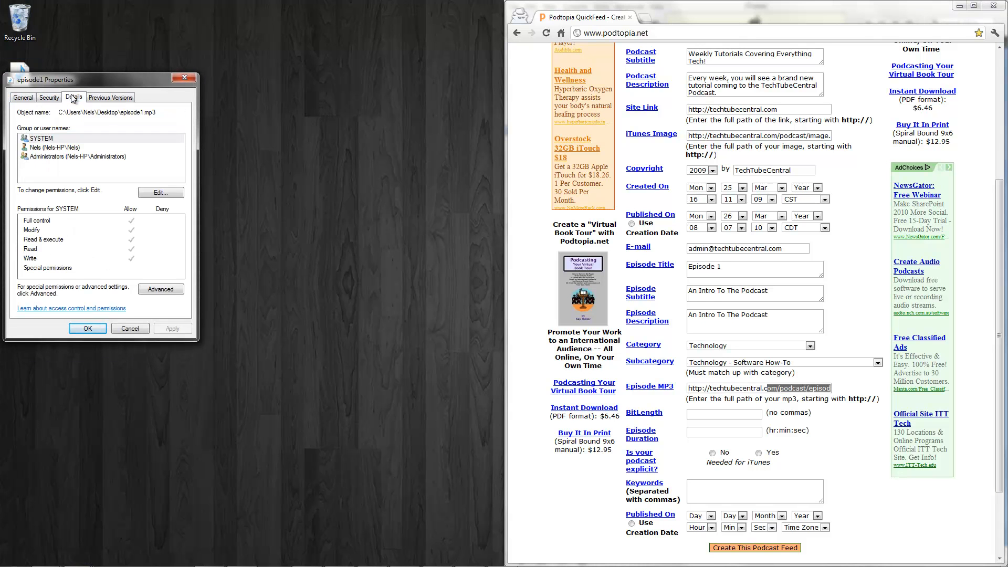
left_click(74, 97)
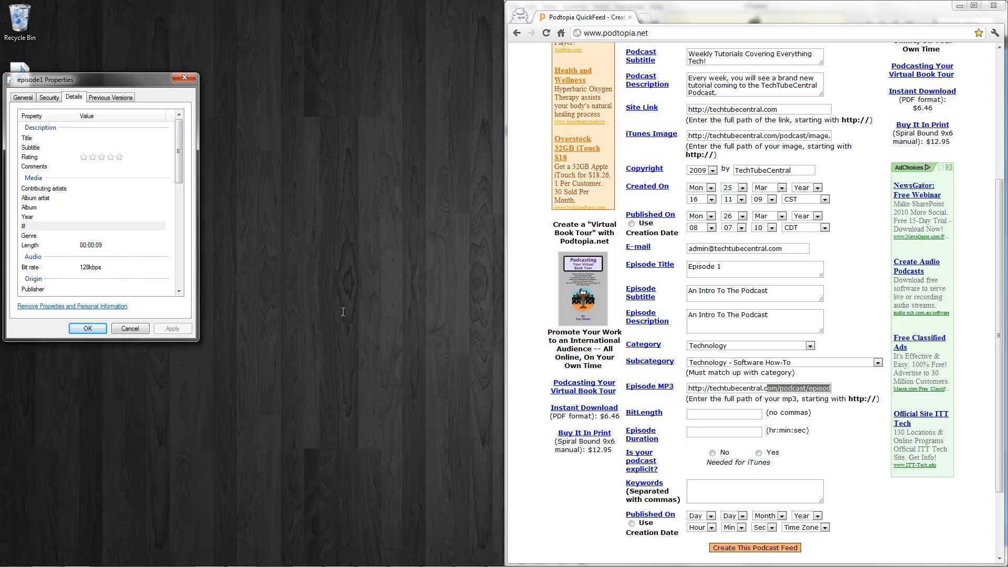
left_click(120, 197)
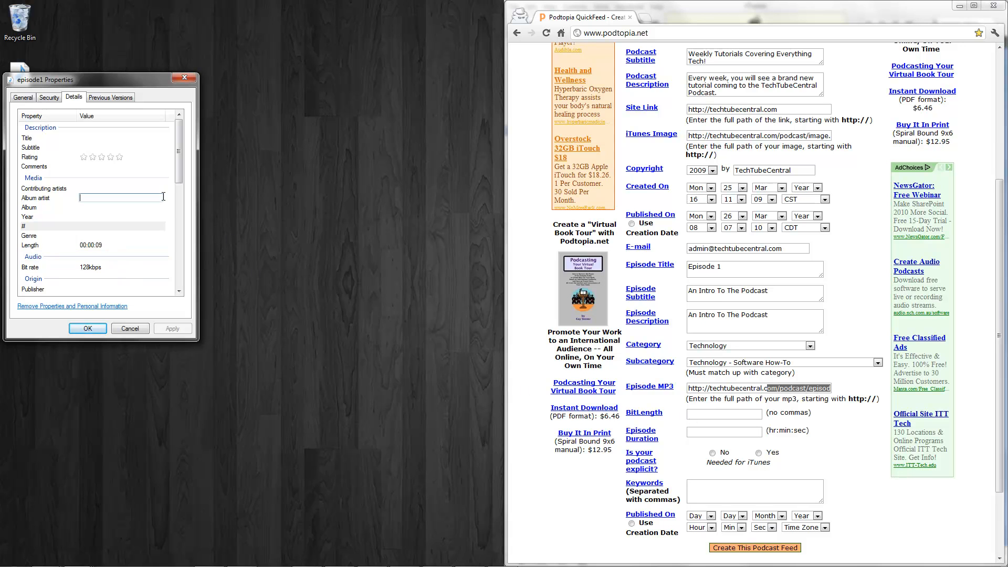
scroll("down", 3)
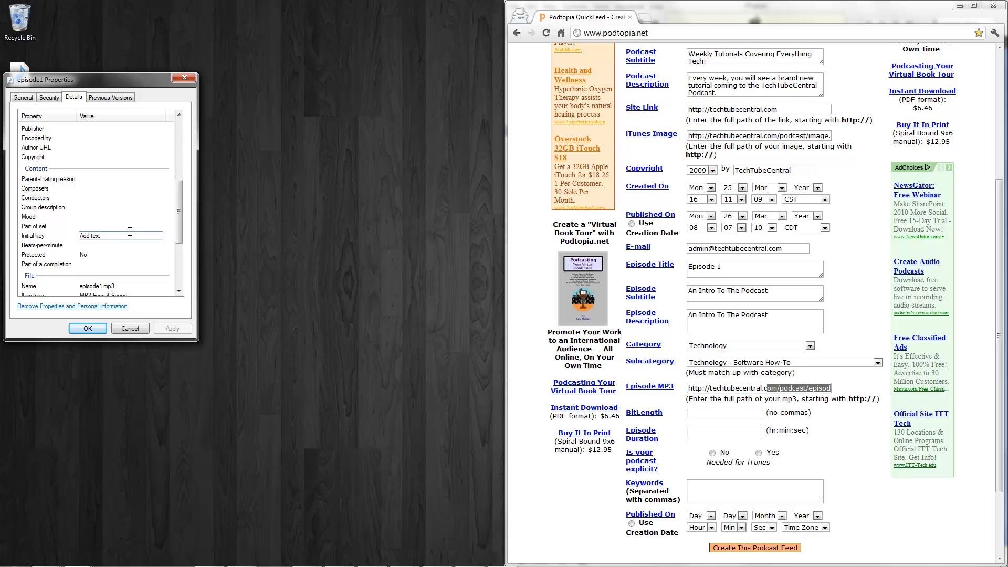
scroll("down", 3)
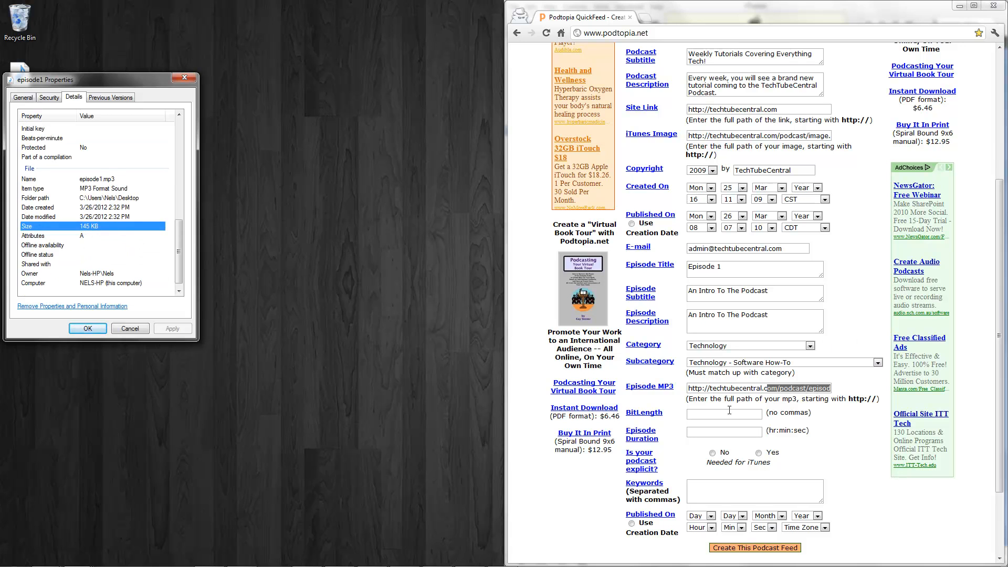
left_click(722, 413)
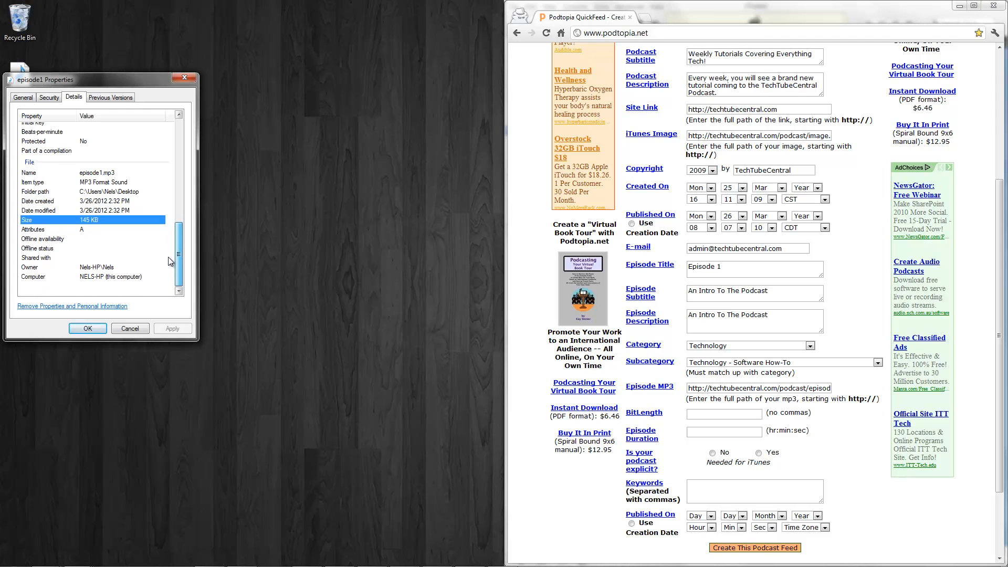
mouse_move(219, 283)
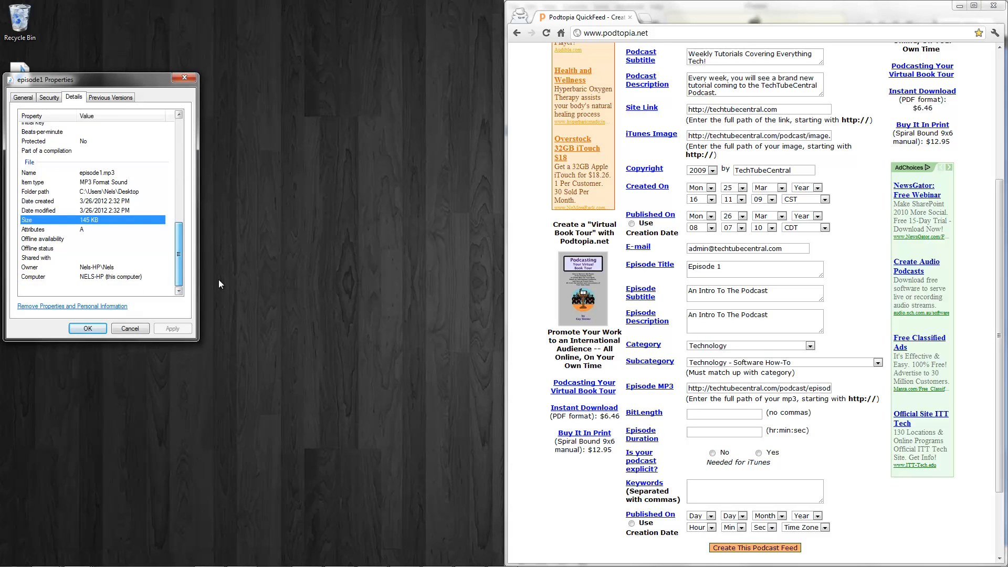
left_click(722, 413)
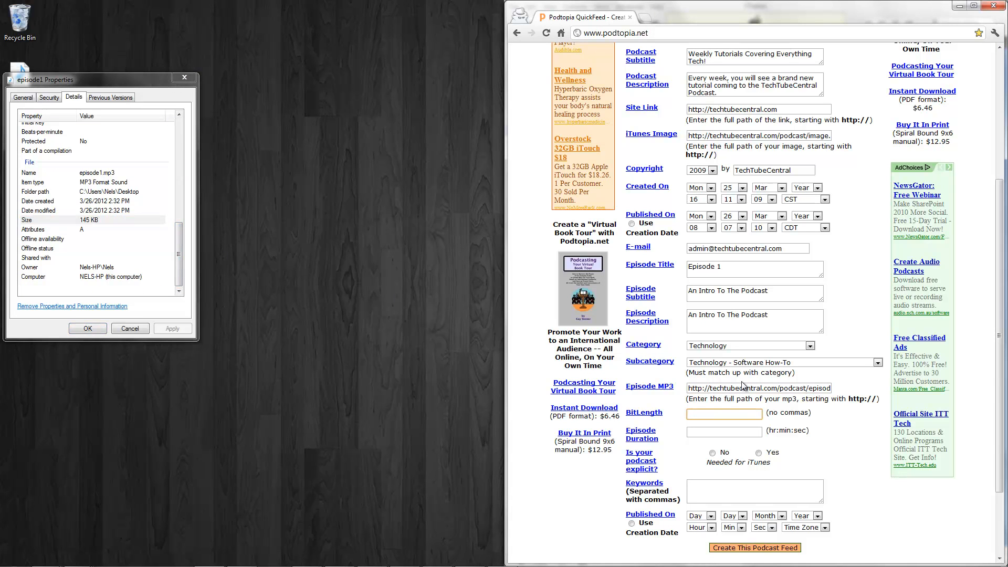
type("145")
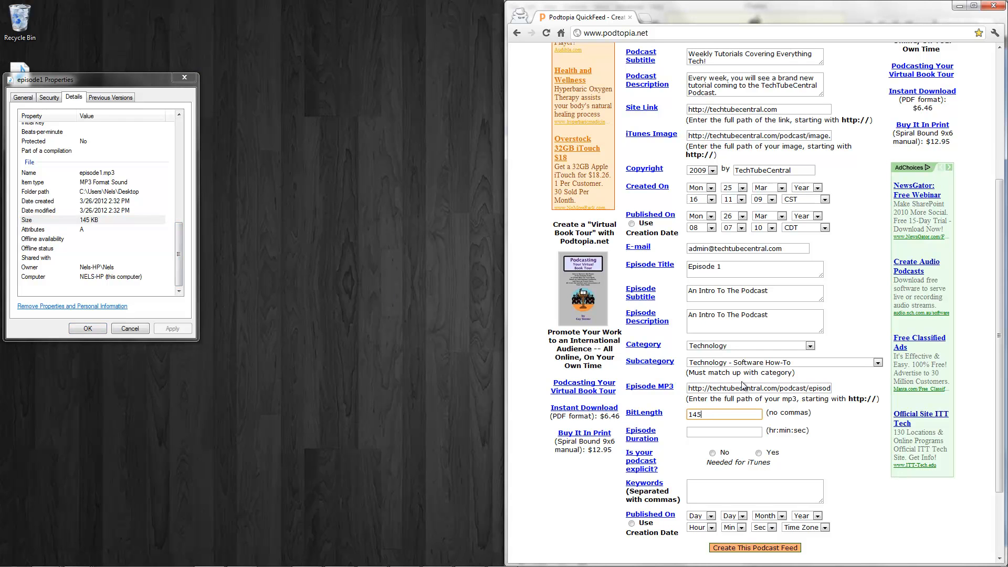
Recheck the file's length and enter the episode duration 00:00:09.
left_click(722, 430)
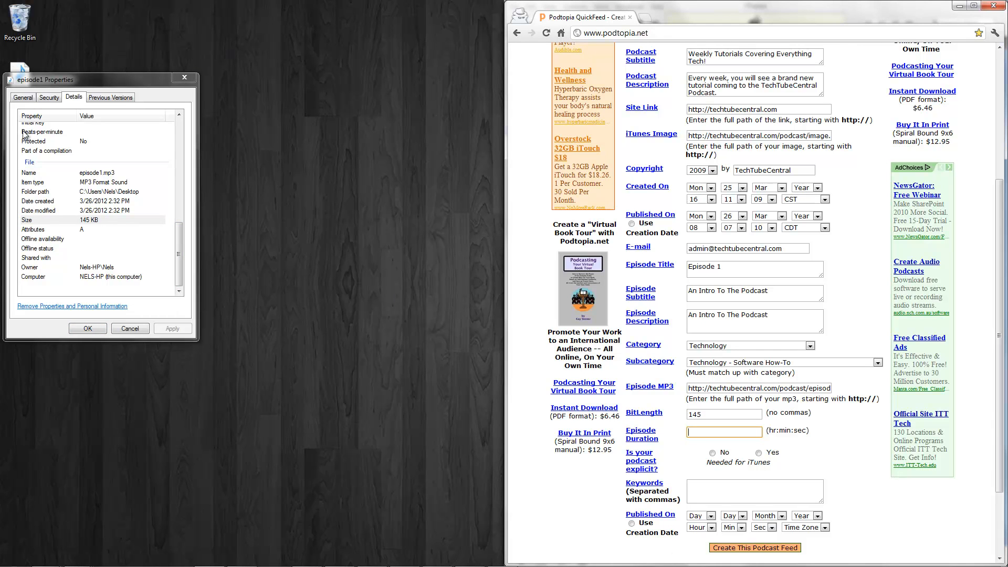
left_click(22, 97)
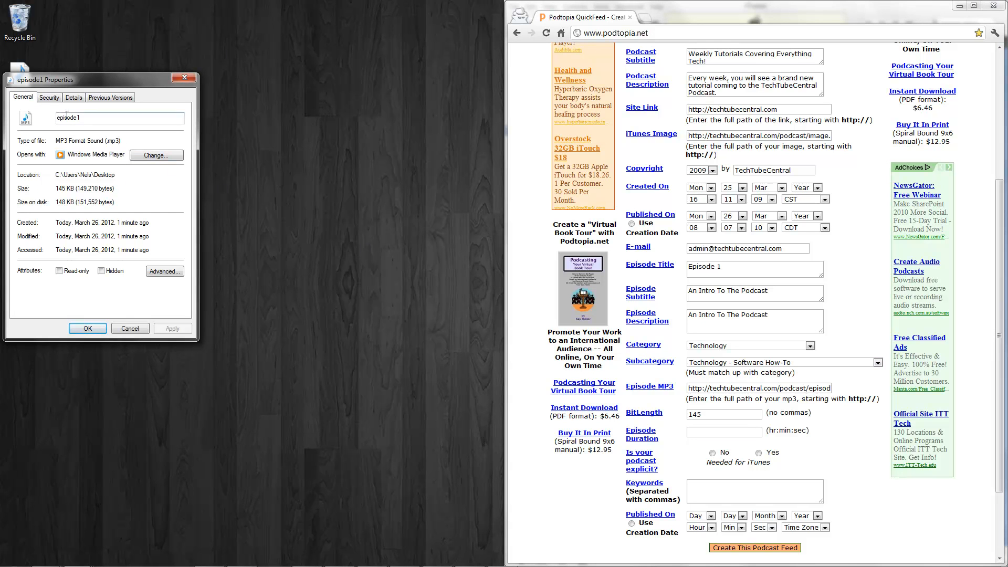
left_click(73, 97)
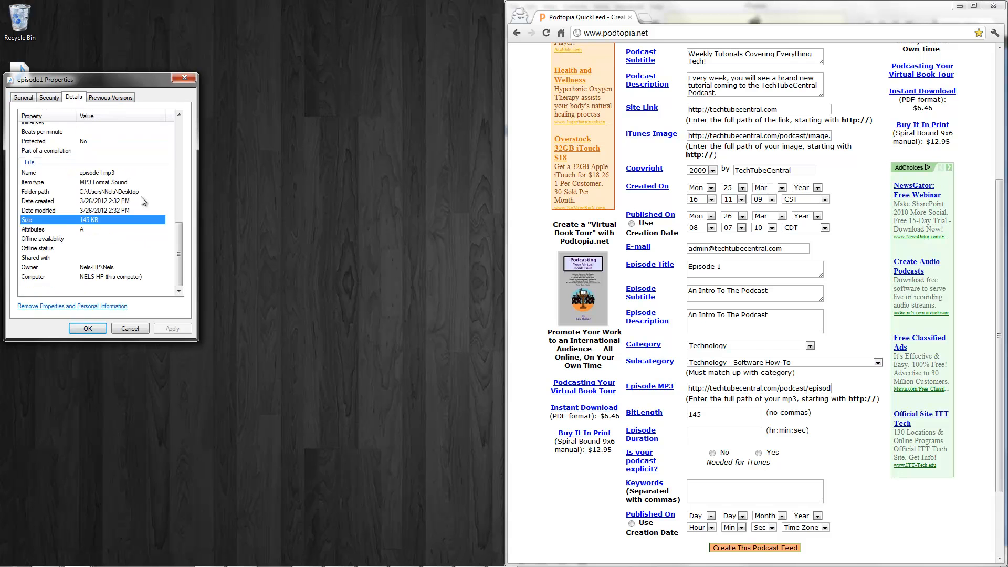
scroll("down", 3)
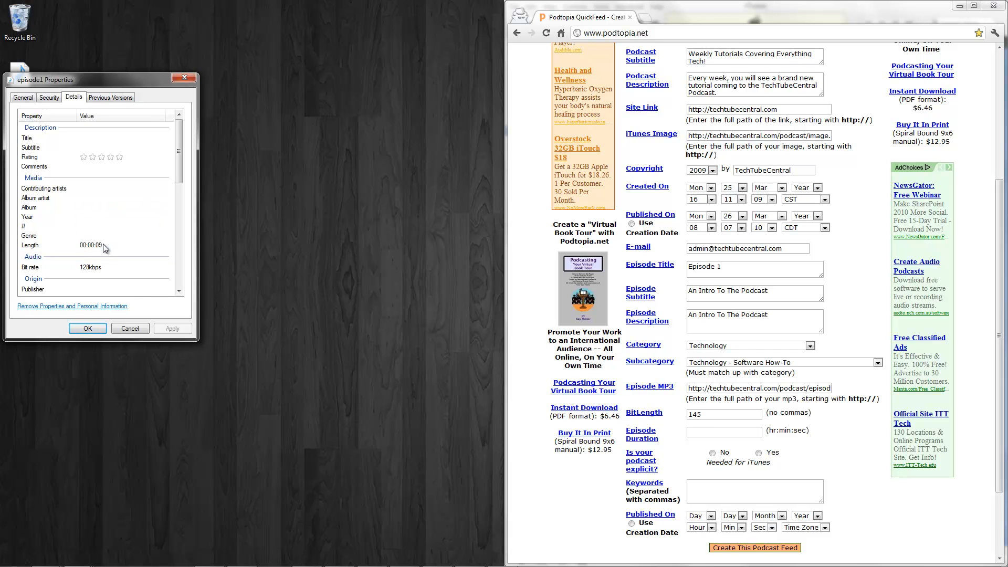
left_click(722, 432)
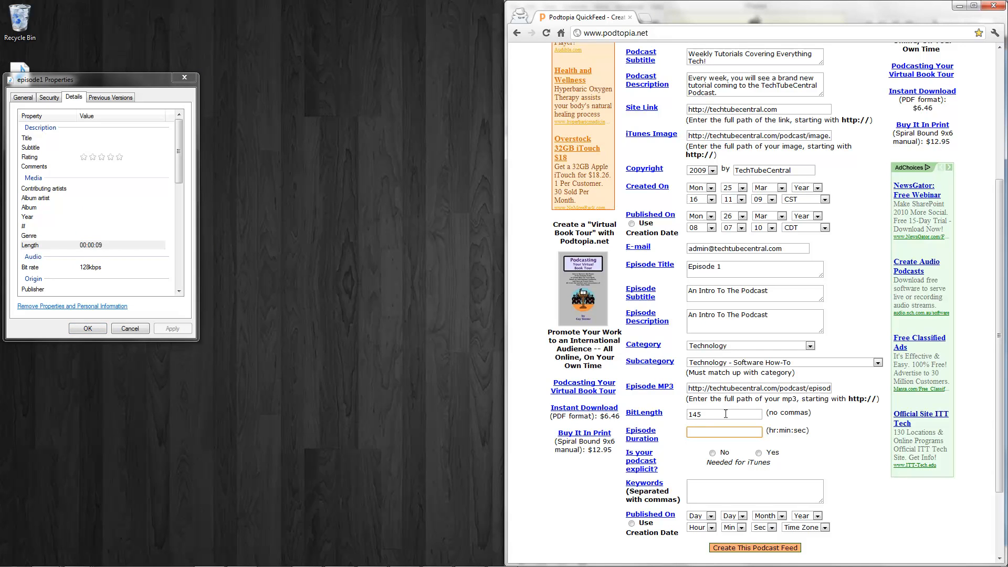
type("00:00:09")
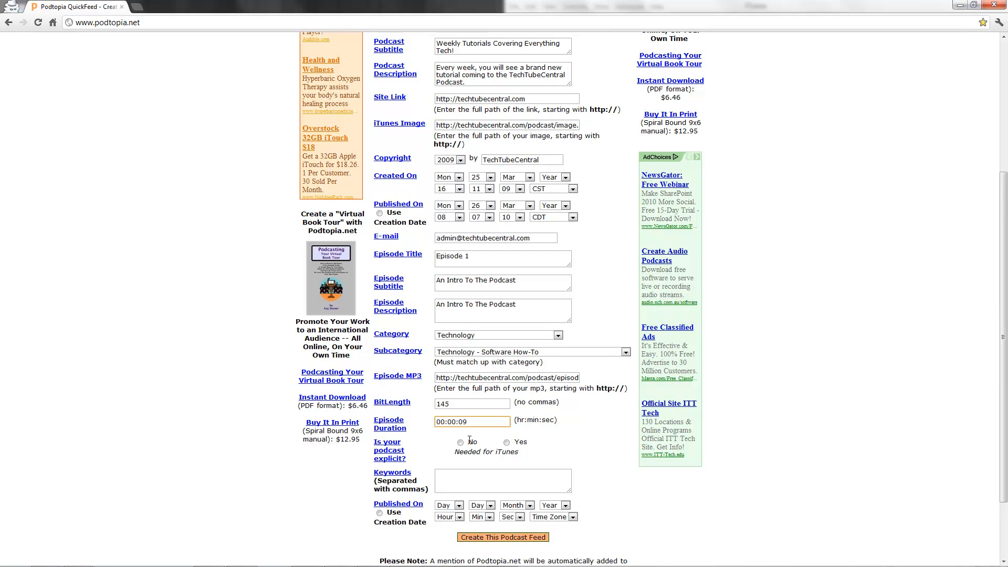
Enter episode keywords such as 'techtubecentral techtube podcast'.
type("t")
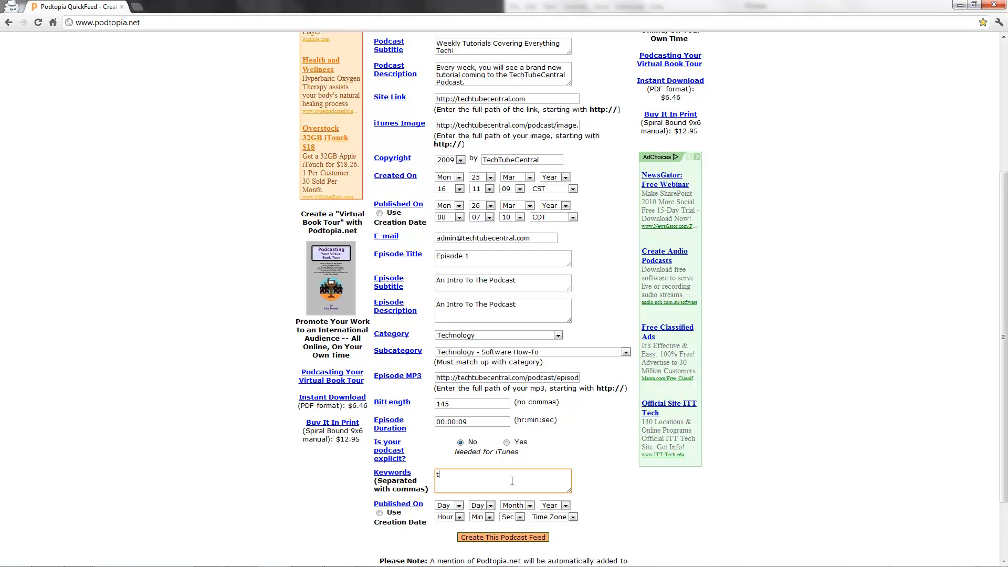
type("echtubecen")
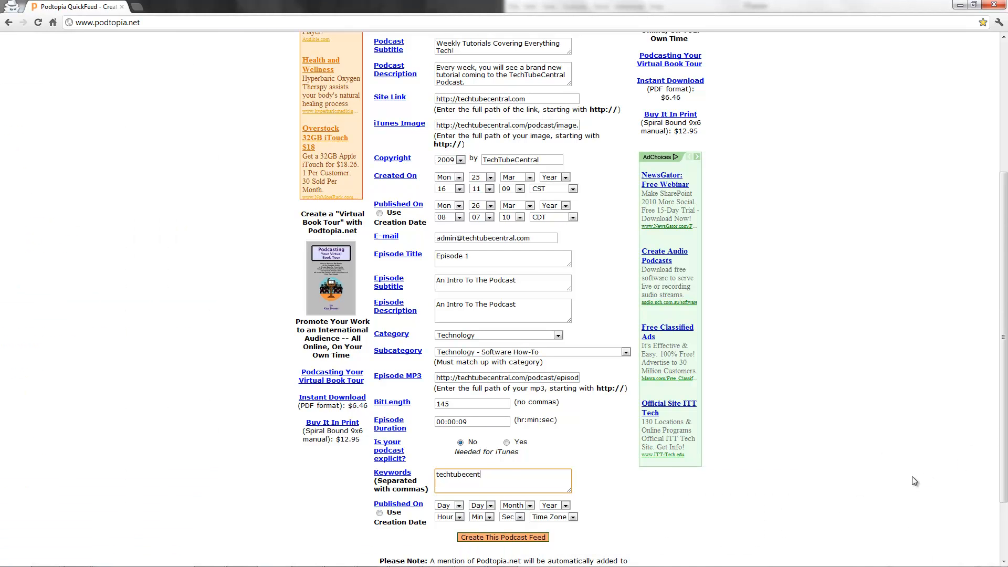
type("techtubecentral techtube")
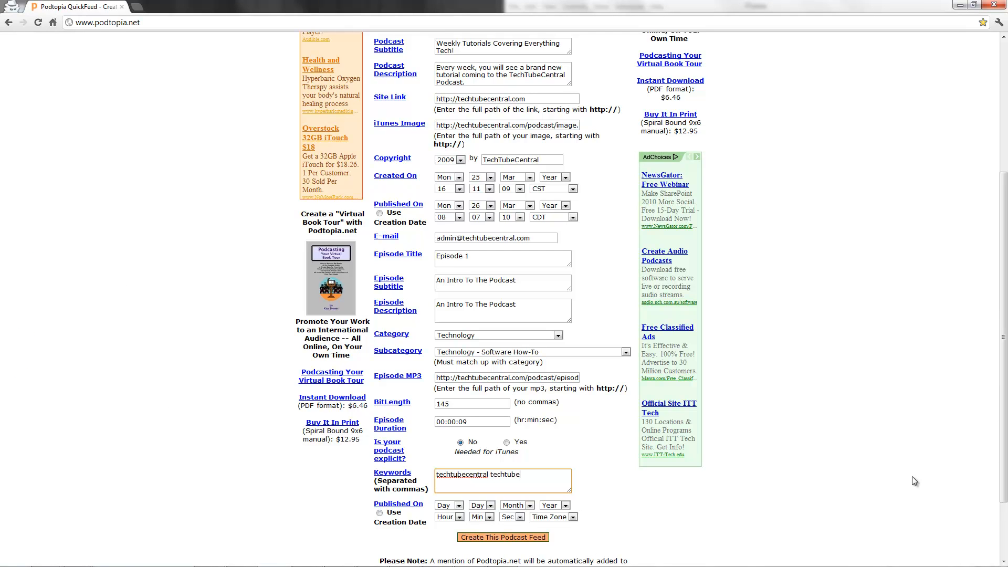
type("podcast weekly se")
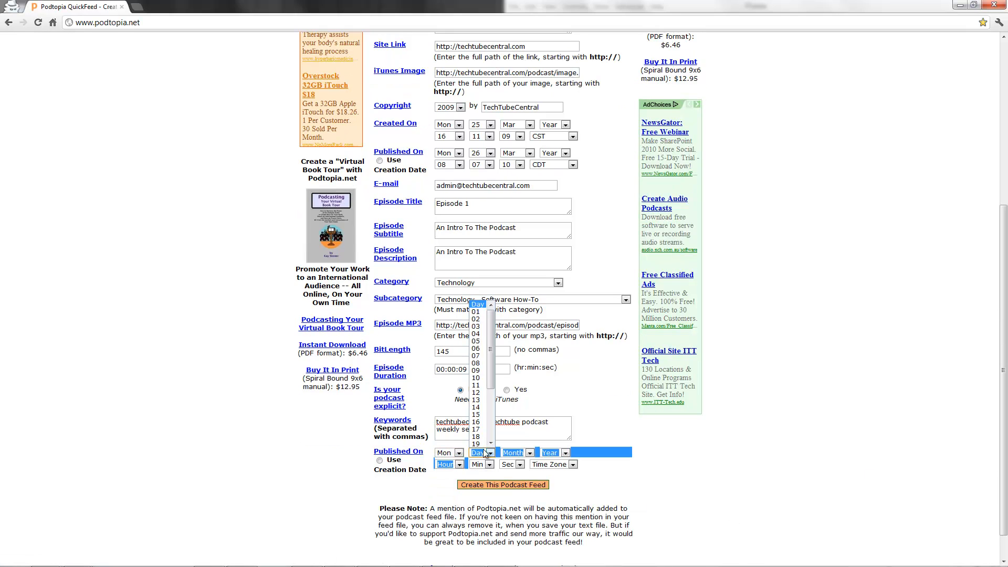
Set Published On to Tue 27 Mar 2009 16:31:16 EET and create the podcast feed.
left_click(476, 452)
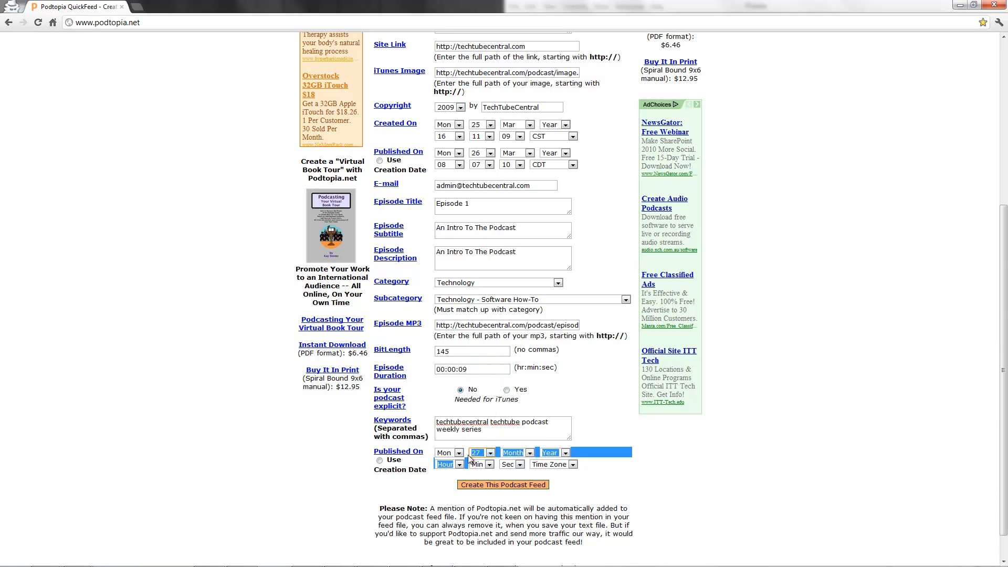
left_click(458, 452)
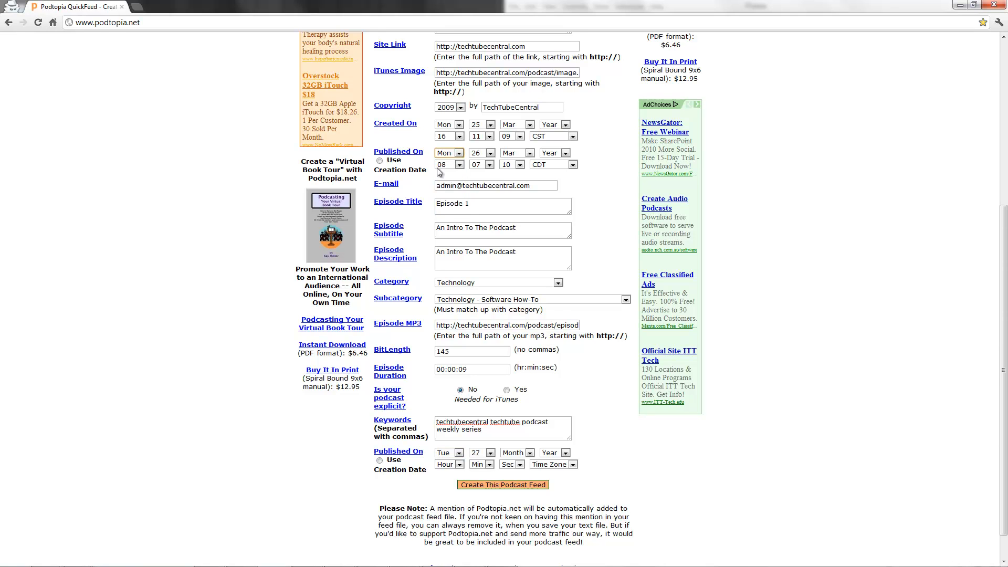
left_click(529, 419)
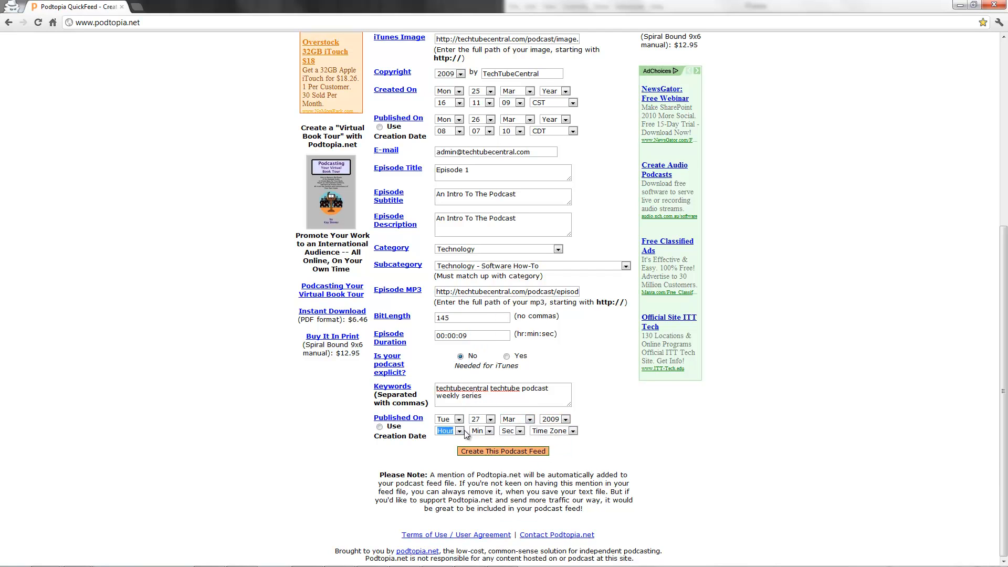
left_click(444, 431)
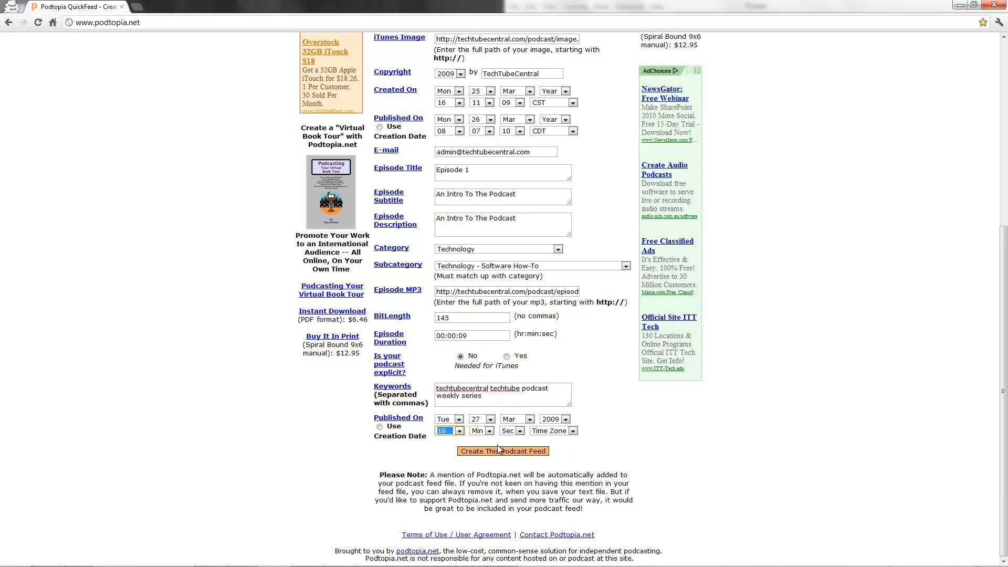
left_click(489, 431)
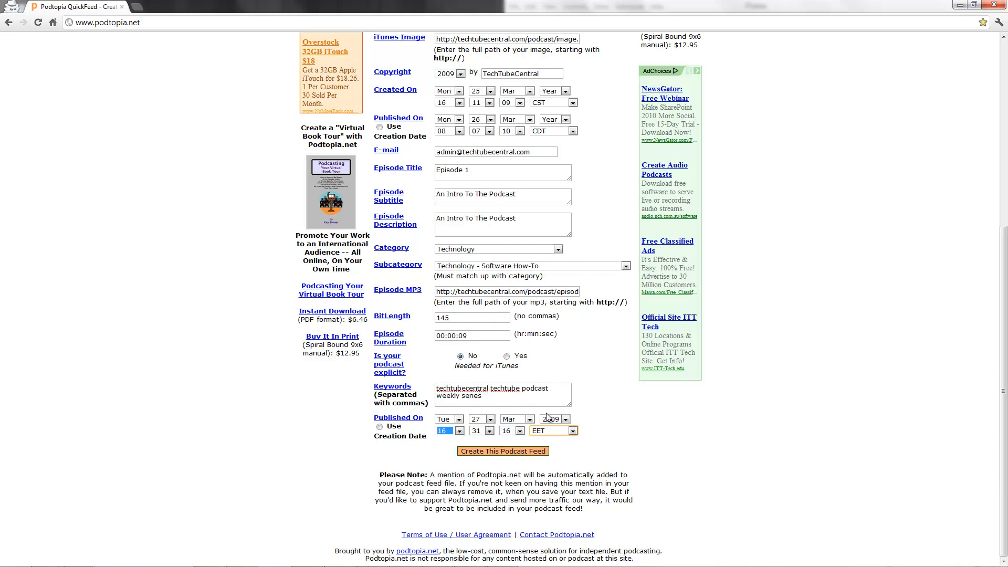
left_click(503, 450)
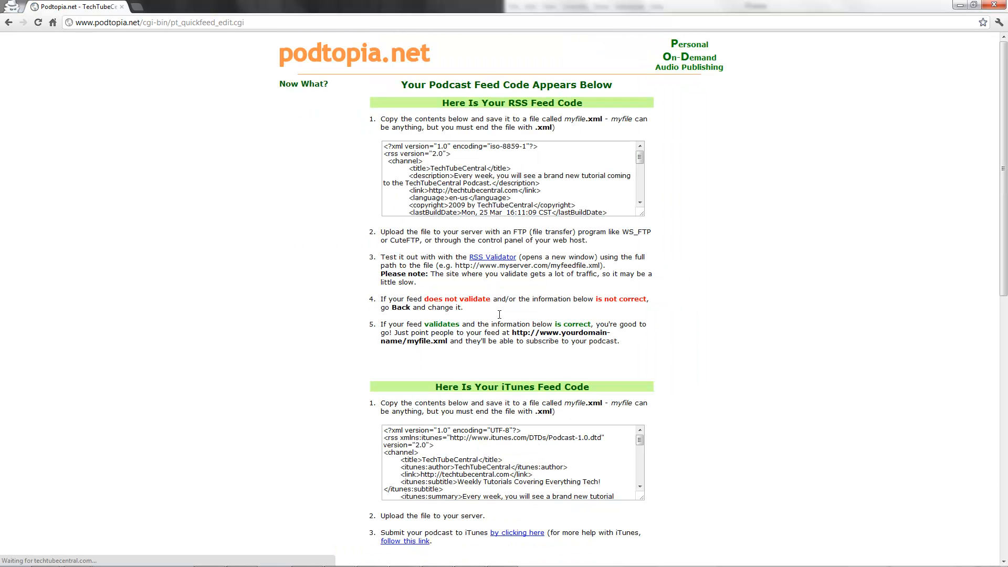
Scroll down to the generated iTunes feed code to copy it into Notepad++.
scroll("down", 3)
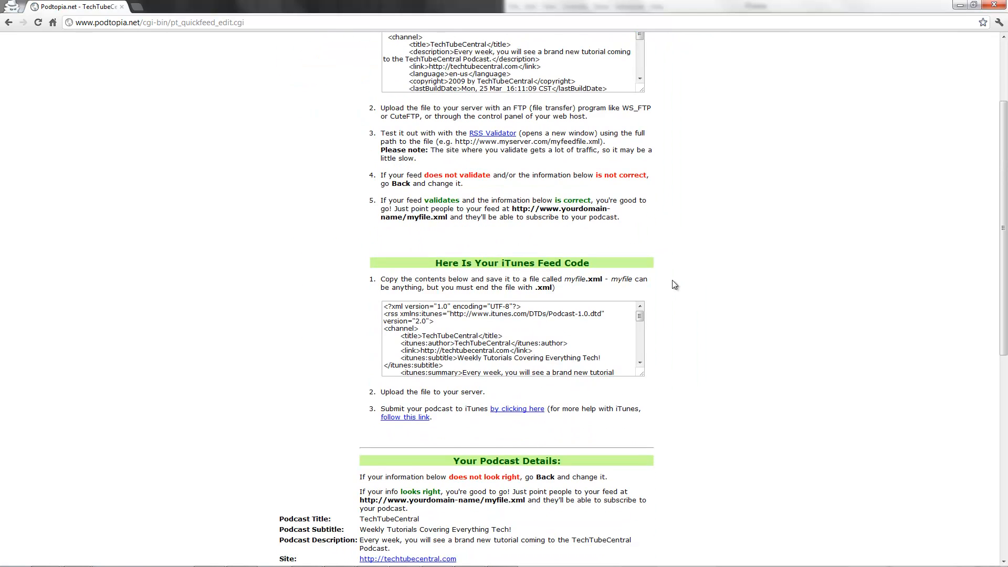
scroll("down", 3)
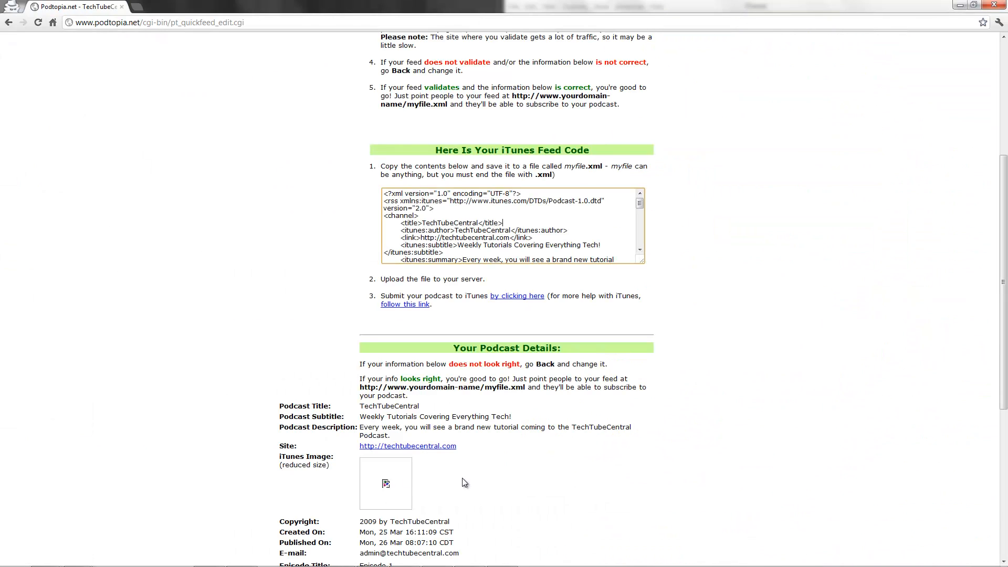
scroll("down", 3)
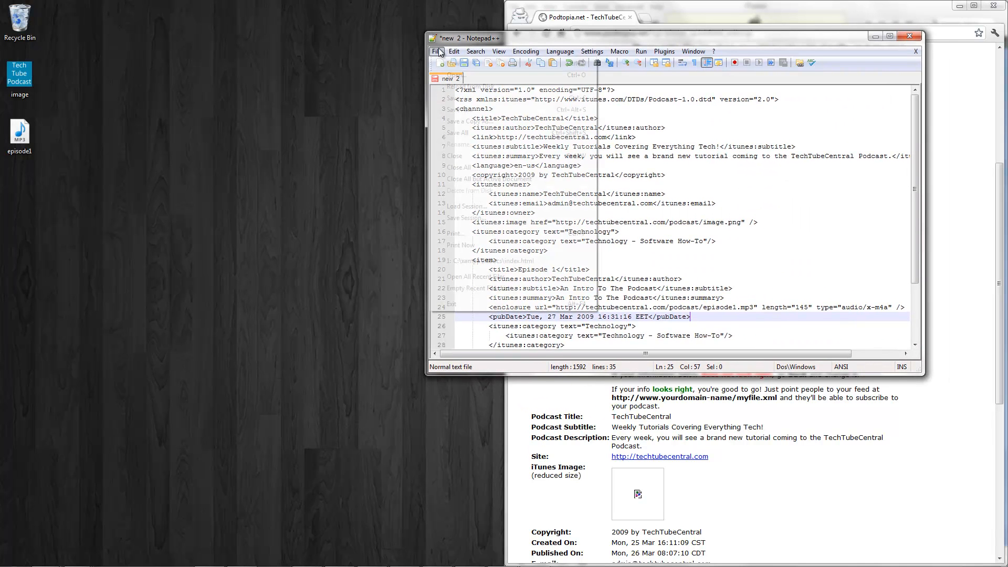
Save the document to the Desktop as feed.xml with Save as type All types (*.*).
left_click(436, 51)
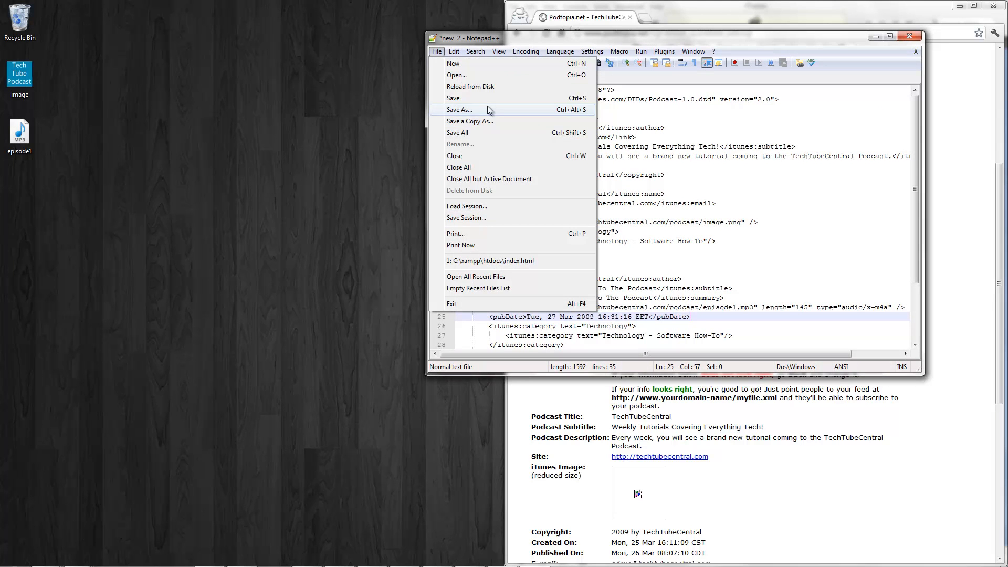
left_click(461, 110)
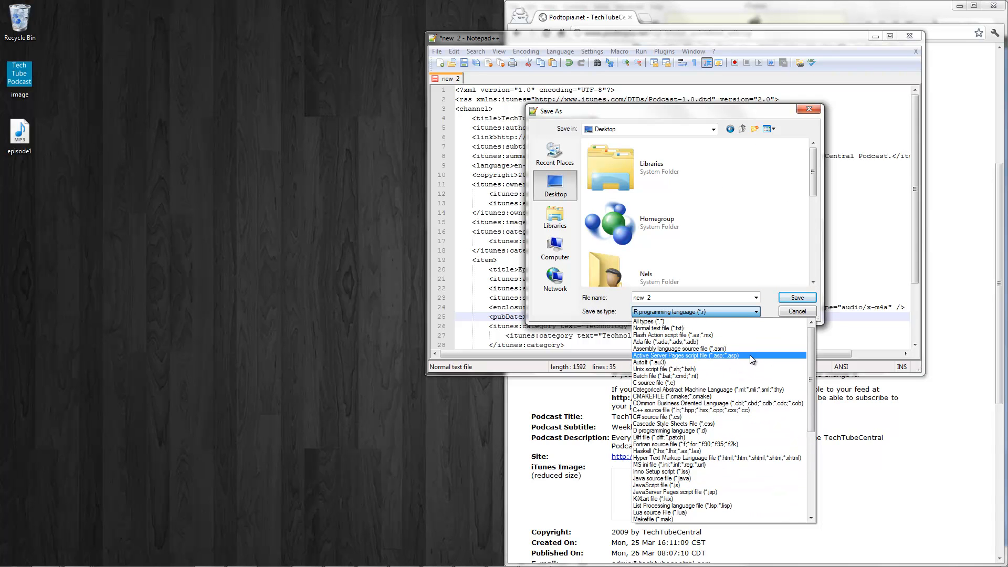
left_click(645, 320)
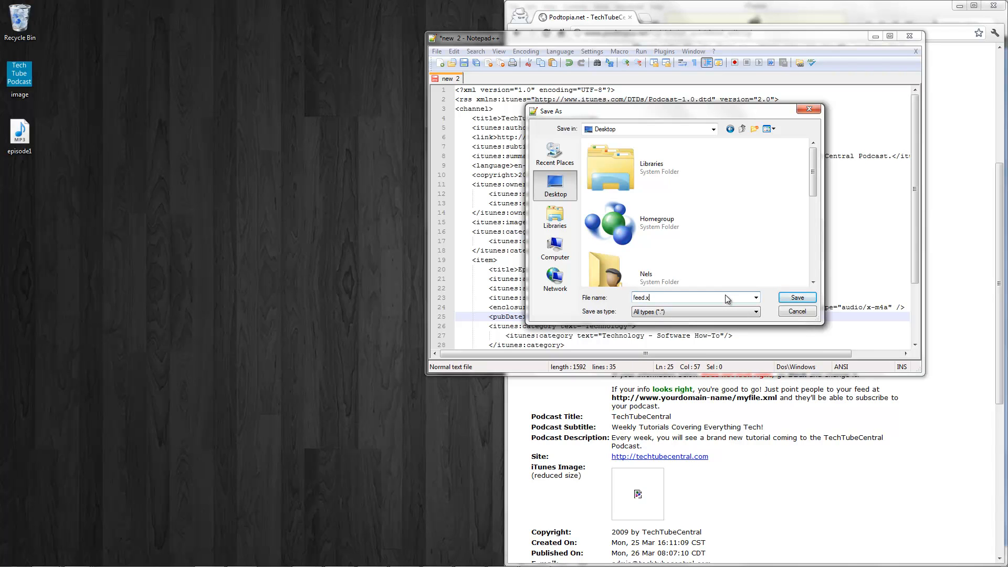
left_click(796, 297)
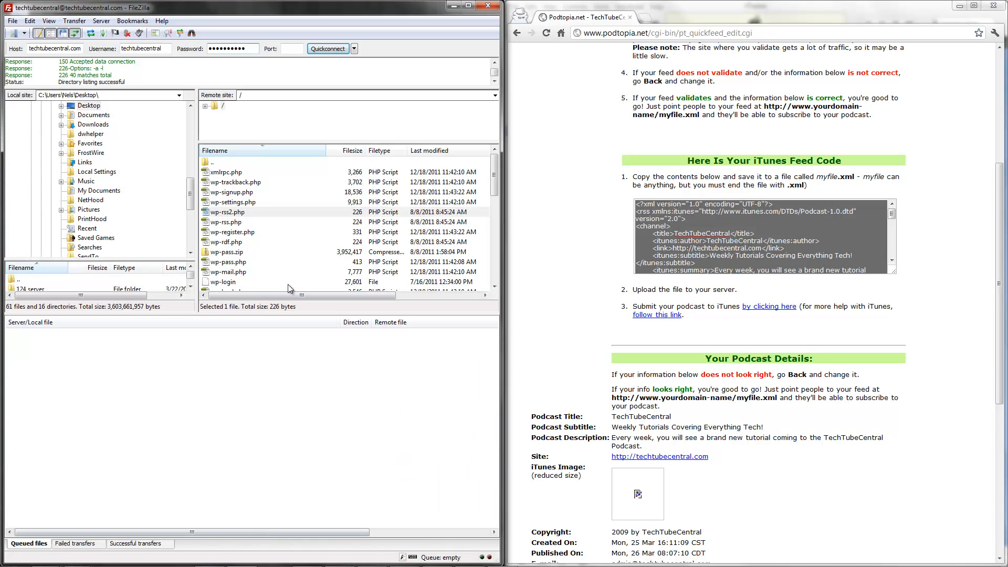
Create a /podcast directory on the remote techtubecentral.com server.
right_click(257, 162)
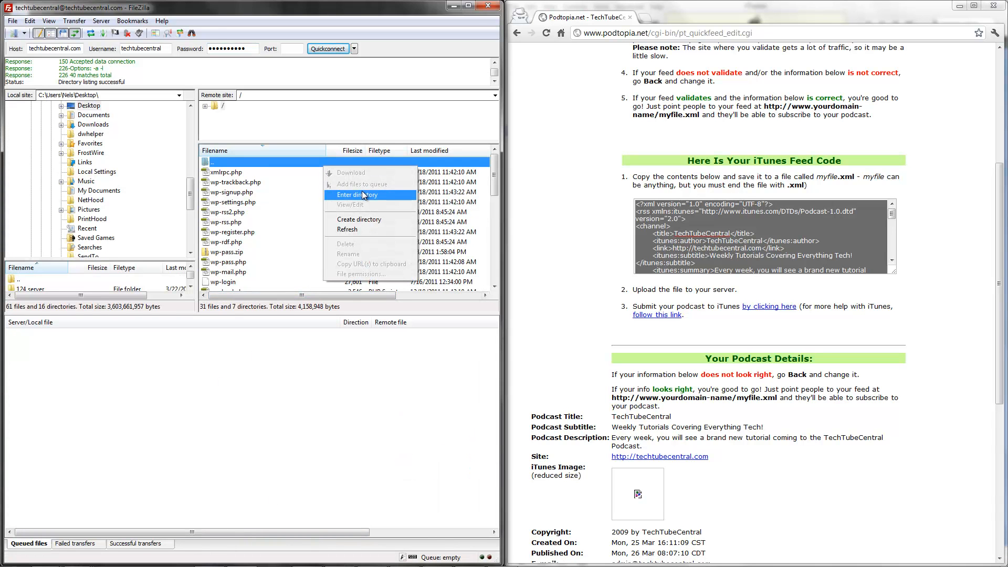
left_click(358, 219)
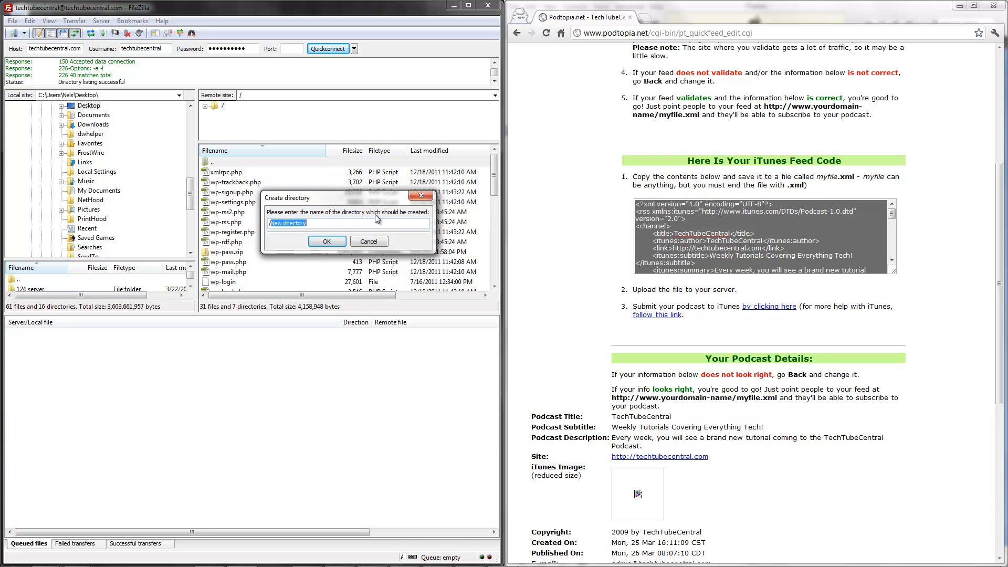
type("/")
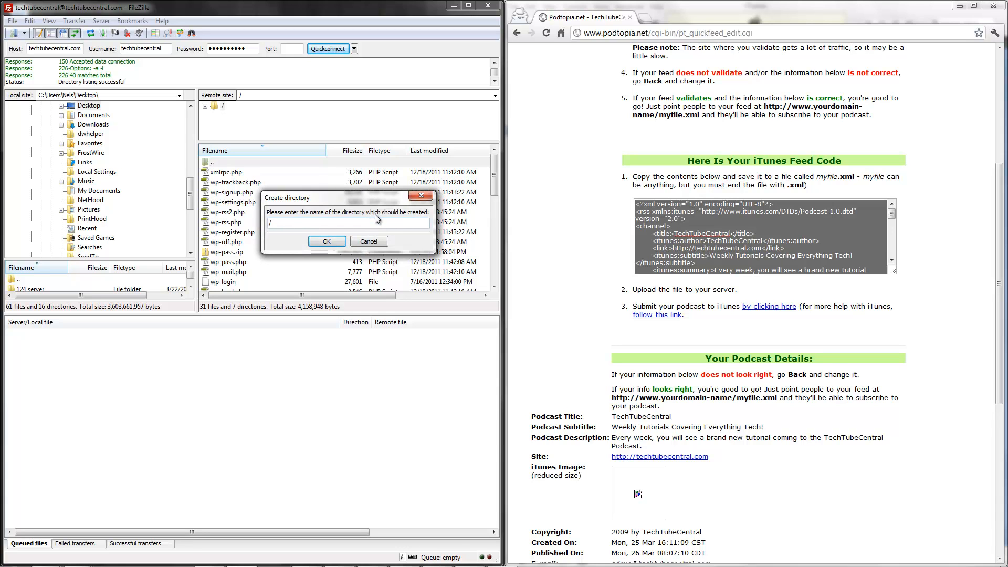
type("/podcas")
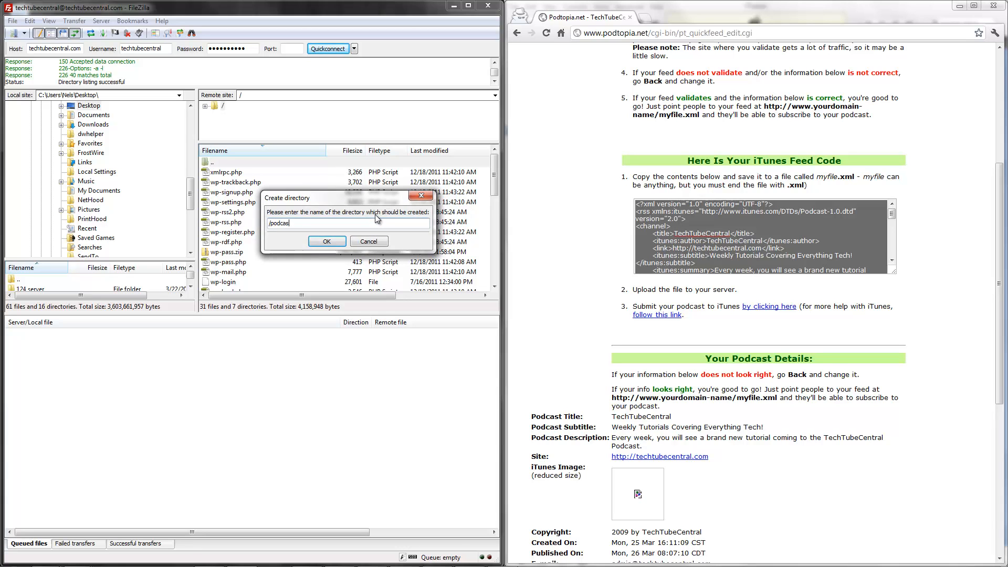
left_click(326, 240)
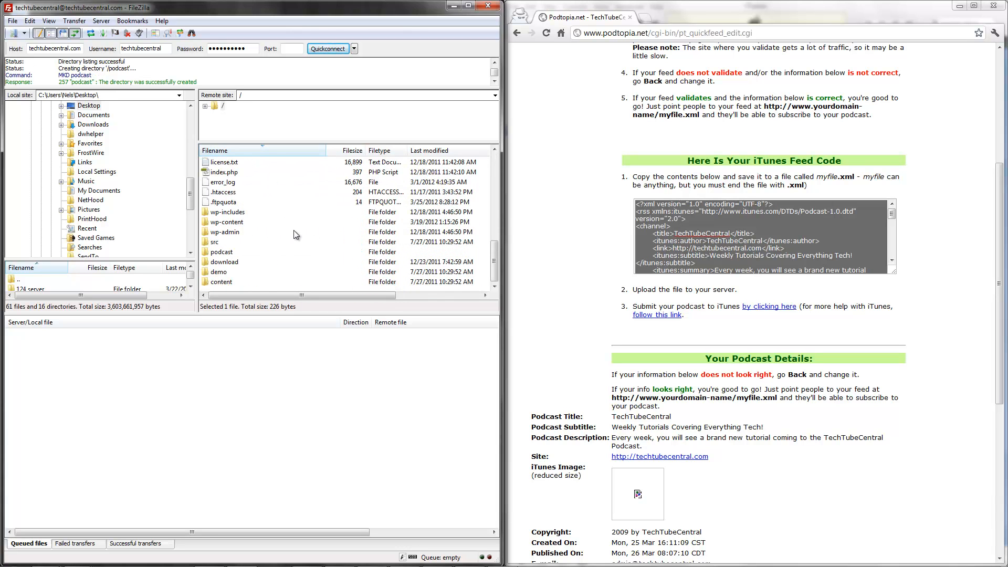
left_click(221, 251)
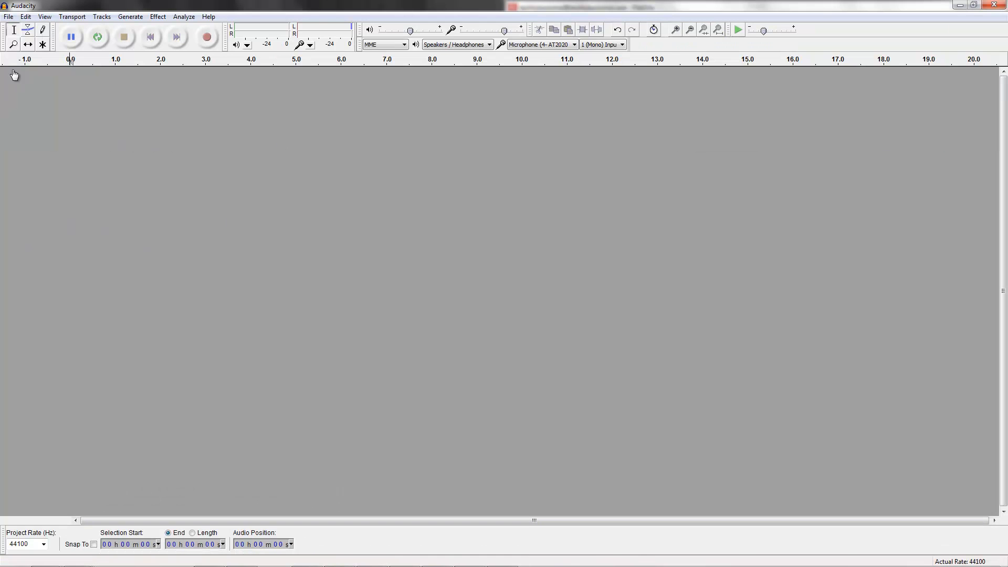
Play back the recorded clip and export it as episode2.mp3 to the Desktop.
left_click(206, 37)
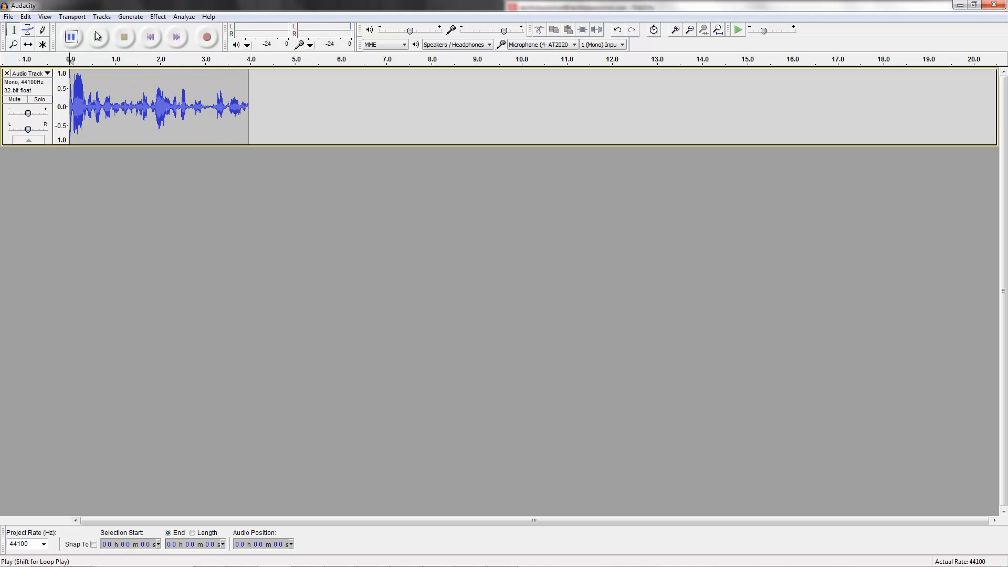
left_click(96, 37)
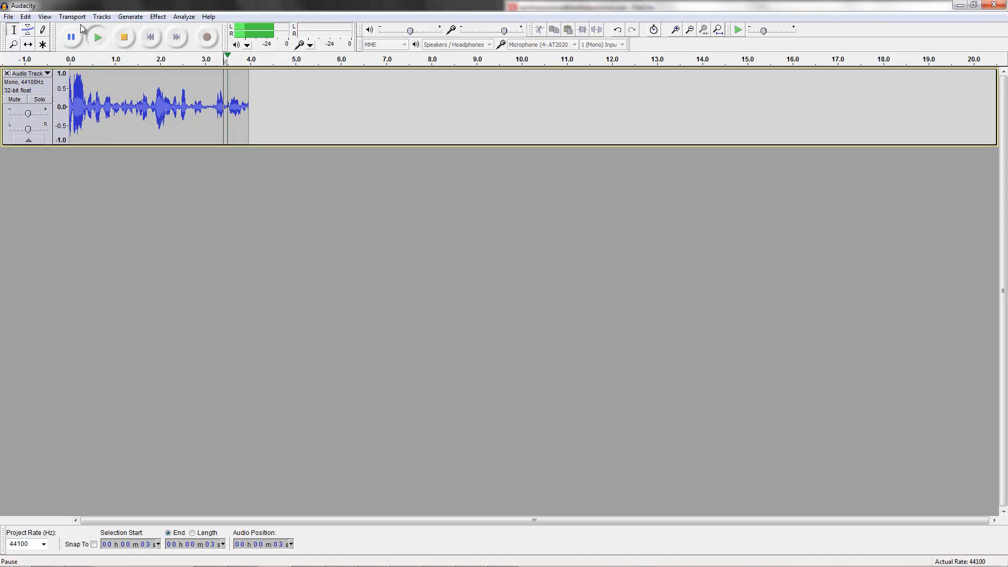
left_click(8, 16)
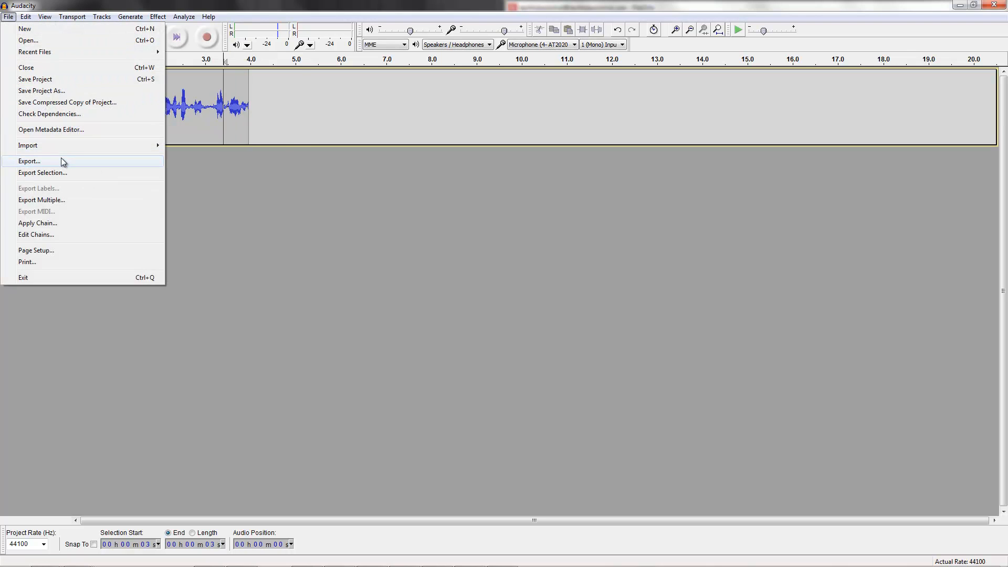
left_click(29, 161)
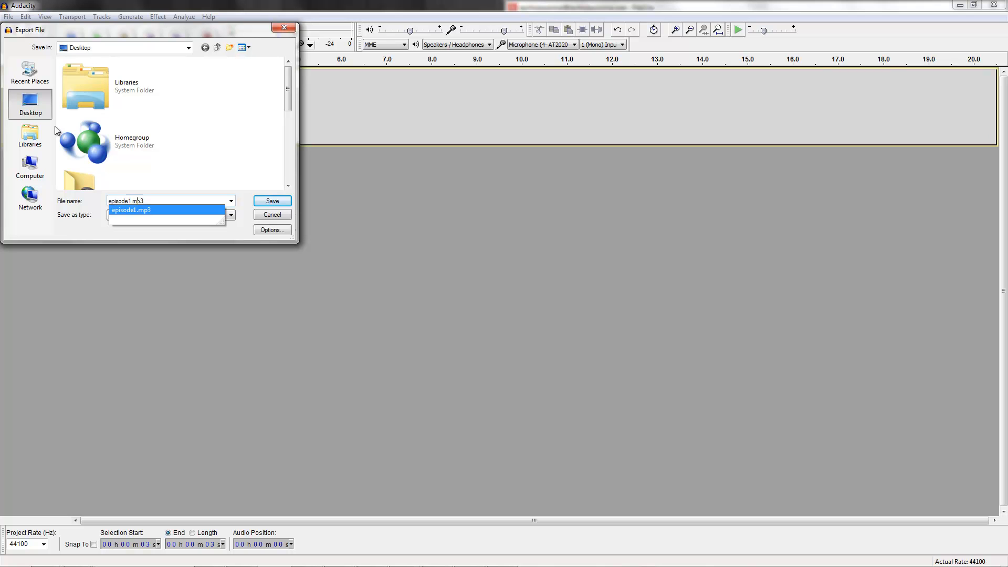
left_click(271, 201)
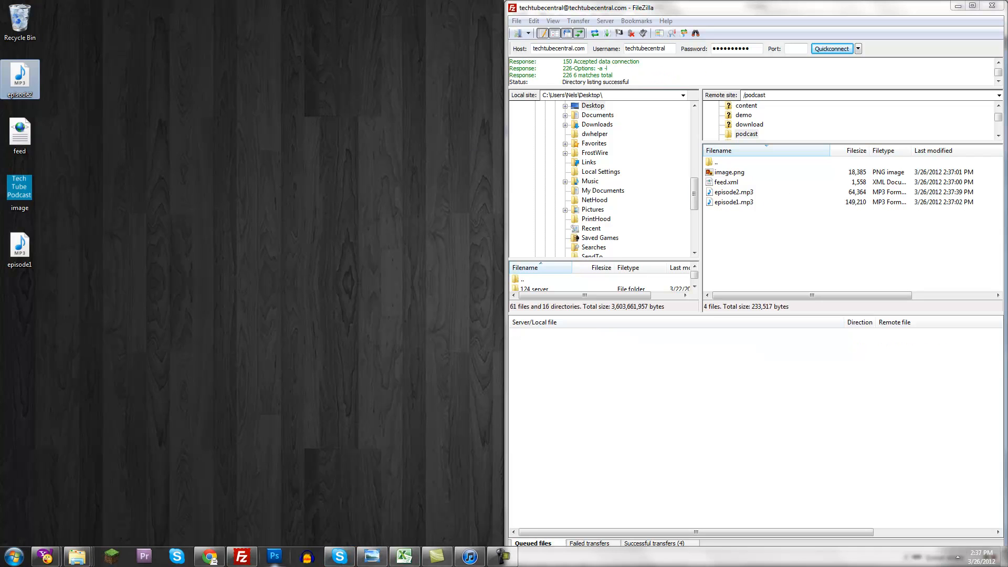
Bring feed.xml forward in Notepad++ and paste a second copy of the episode item.
left_click(11, 556)
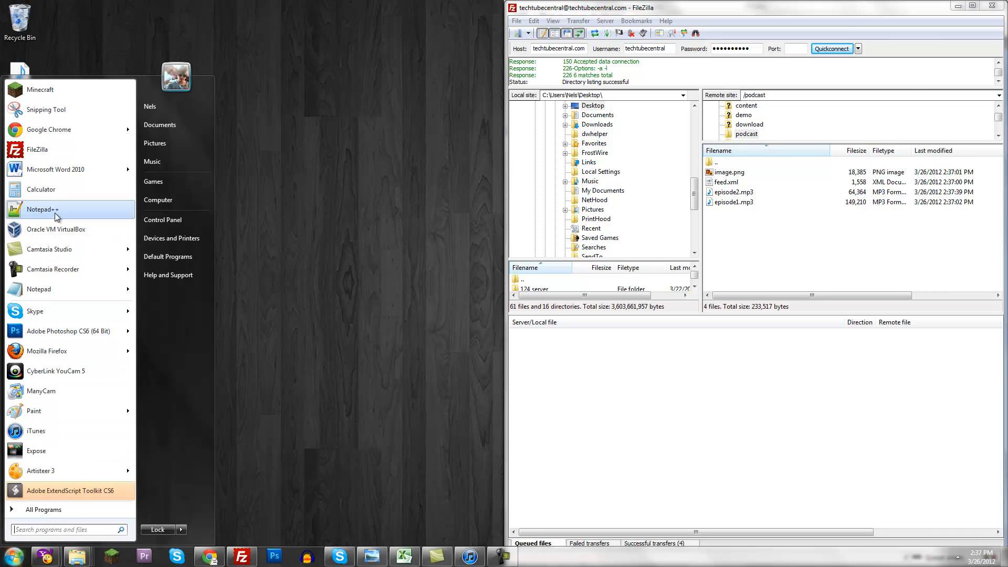
left_click(43, 209)
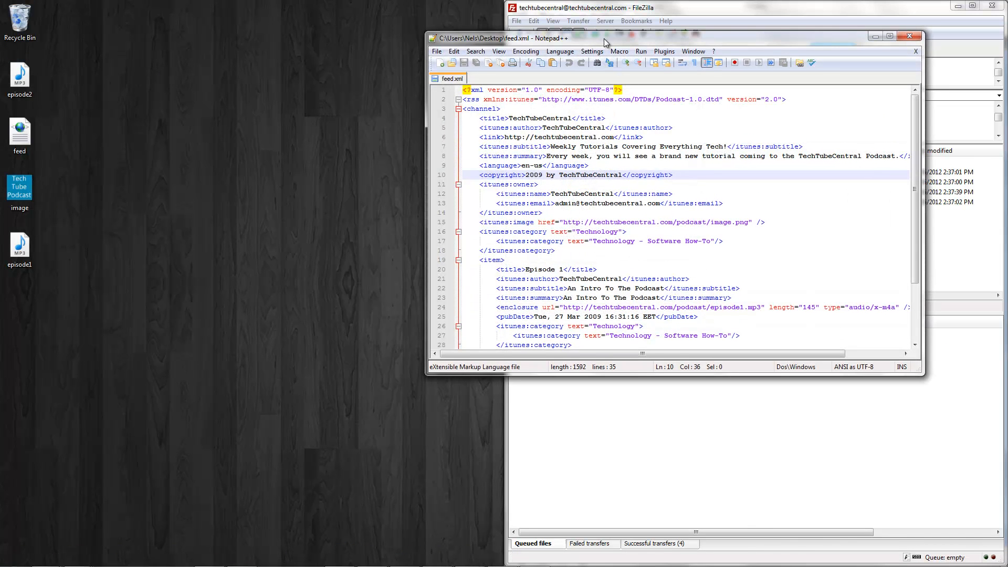
left_click(890, 35)
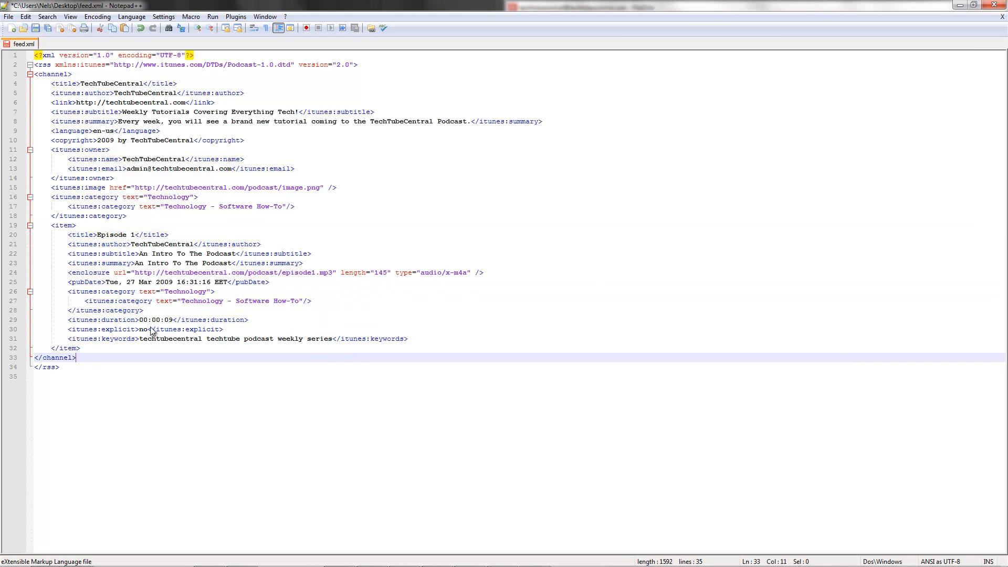
key("ctrl+v")
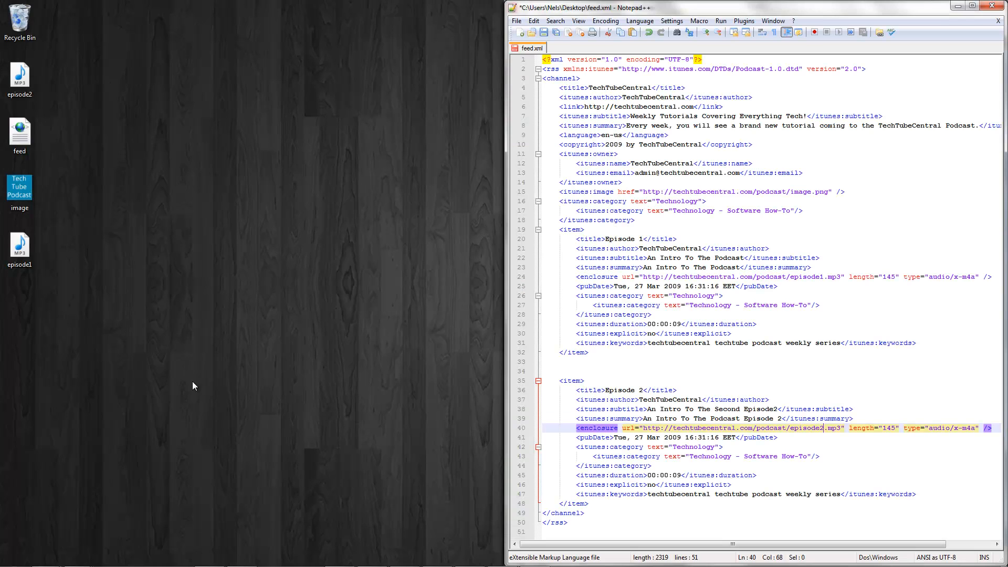
Check the MP3's file size in Properties for the item's length value.
right_click(19, 247)
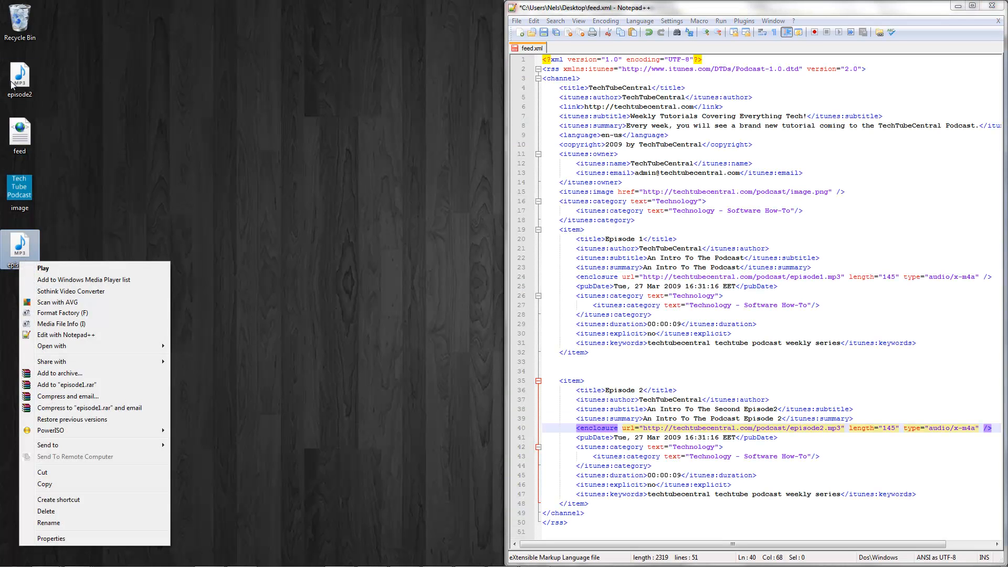
left_click(51, 538)
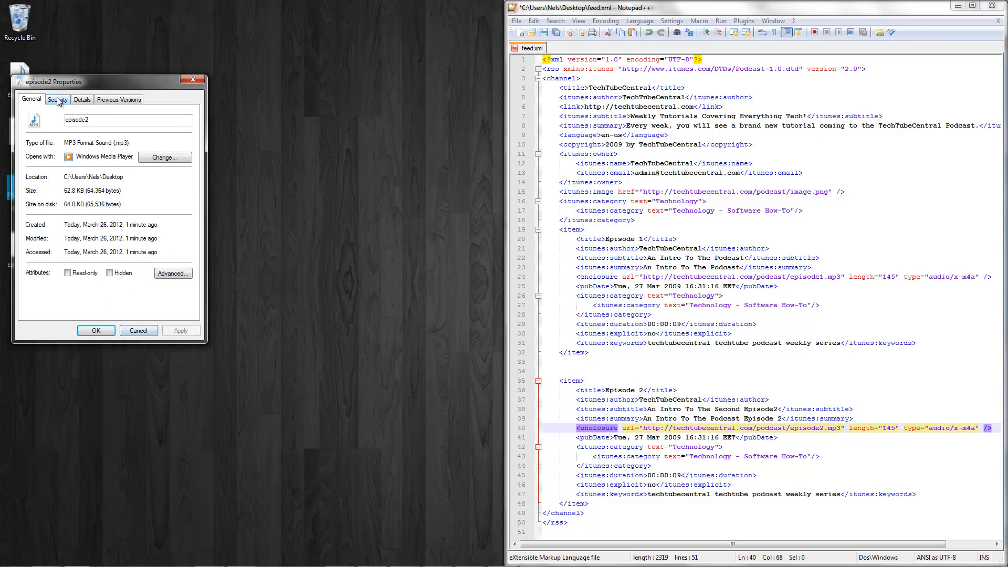
left_click(57, 99)
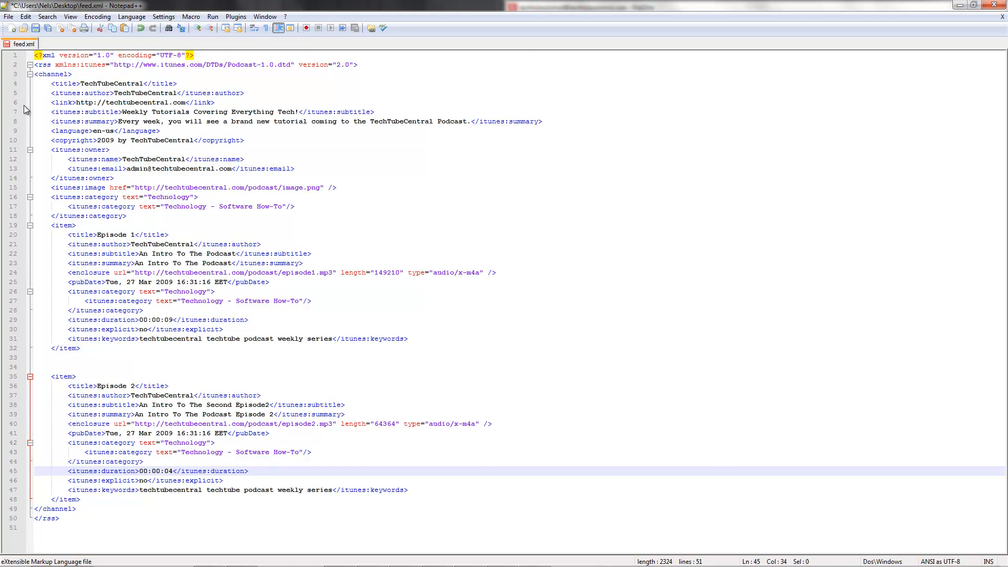
mouse_move(174, 492)
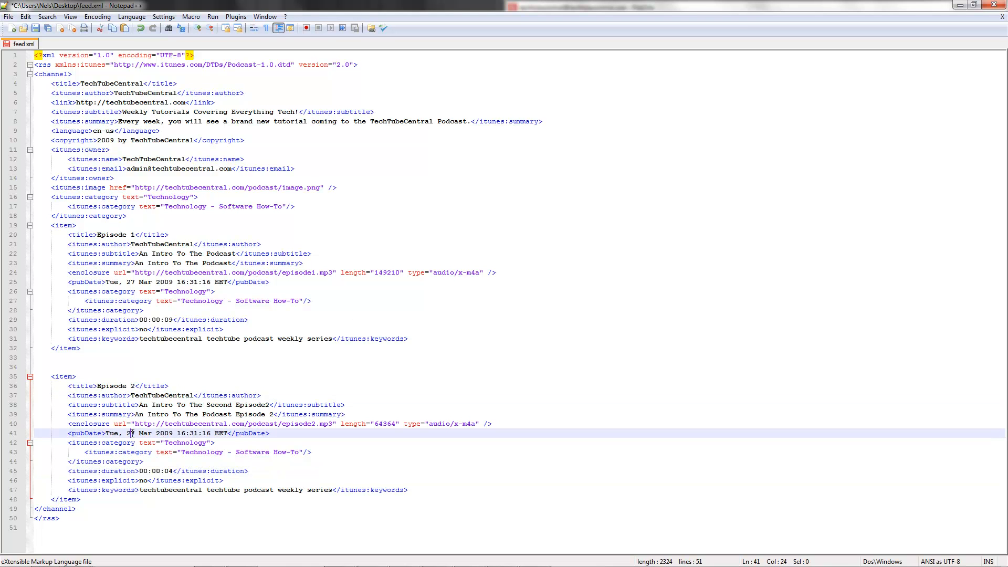
Set Episode 2's pubDate day to 8 and year to 2012, then overwrite feed.xml on the server.
key("Backspace")
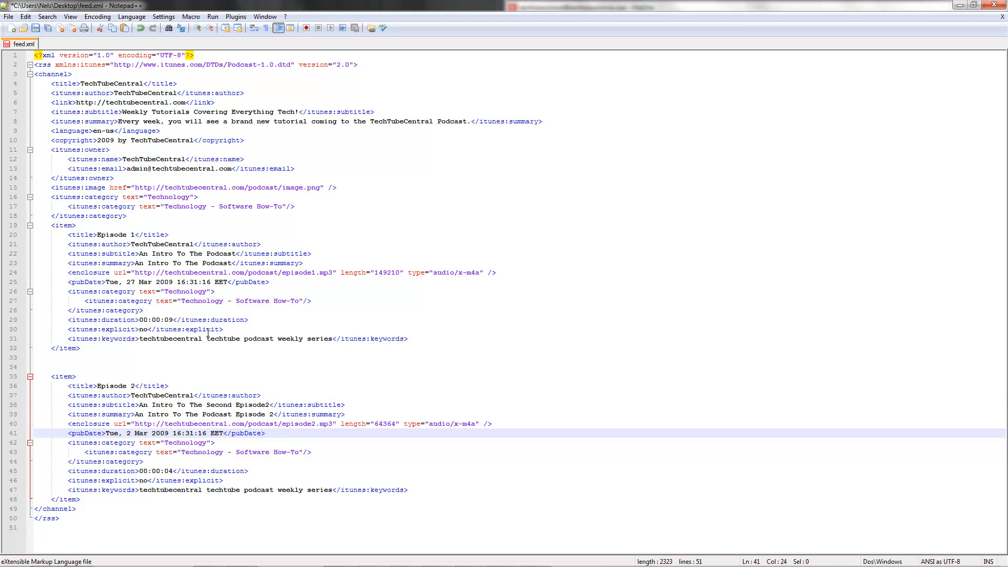
type("8")
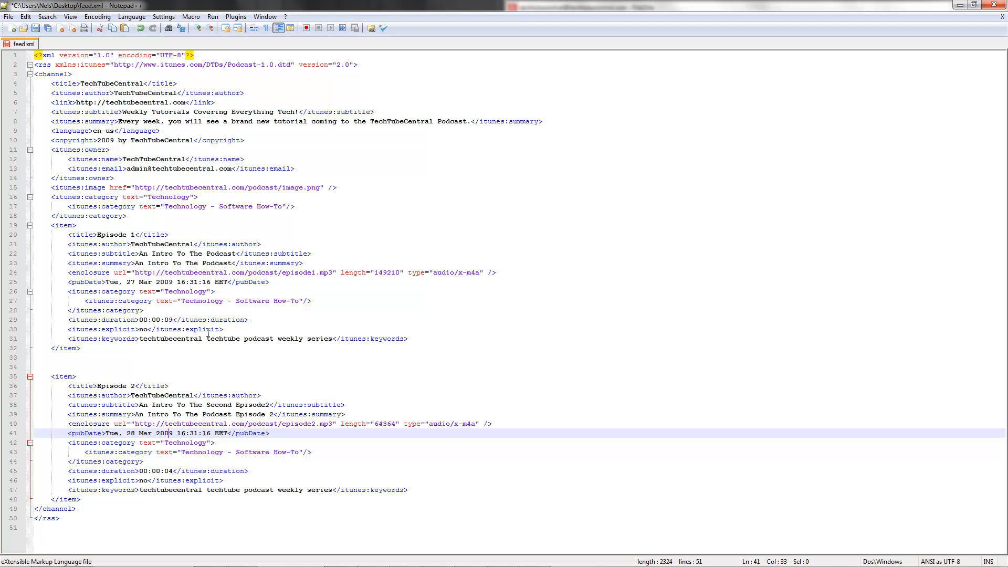
type("2012")
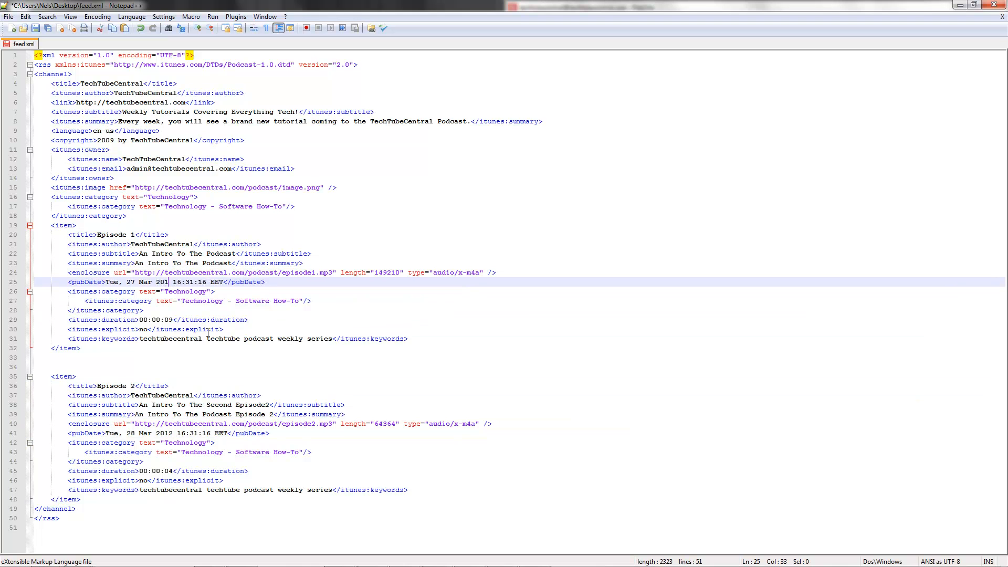
type("2")
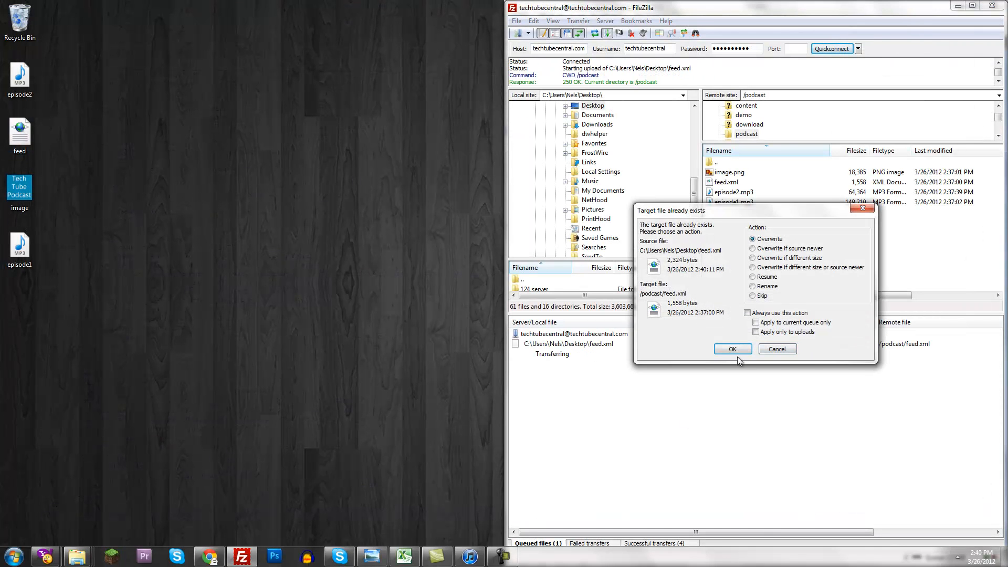
left_click(732, 348)
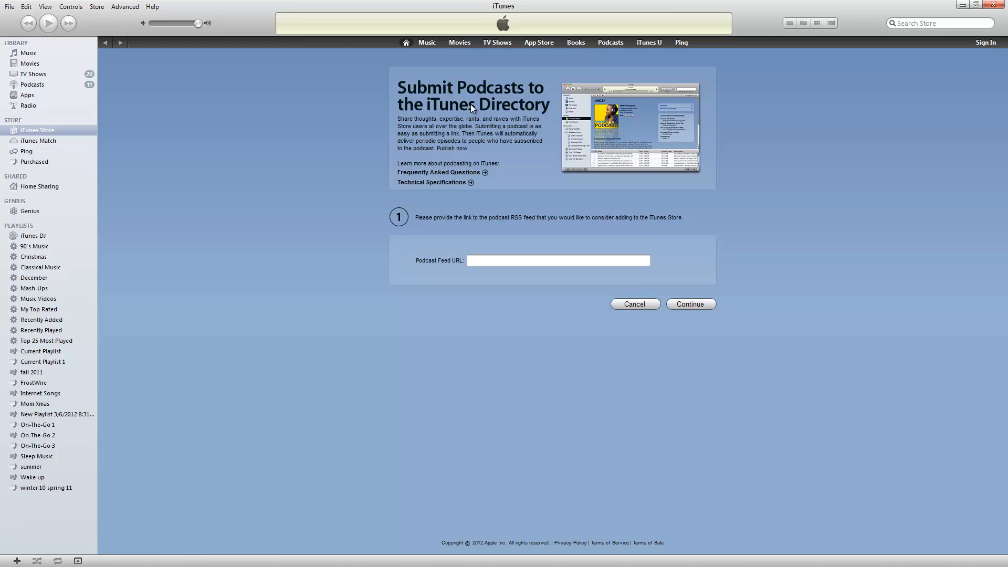
Navigate from the iTunes Store home through Podcasts to the Submit a Podcast page.
left_click(634, 304)
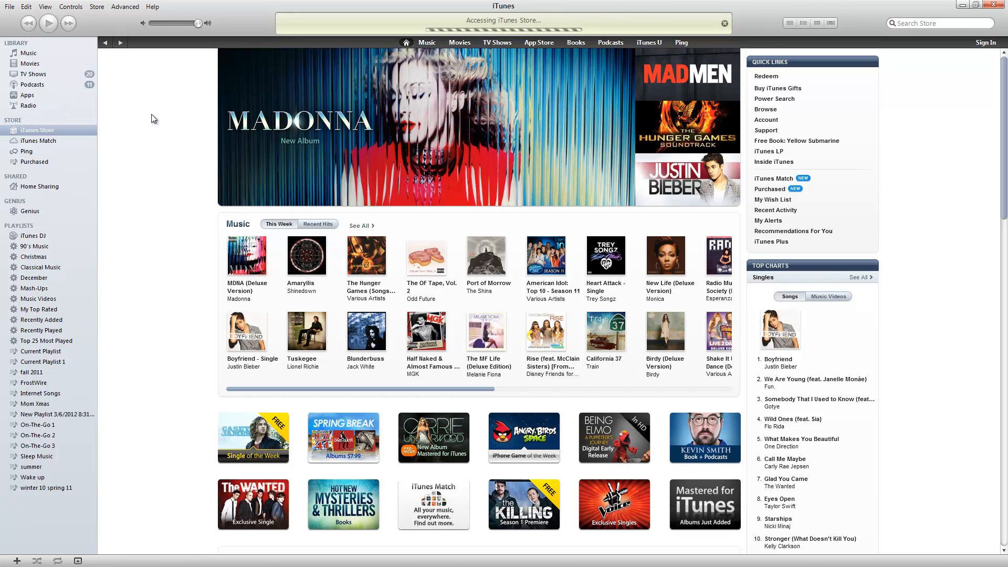
left_click(609, 43)
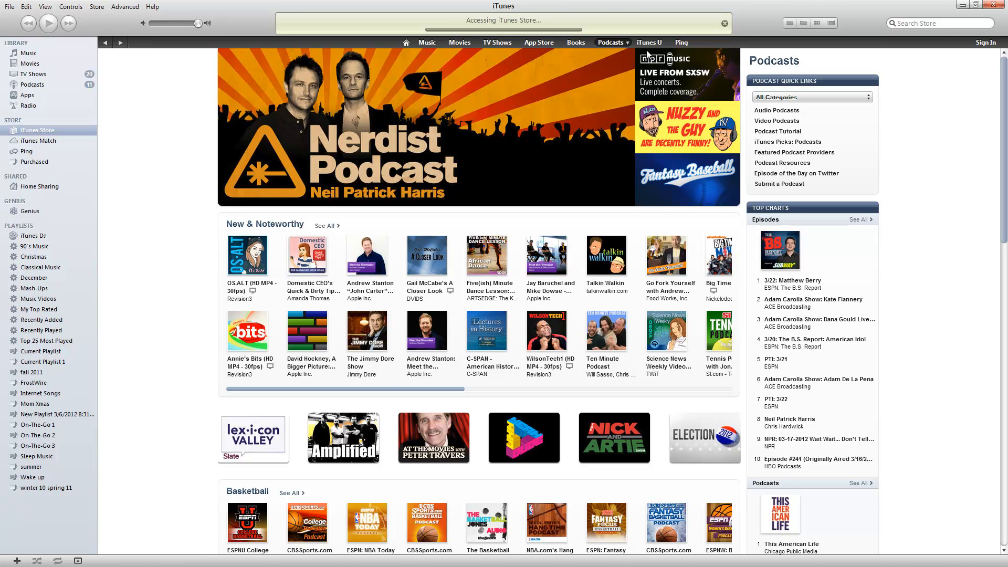
left_click(611, 43)
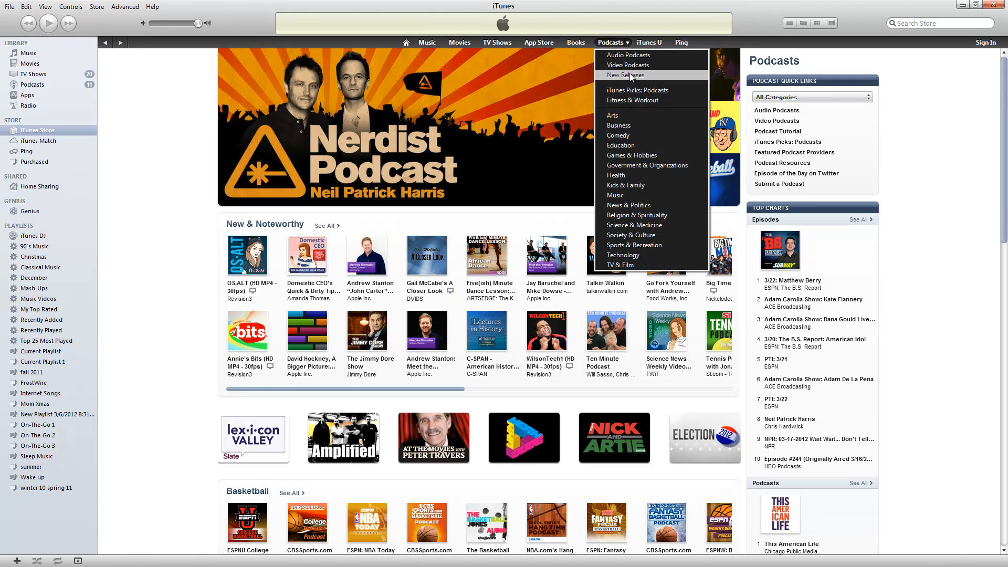
mouse_move(628, 64)
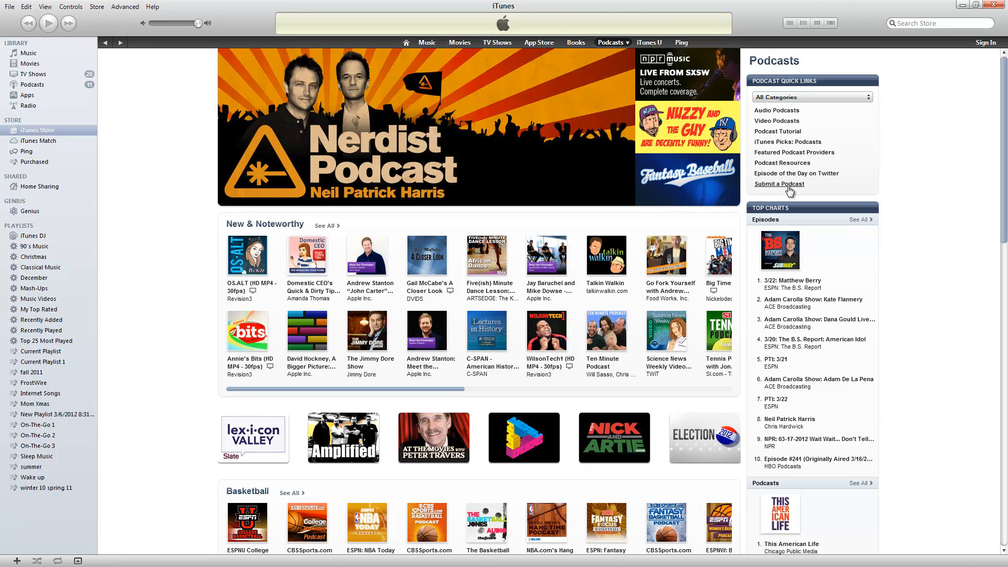
left_click(778, 184)
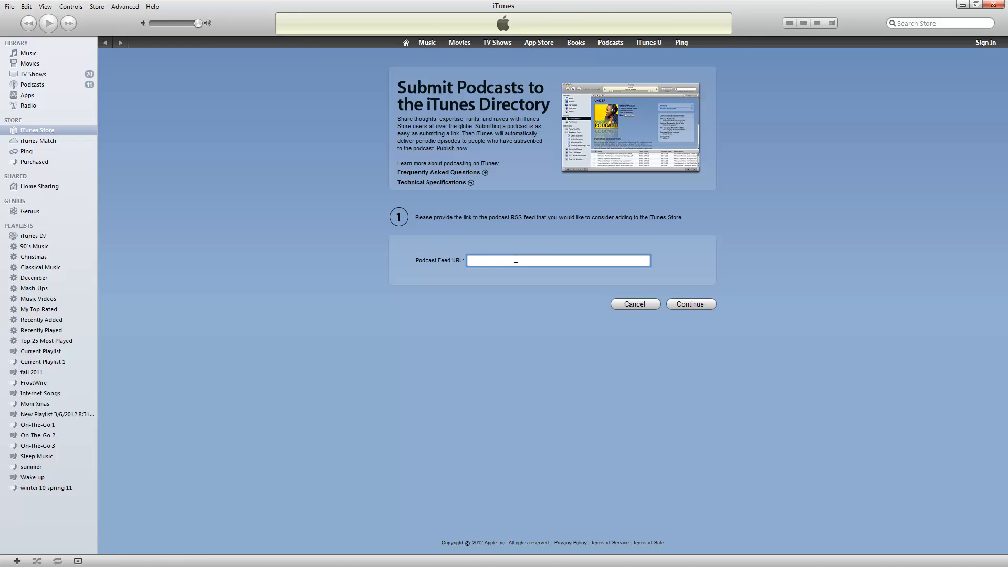
type("http:")
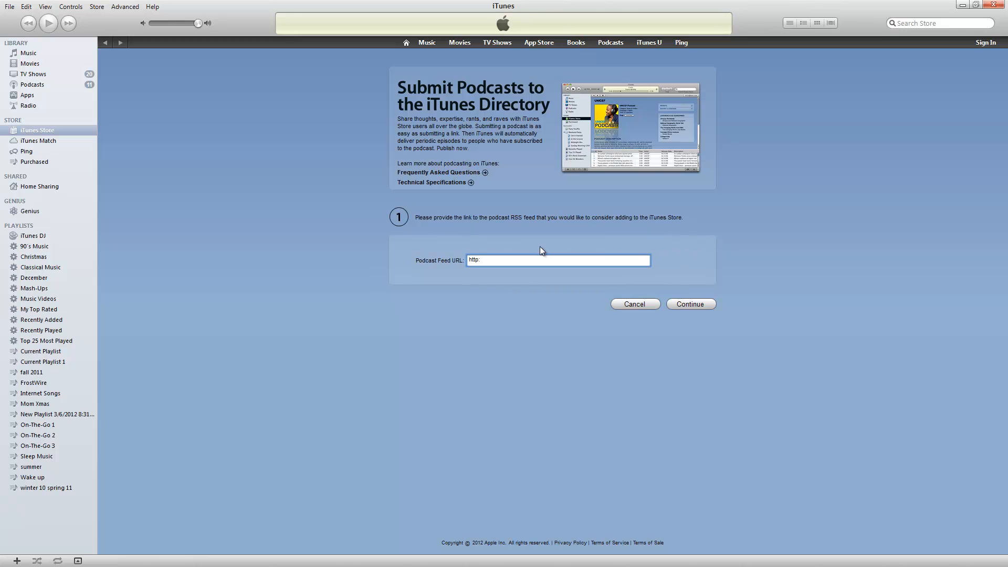
type("//techtube")
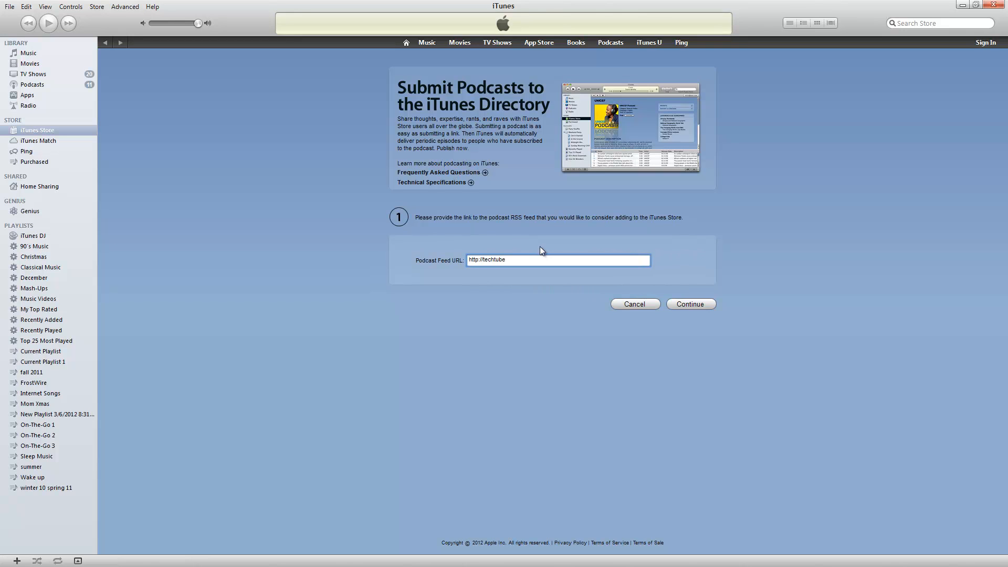
type("central.com/te")
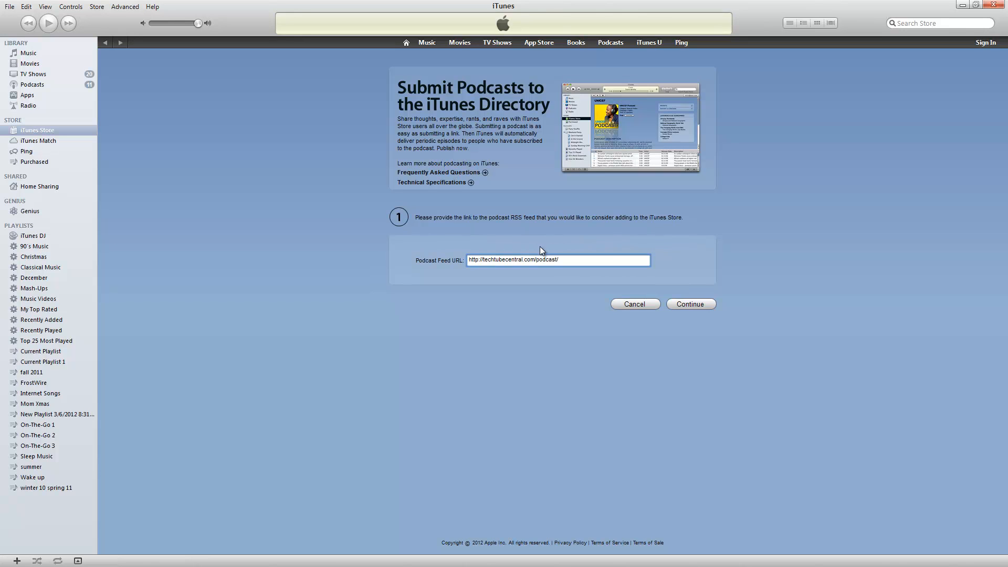
type("t")
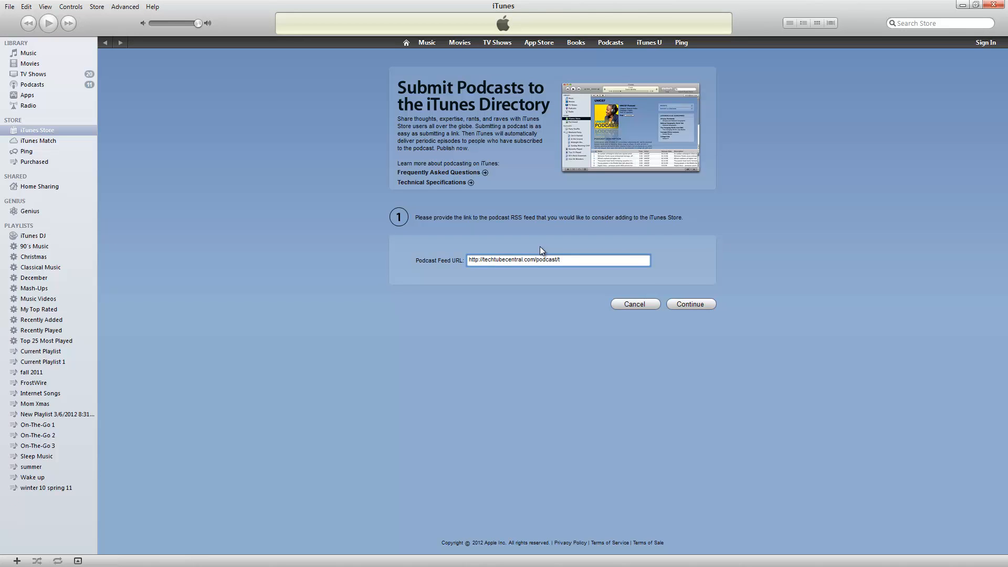
key("Backspace")
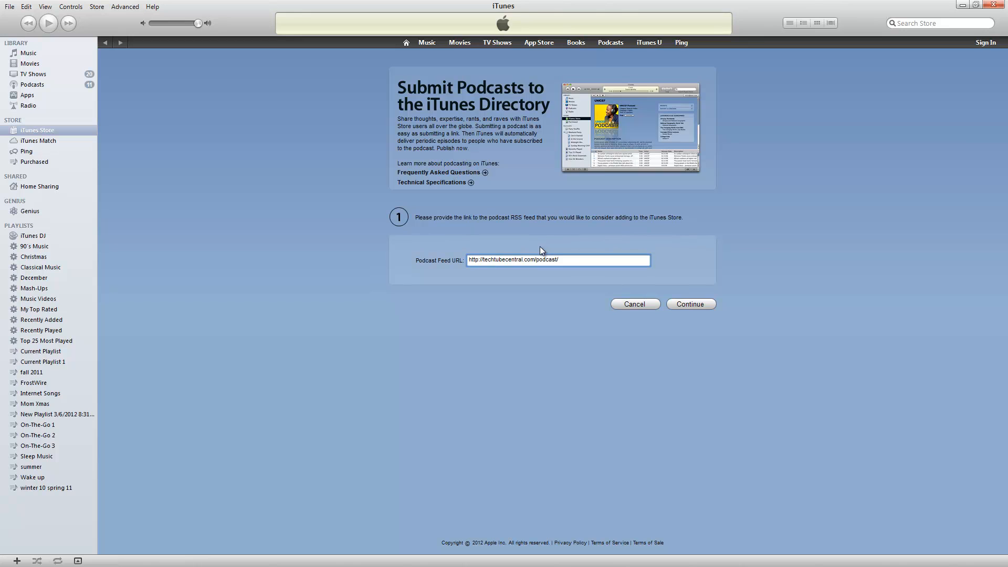
type("feed.x")
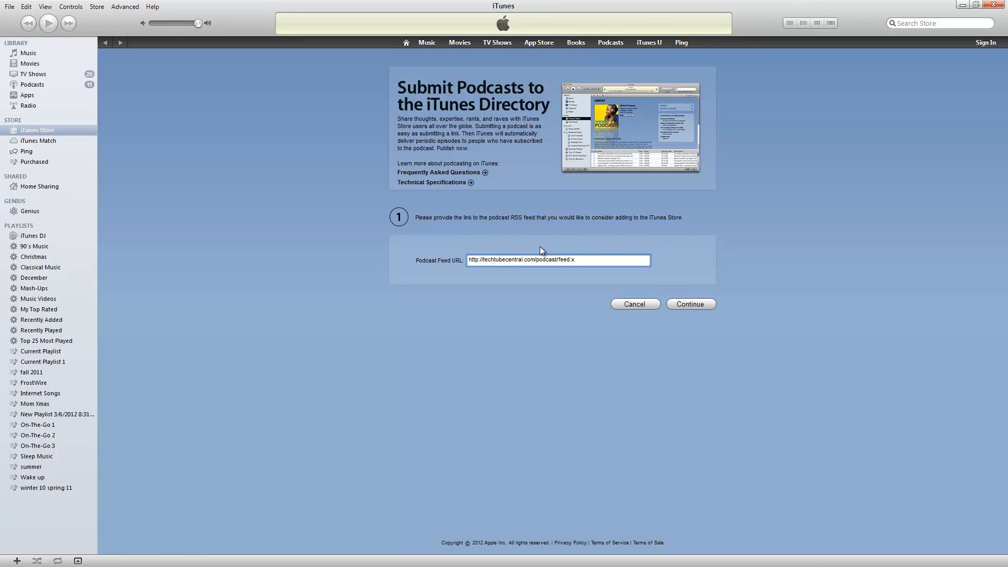
type("ml")
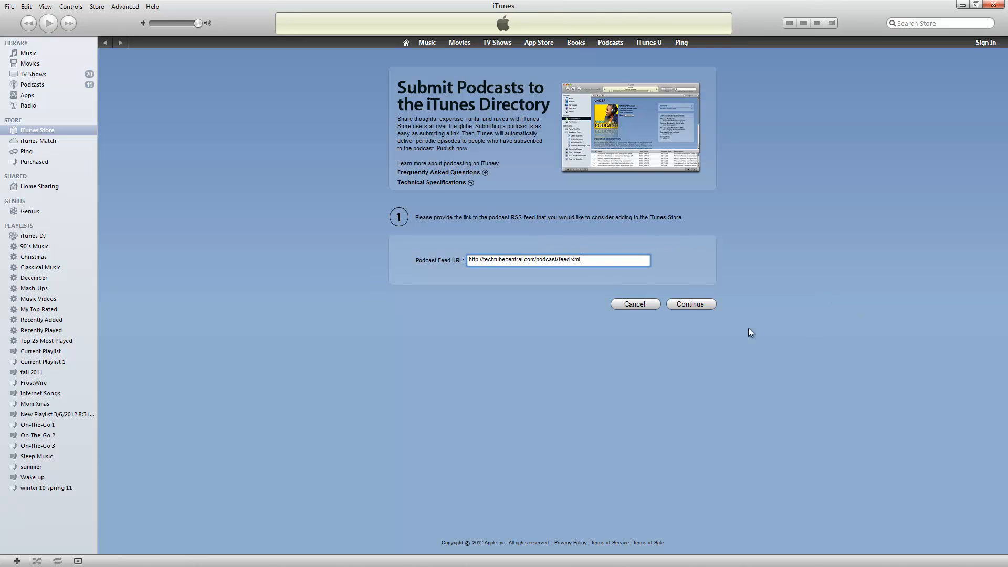
Continue with the feed URL and cancel the sign-in prompt that follows.
left_click(690, 303)
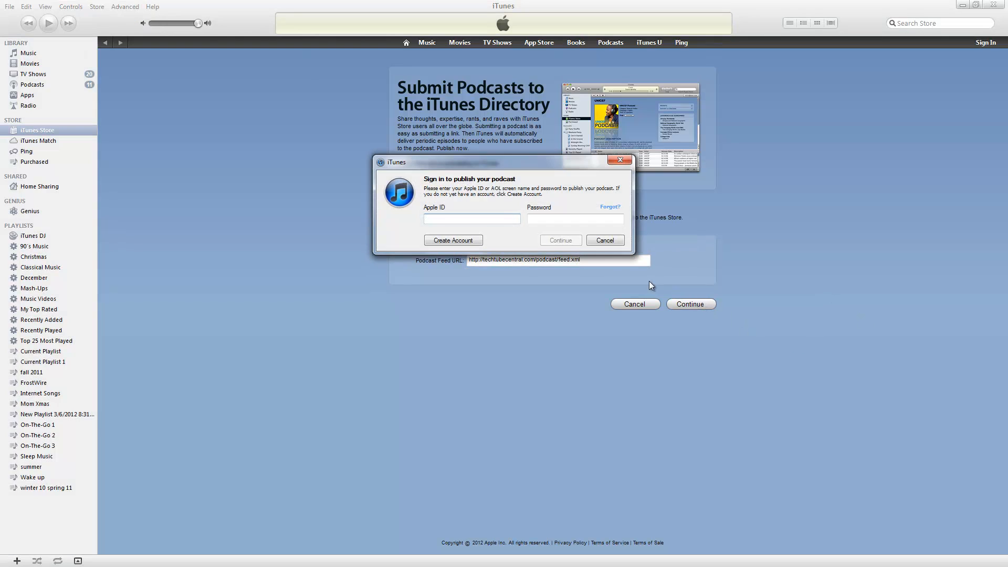
left_click(472, 218)
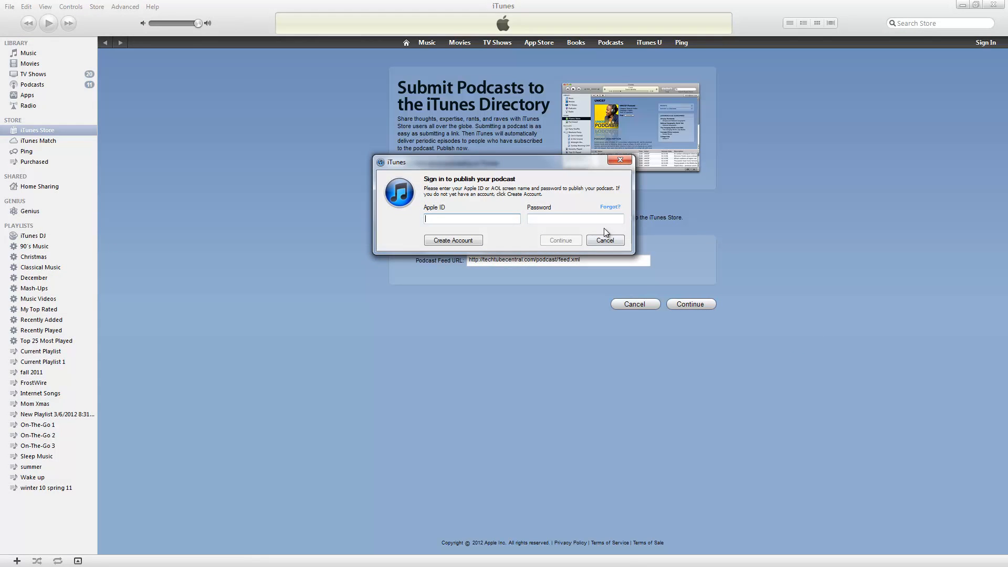
left_click(603, 239)
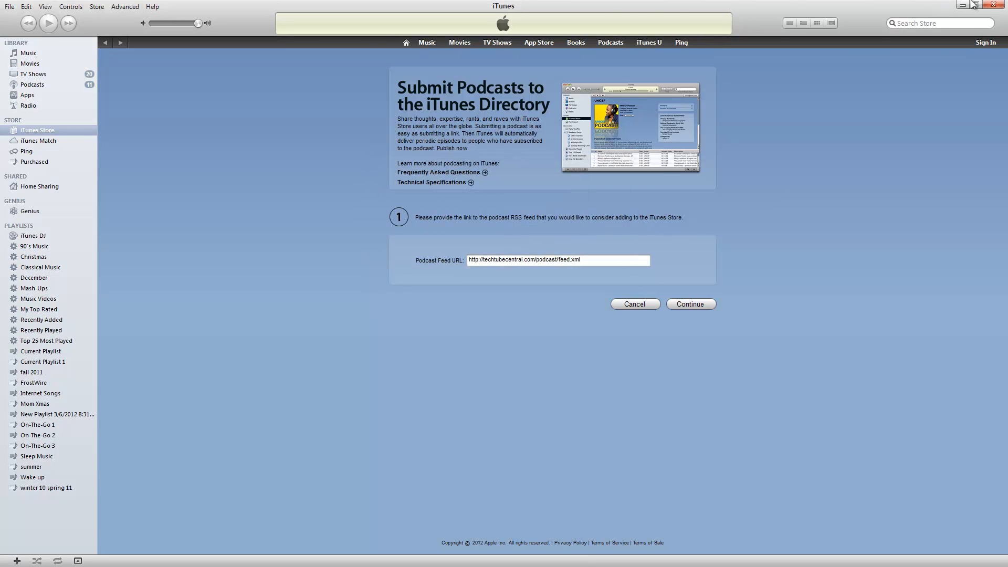